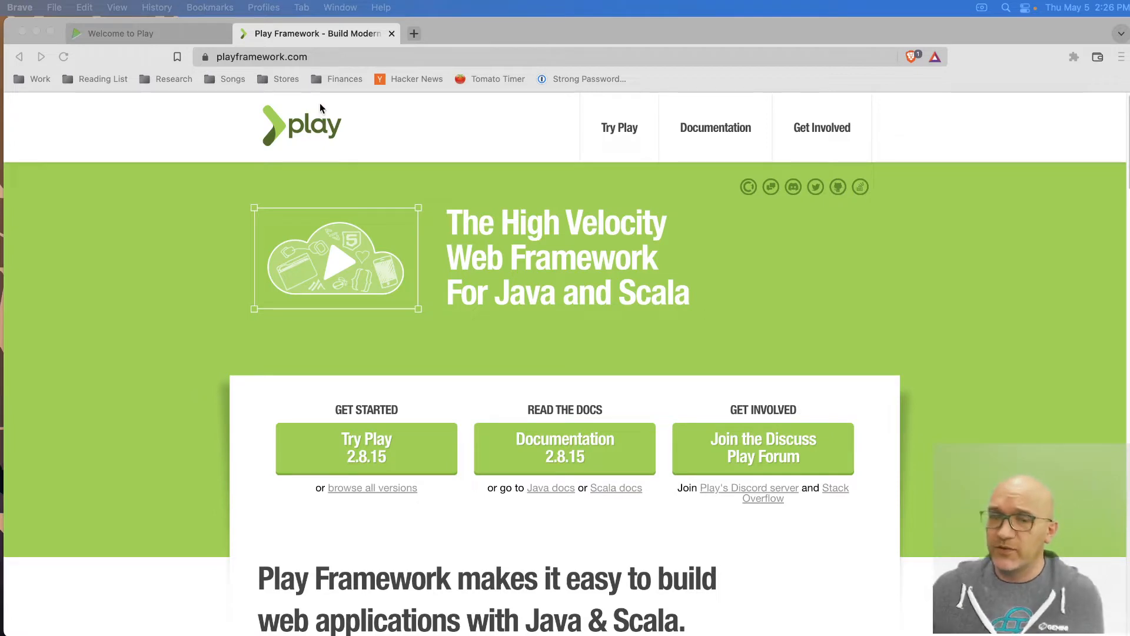
Open the Play 2.8.15 documentation home and scroll to its Getting started section.
{"action": "left_click", "coordinate": [261, 57]}
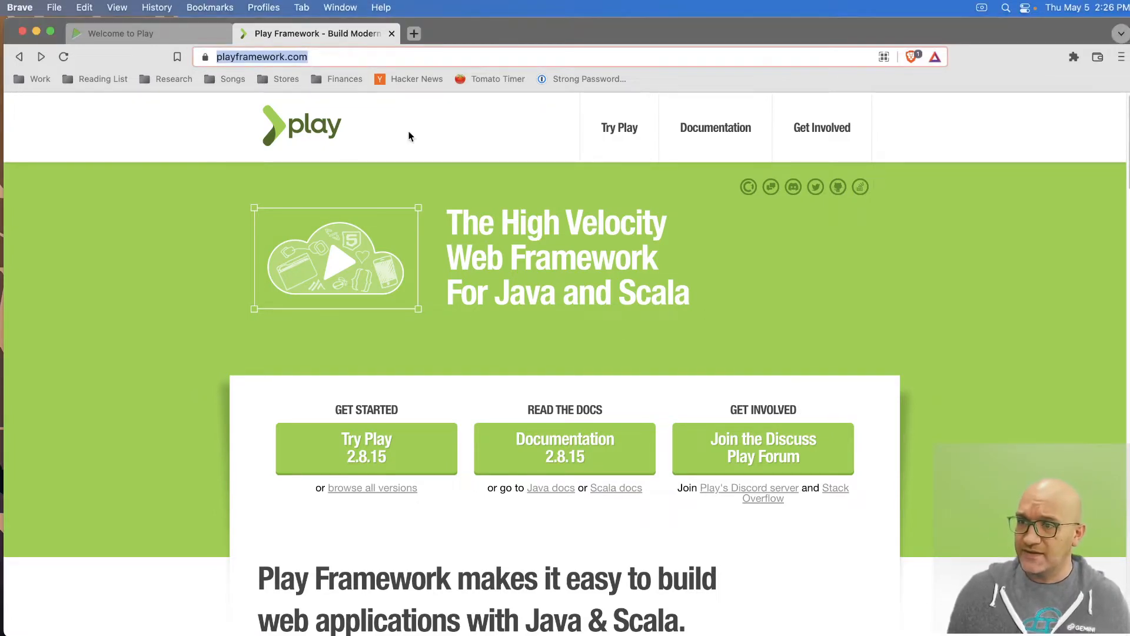
{"action": "scroll", "scroll_direction": "down", "scroll_amount": 3}
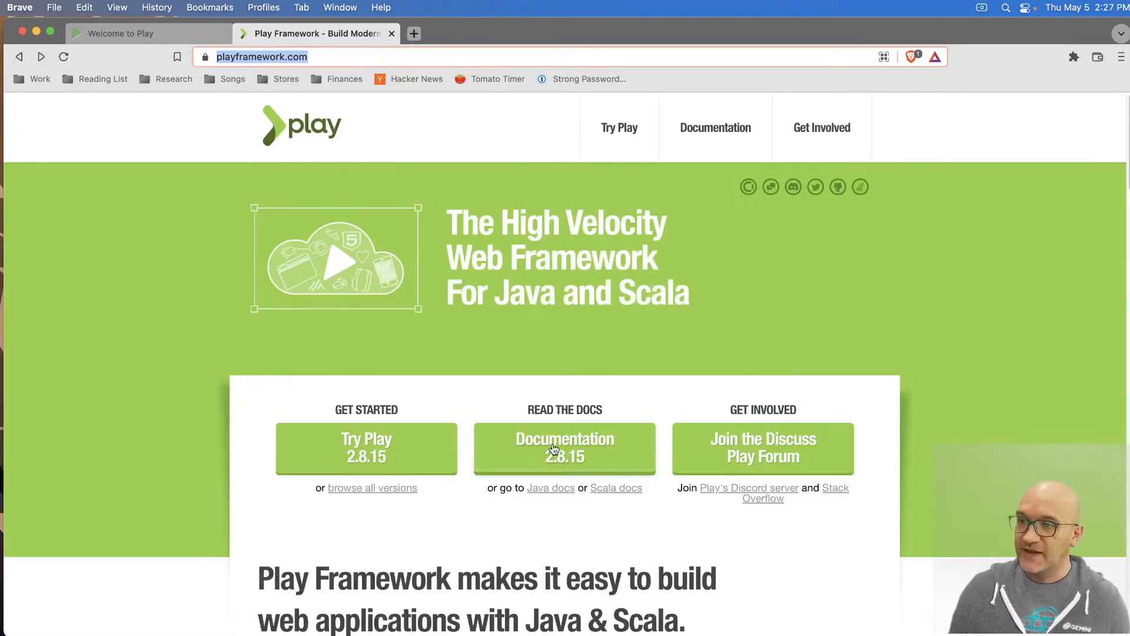
{"action": "left_click", "coordinate": [565, 447]}
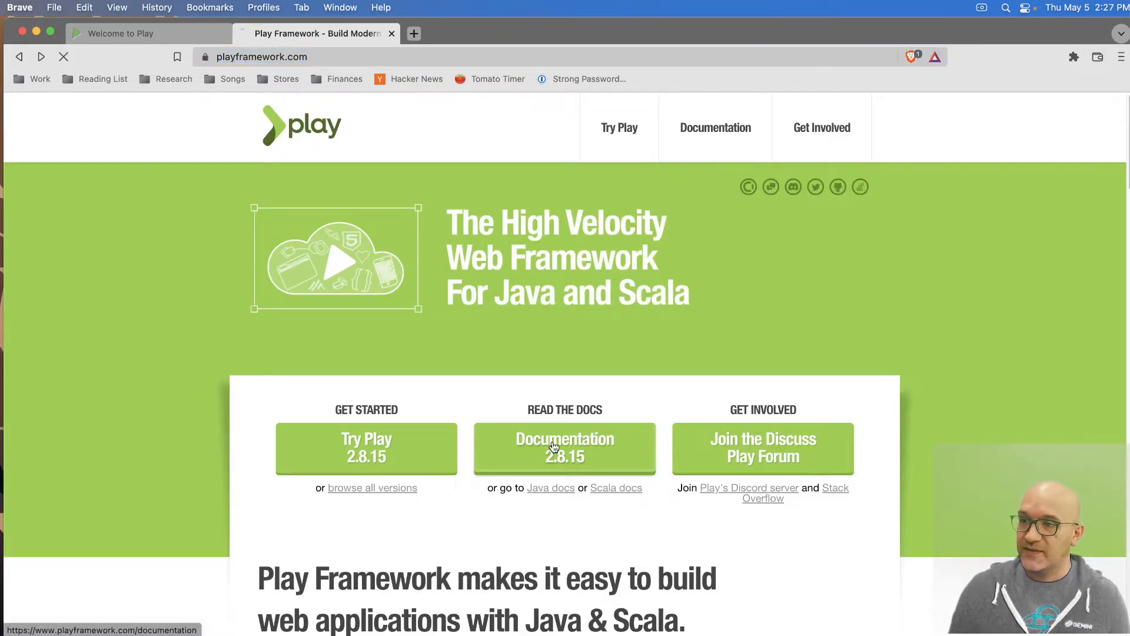
{"action": "left_click", "coordinate": [564, 447]}
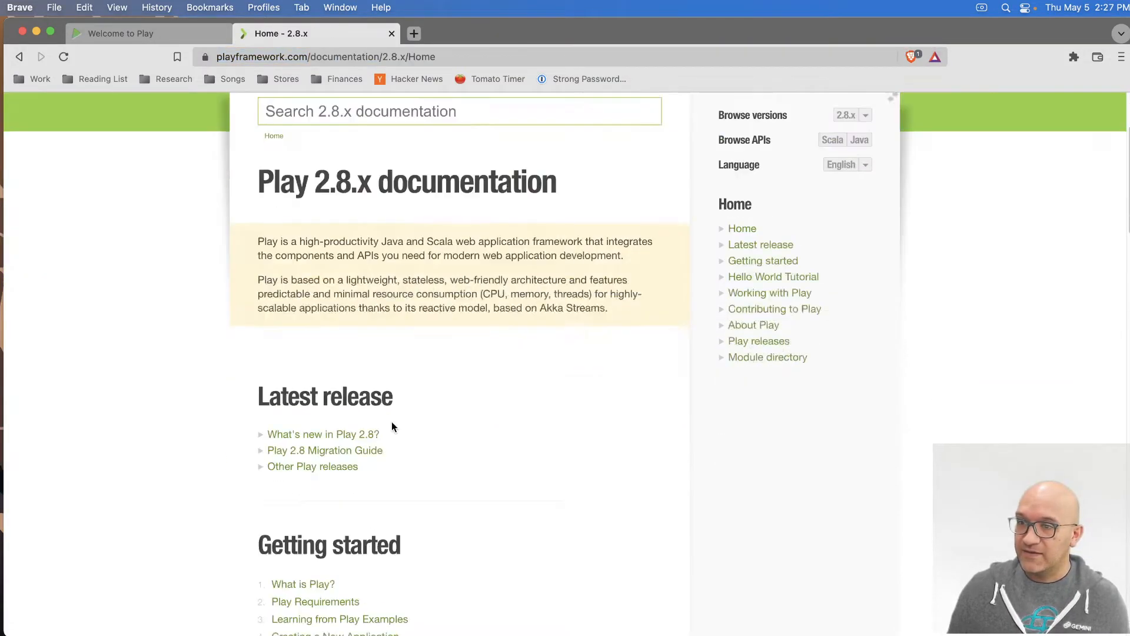
{"action": "scroll", "scroll_direction": "down", "scroll_amount": 3}
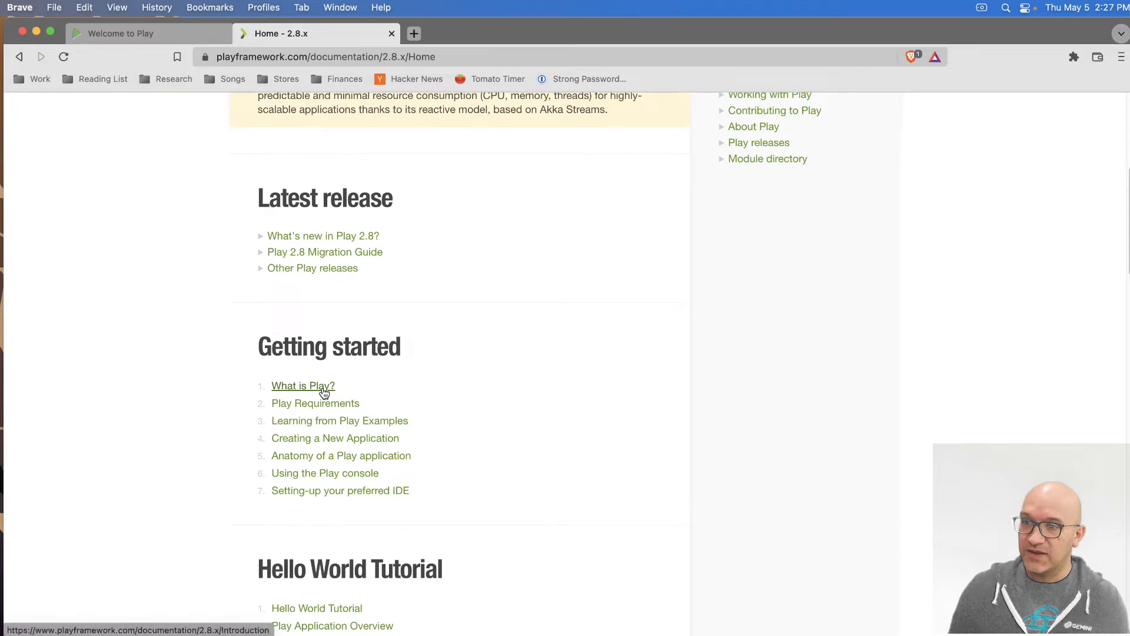
Read What is Play?, then Play Requirements through its Java, sbt and Congratulations sections.
{"action": "left_click", "coordinate": [303, 385]}
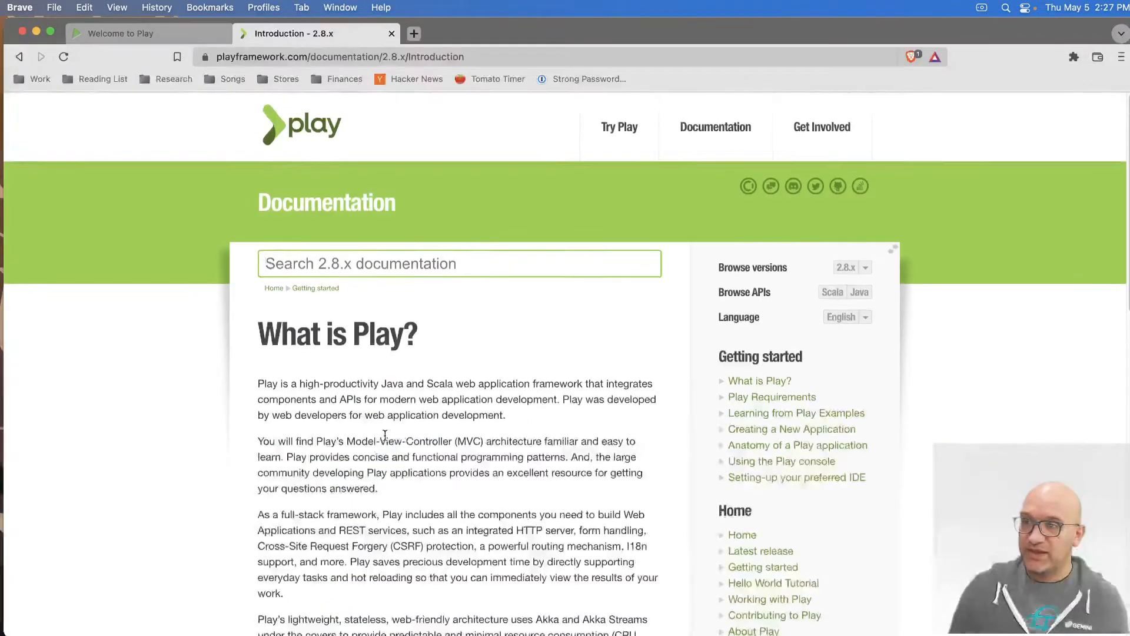
{"action": "scroll", "scroll_direction": "down", "scroll_amount": 3}
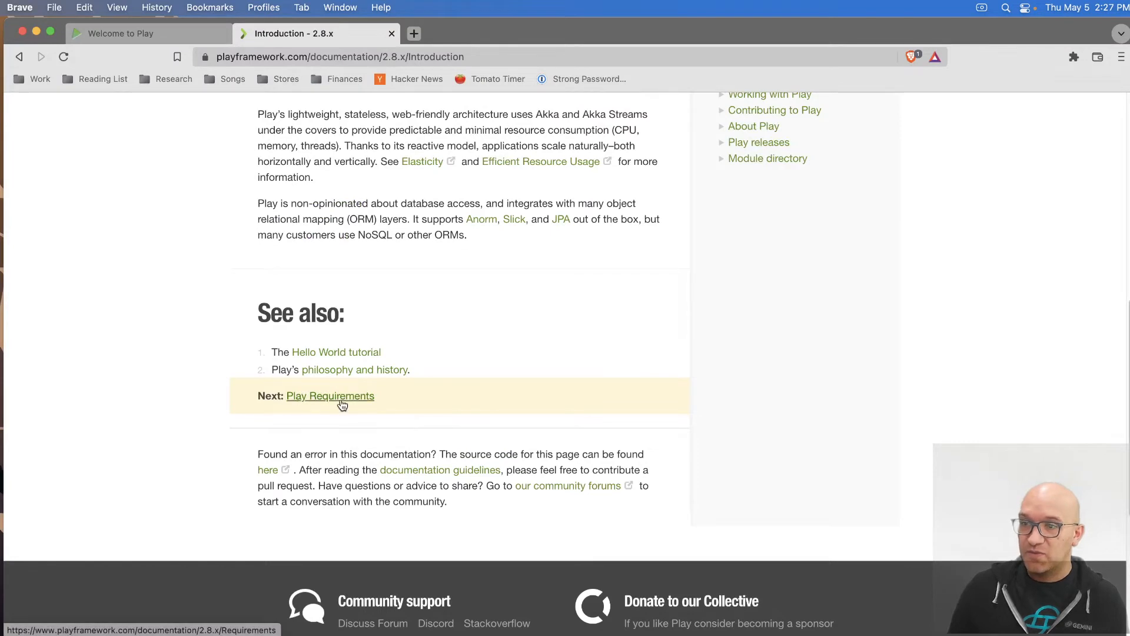
{"action": "left_click", "coordinate": [330, 395]}
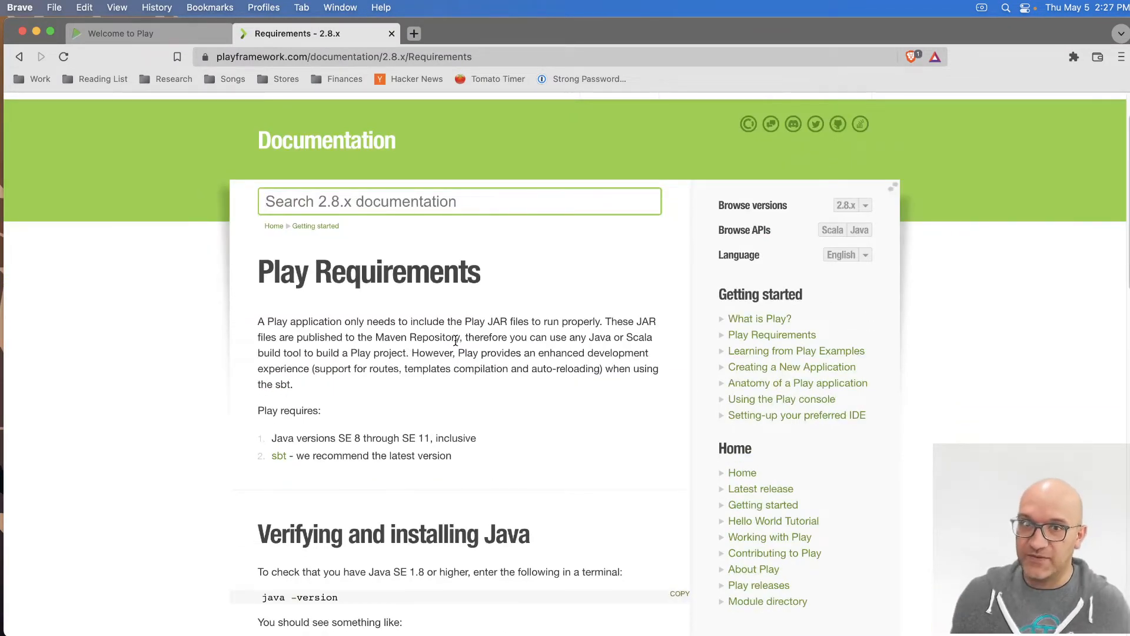
{"action": "scroll", "scroll_direction": "down", "scroll_amount": 3}
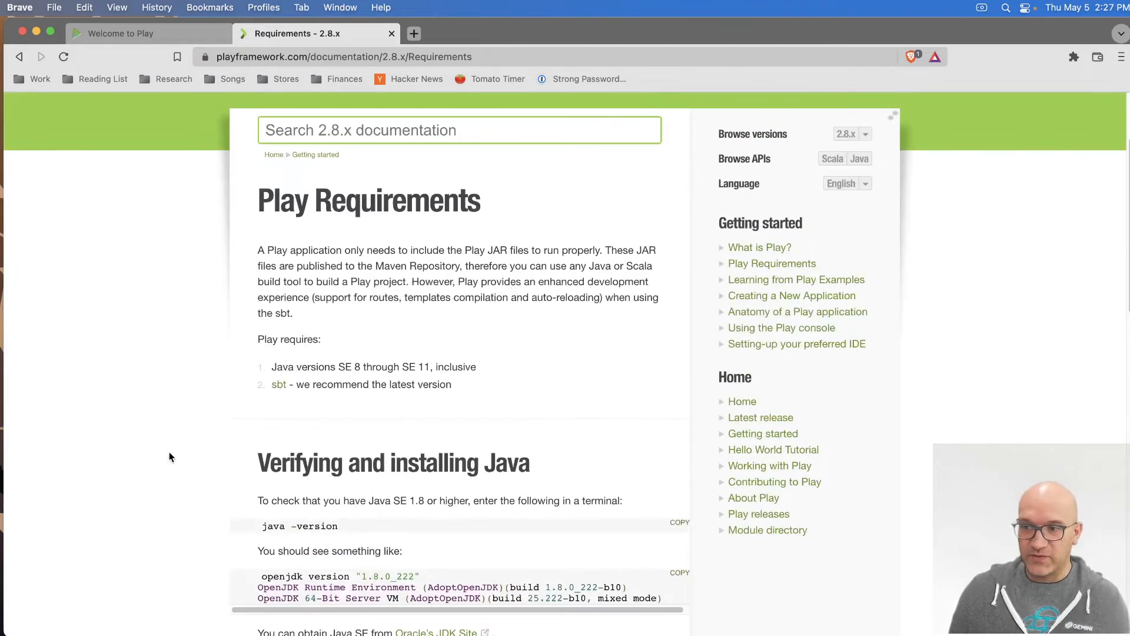
{"action": "scroll", "scroll_direction": "down", "scroll_amount": 3}
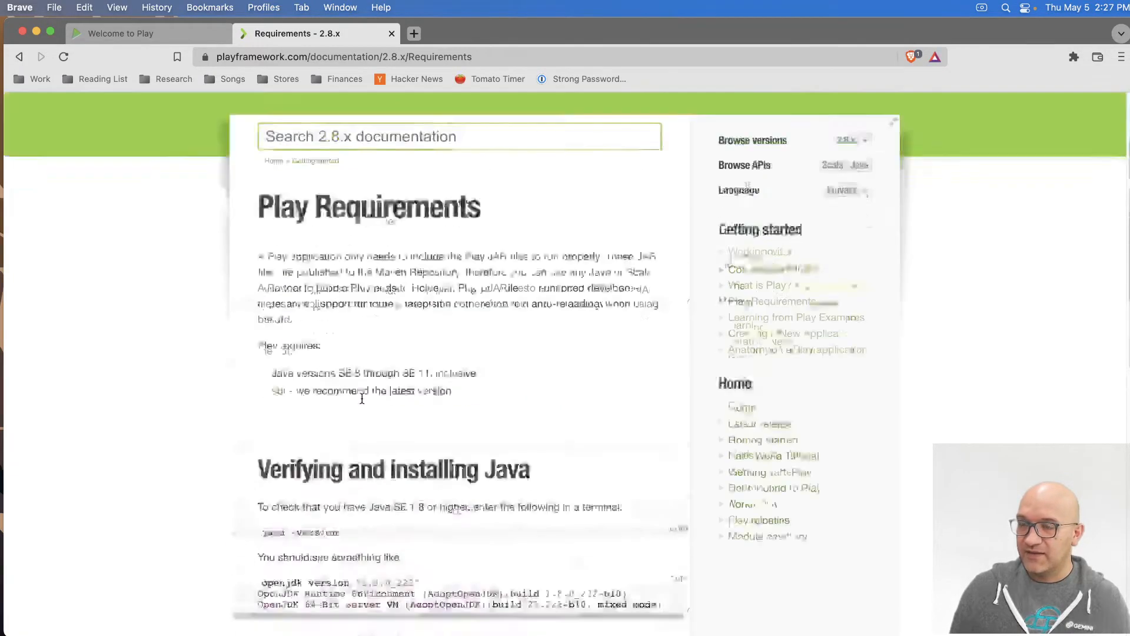
{"action": "scroll", "scroll_direction": "down", "scroll_amount": 3}
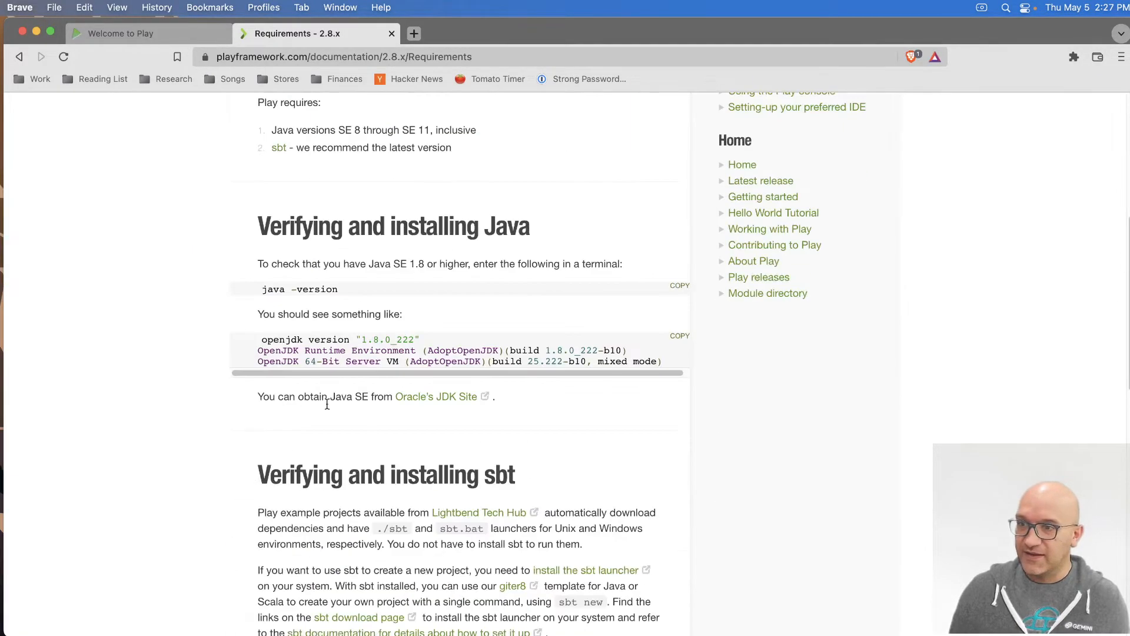
{"action": "scroll", "scroll_direction": "down", "scroll_amount": 3}
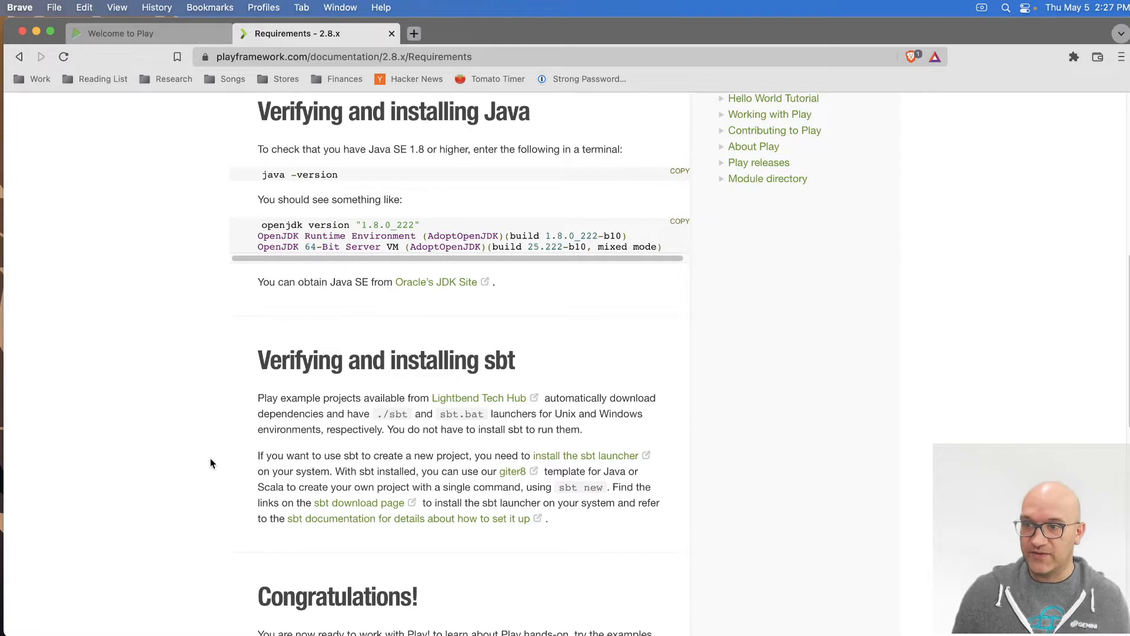
{"action": "scroll", "scroll_direction": "down", "scroll_amount": 3}
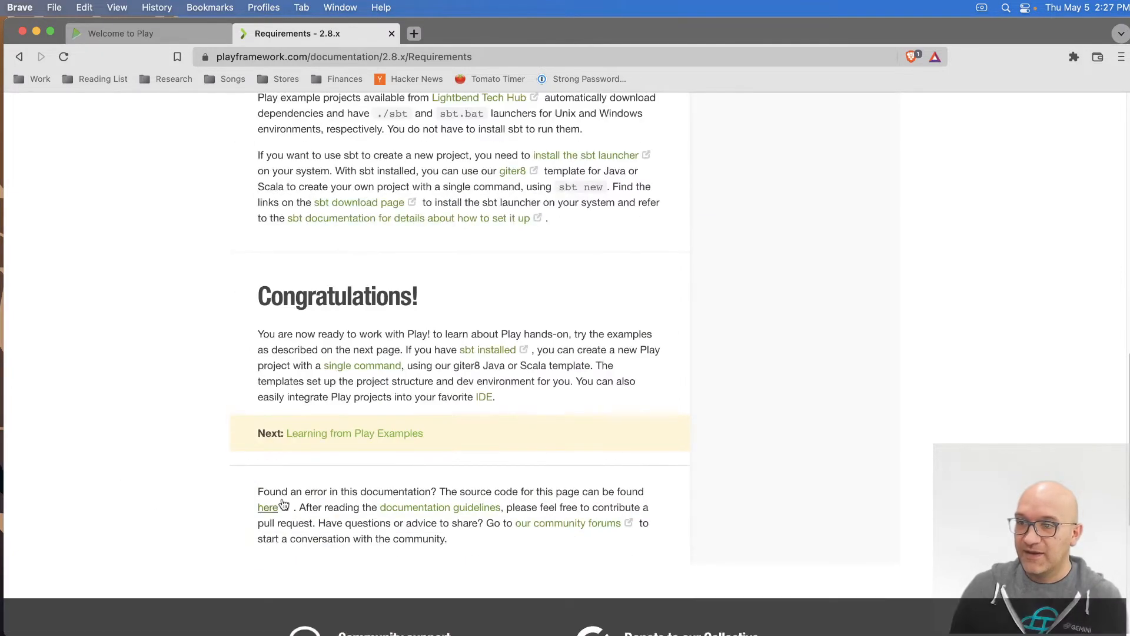
Browse Learning from Play Examples and Creating a New Application, then return to the docs home.
{"action": "left_click", "coordinate": [355, 433]}
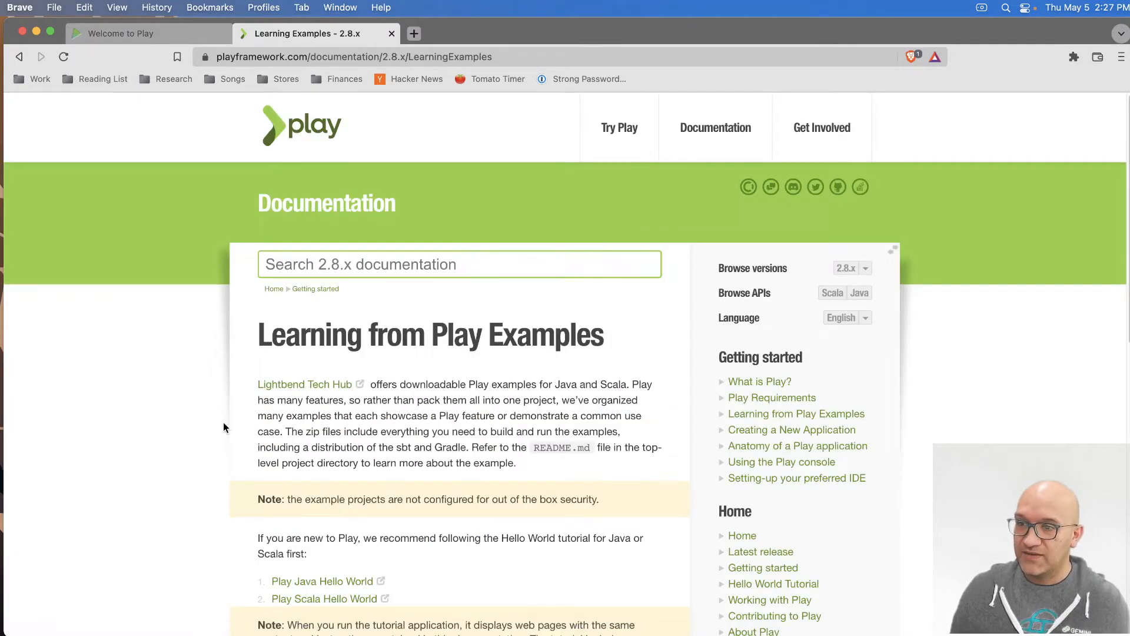
{"action": "scroll", "scroll_direction": "down", "scroll_amount": 3}
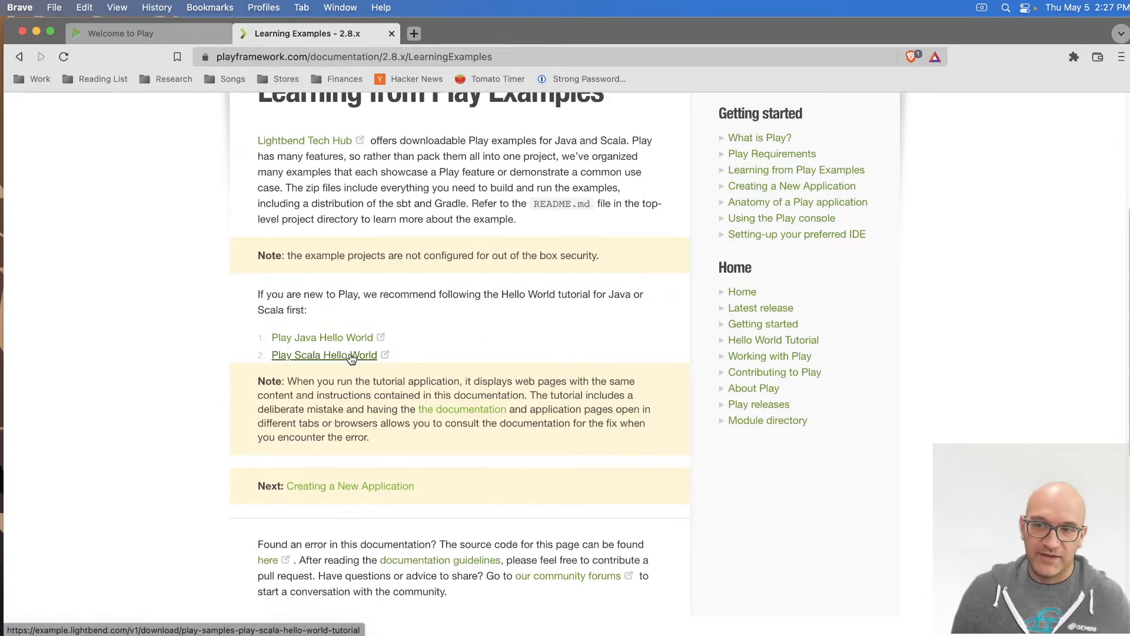
{"action": "mouse_move", "coordinate": [336, 365]}
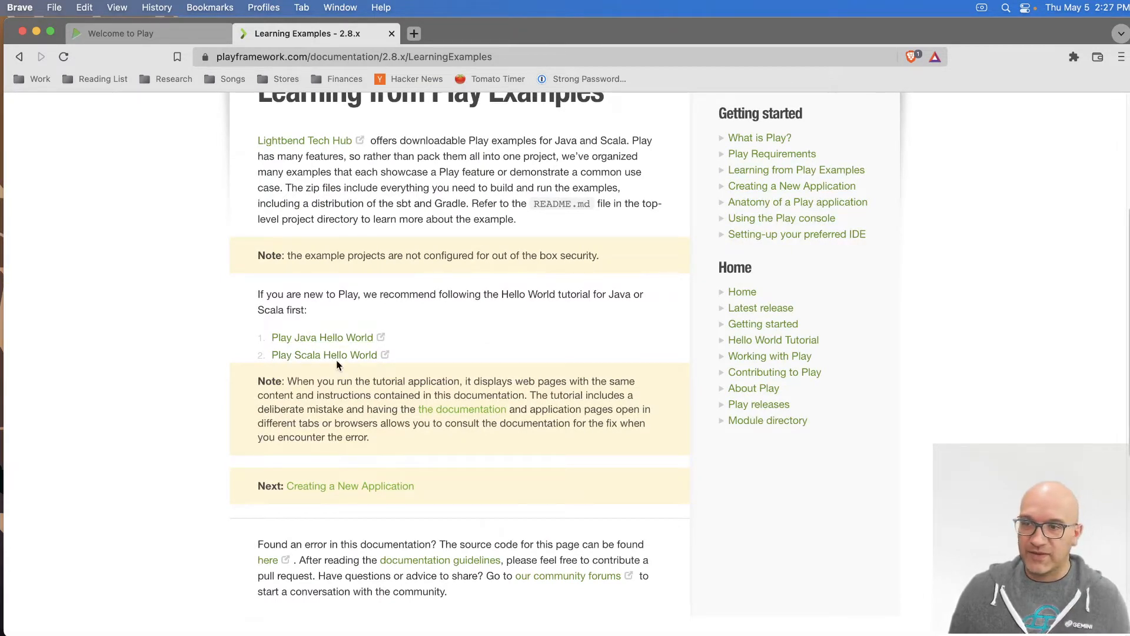
{"action": "mouse_move", "coordinate": [198, 434]}
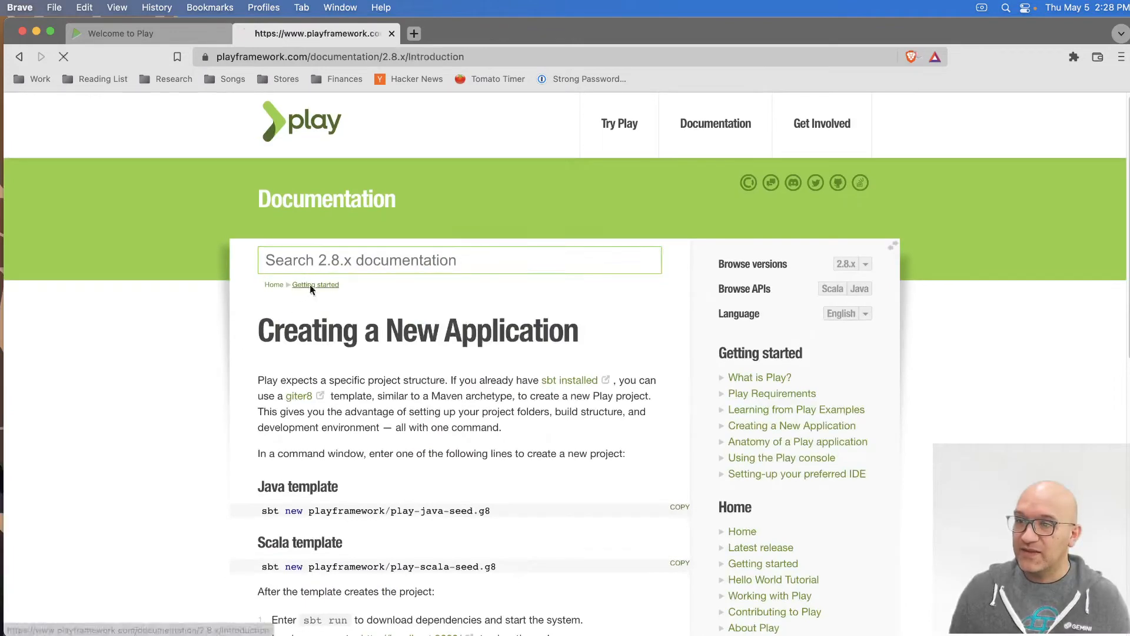
{"action": "left_click", "coordinate": [273, 283]}
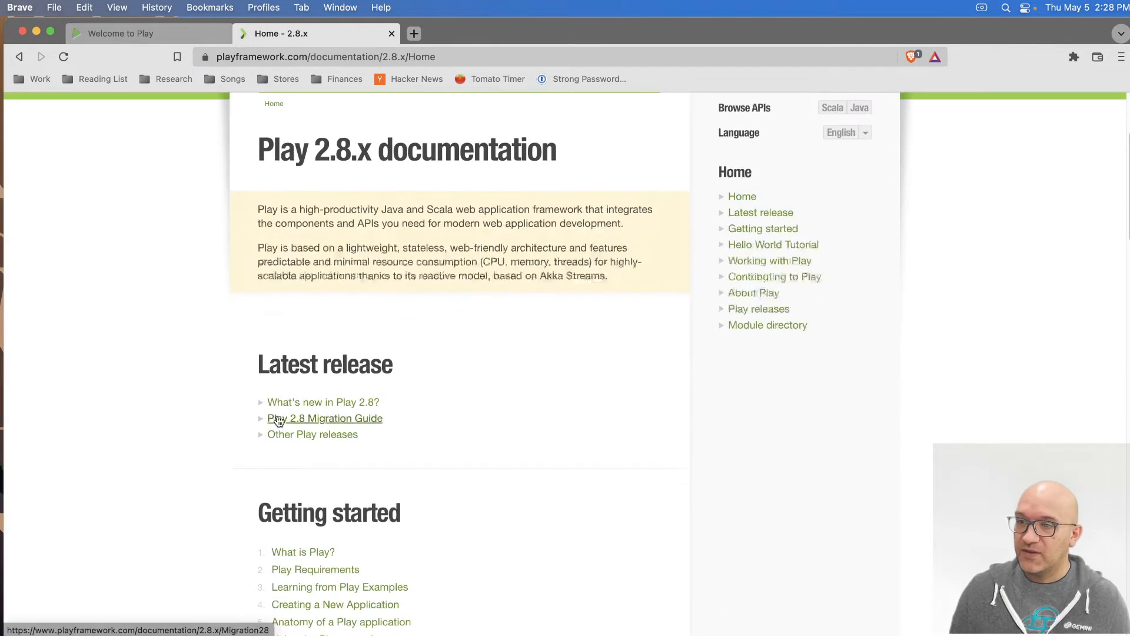
{"action": "scroll", "scroll_direction": "down", "scroll_amount": 3}
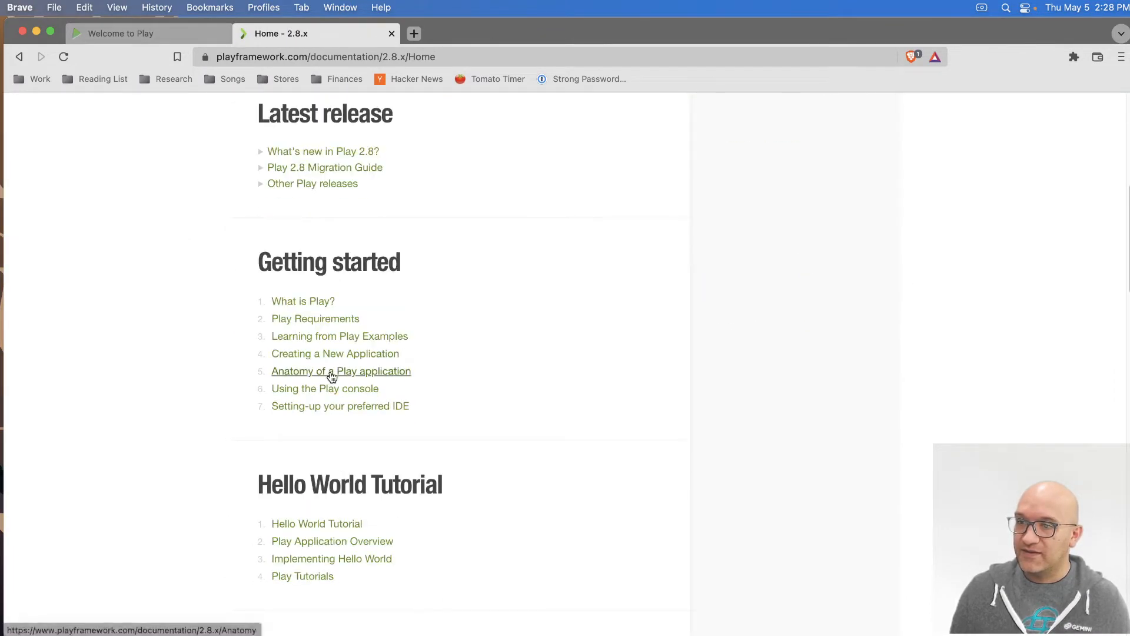
Read the Anatomy of a Play application page, then go back.
{"action": "left_click", "coordinate": [341, 370]}
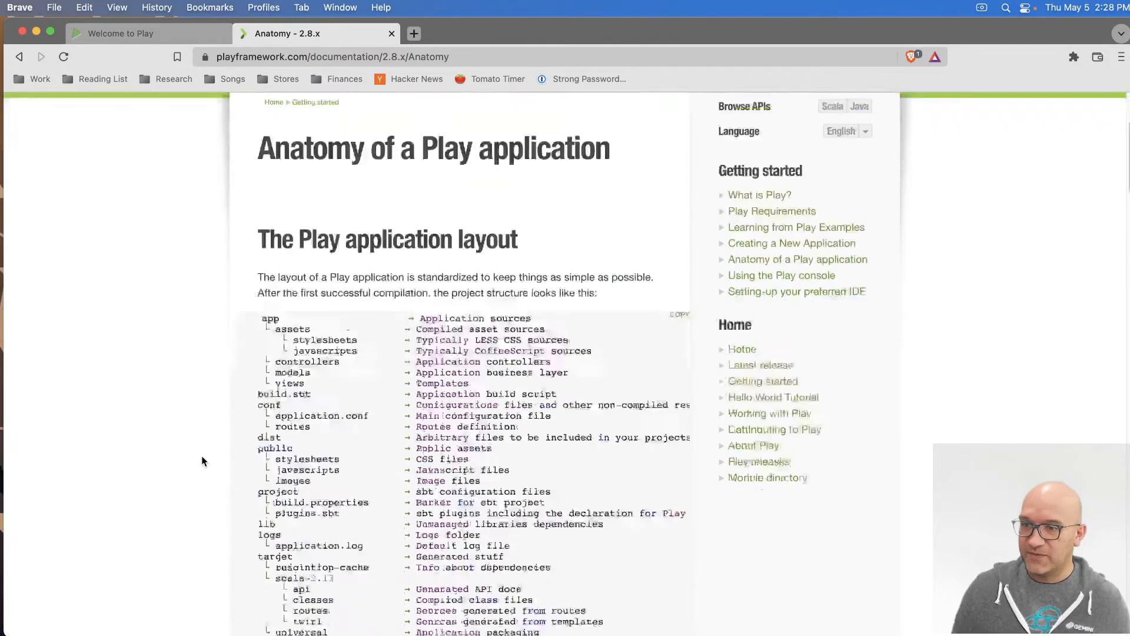
{"action": "scroll", "scroll_direction": "down", "scroll_amount": 3}
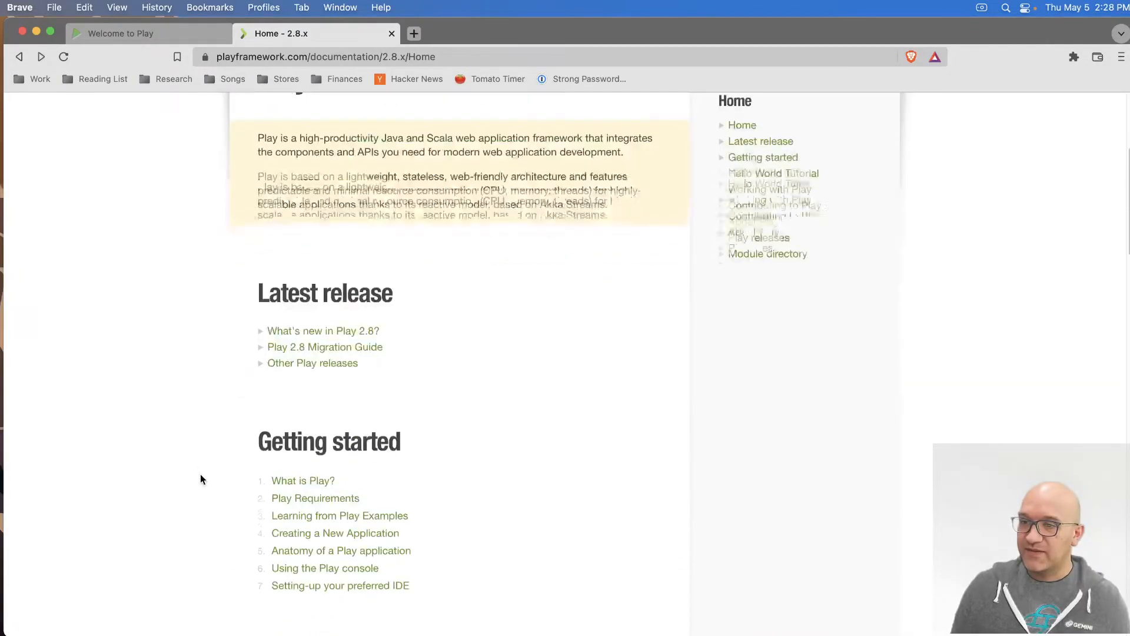
{"action": "scroll", "scroll_direction": "down", "scroll_amount": 3}
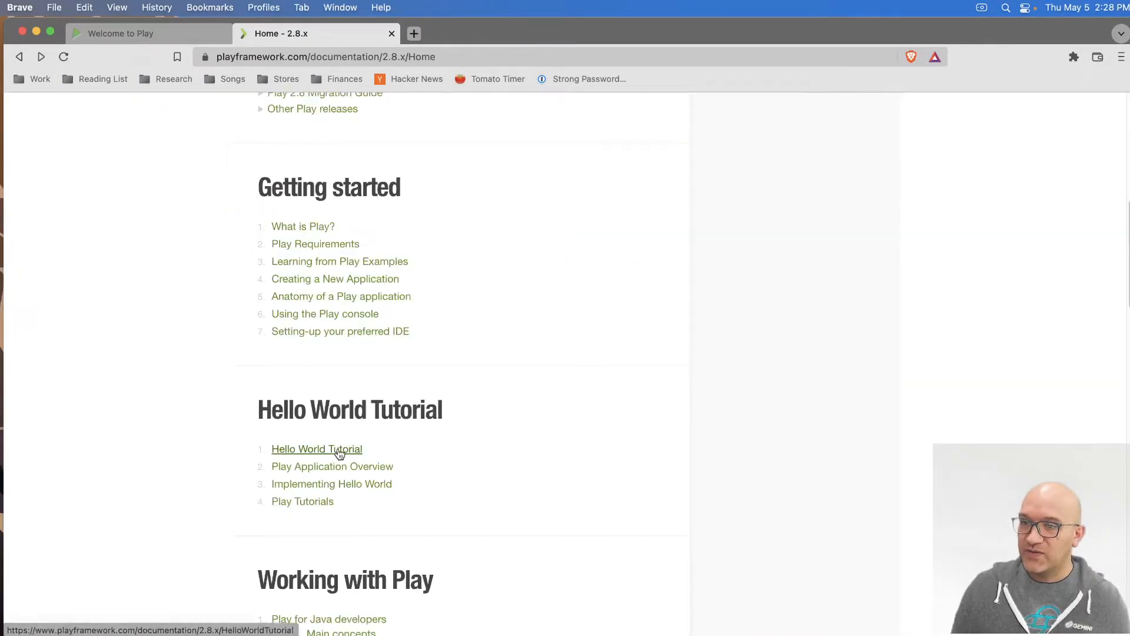
Read the Hello World Tutorial, then open Play Application Overview at Explore the project.
{"action": "left_click", "coordinate": [316, 449]}
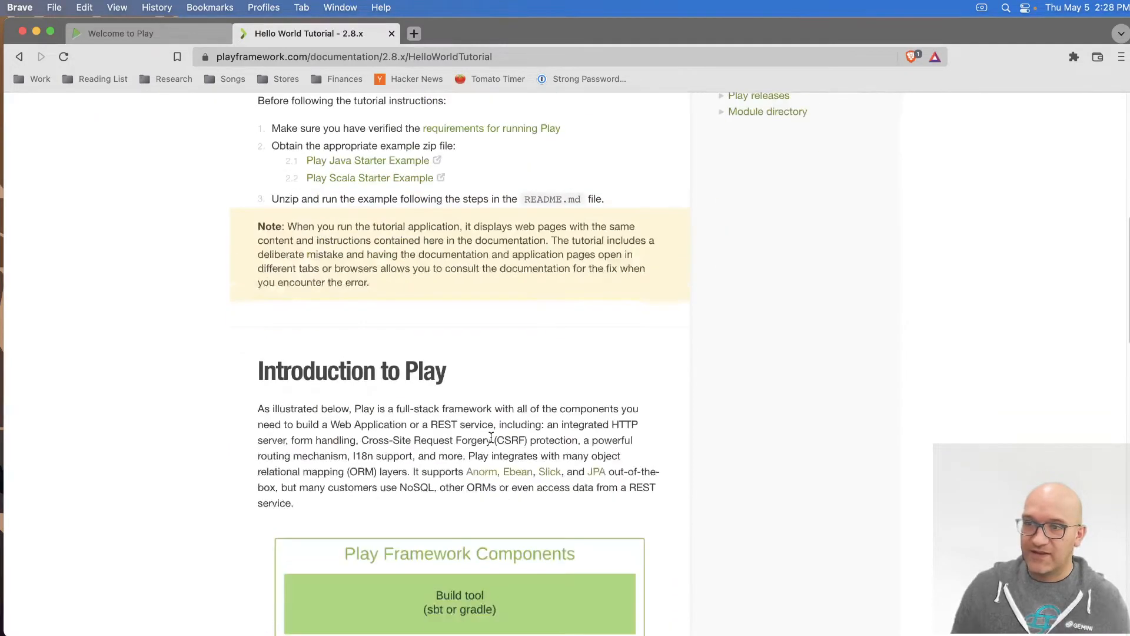
{"action": "scroll", "scroll_direction": "down", "scroll_amount": 3}
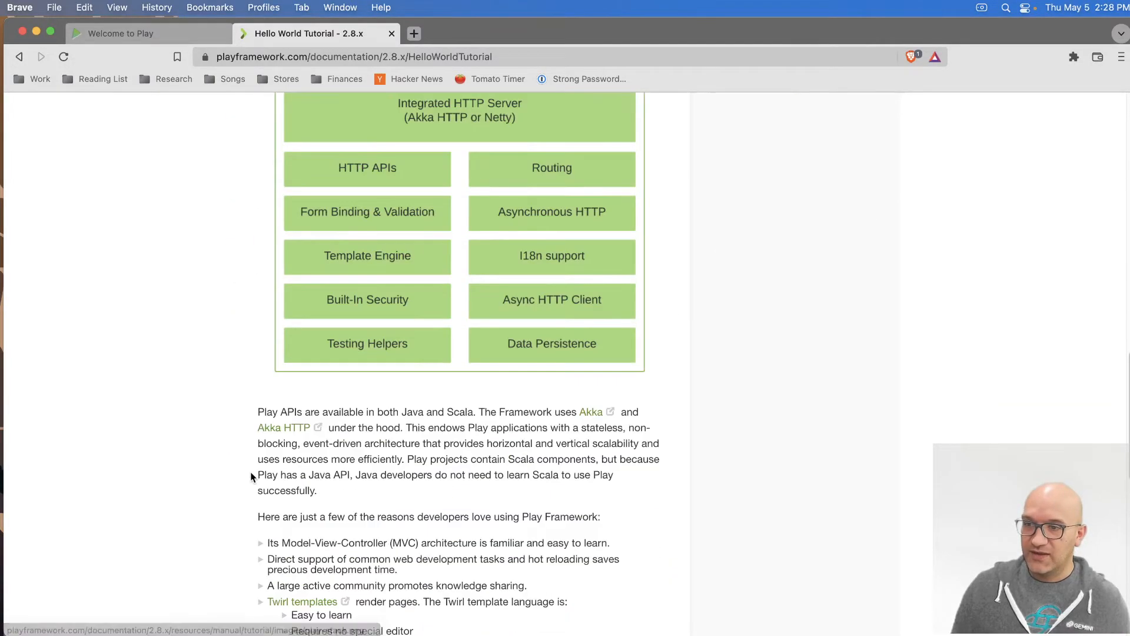
{"action": "scroll", "scroll_direction": "down", "scroll_amount": 3}
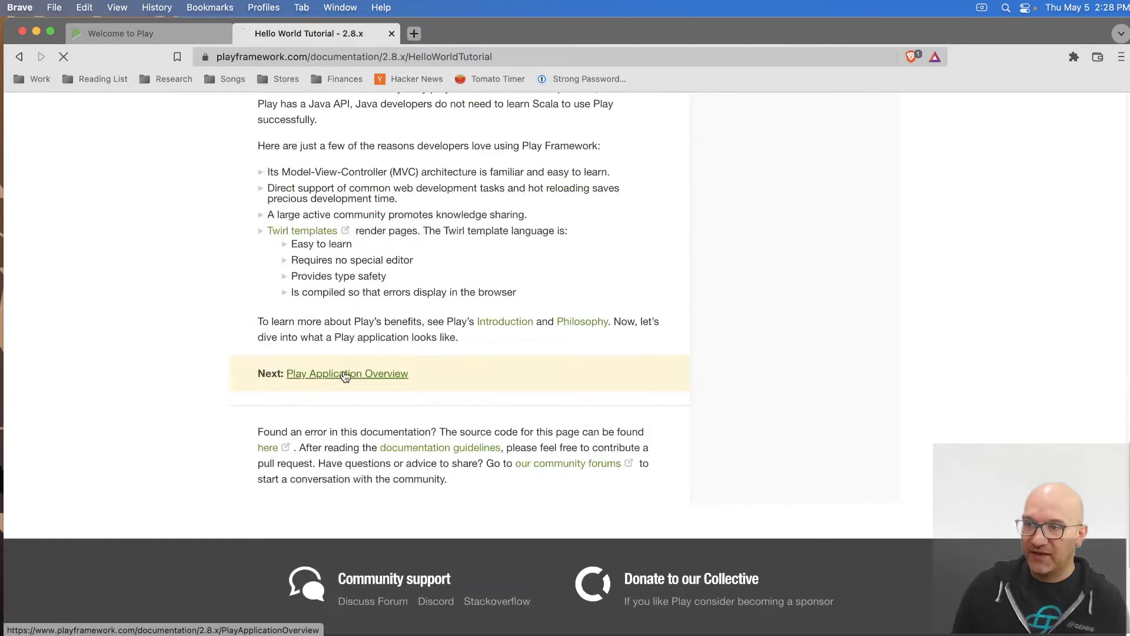
{"action": "left_click", "coordinate": [346, 374]}
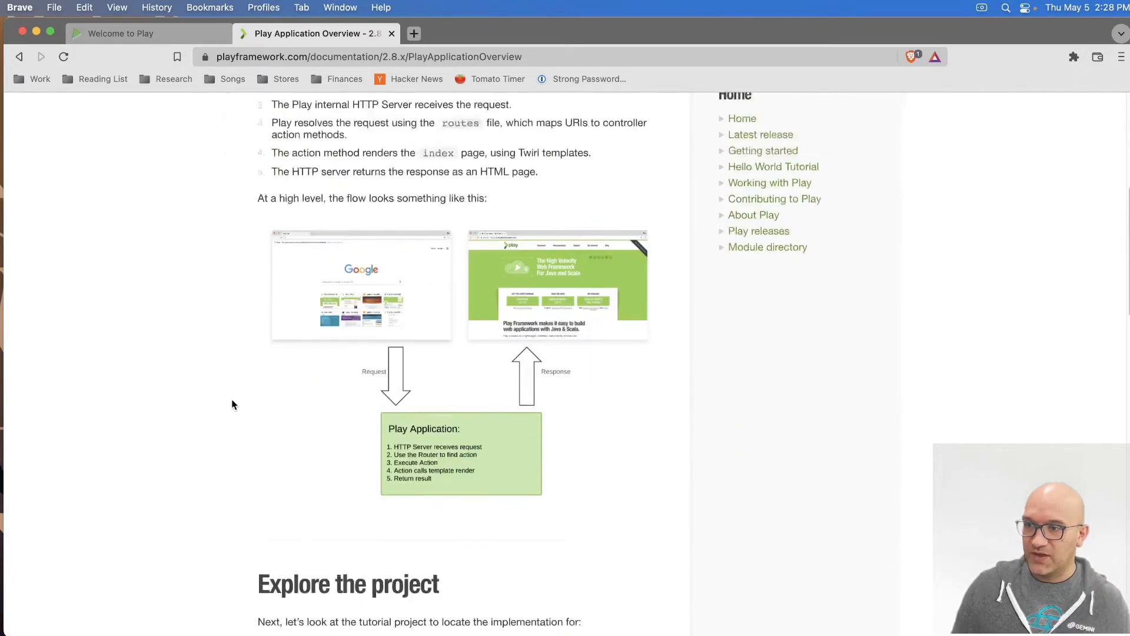
{"action": "scroll", "scroll_direction": "down", "scroll_amount": 3}
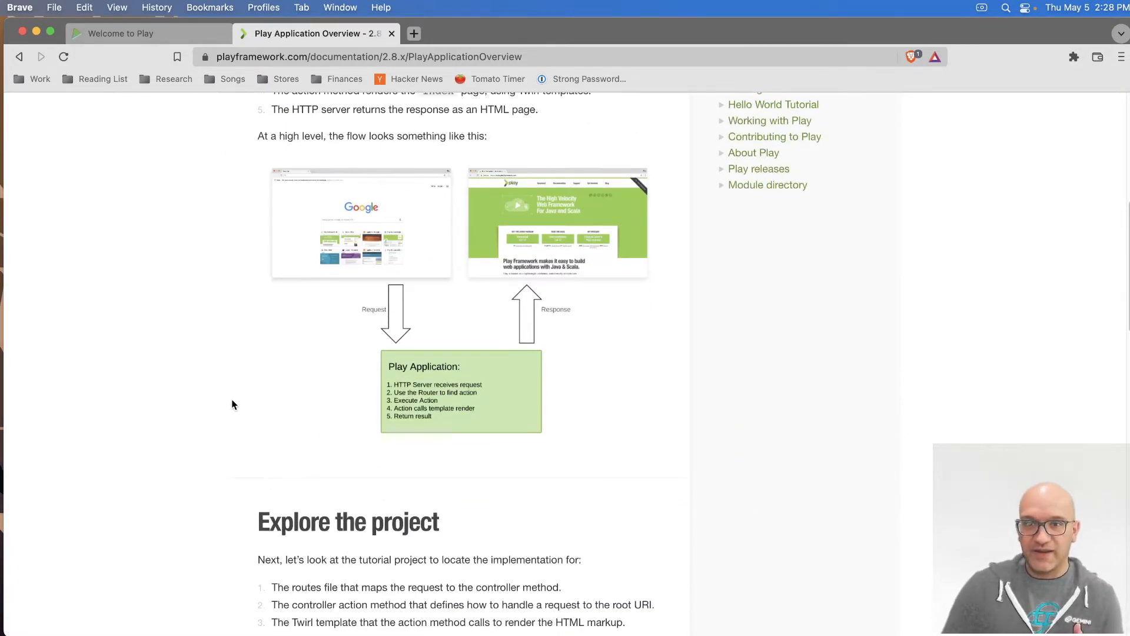
{"action": "mouse_move", "coordinate": [338, 411]}
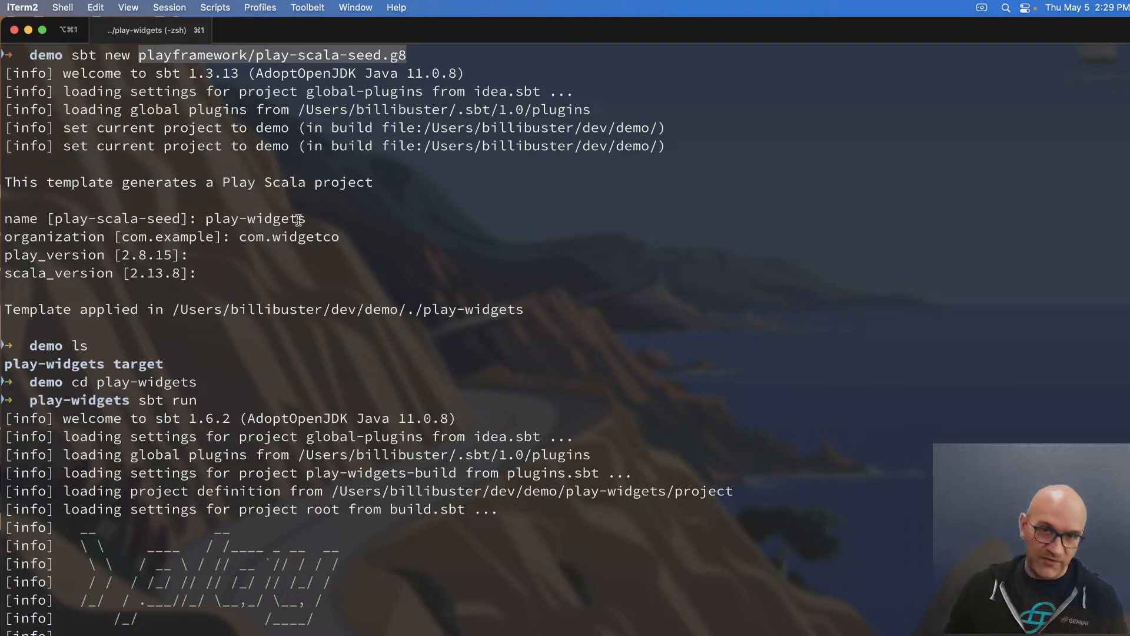
{"action": "mouse_move", "coordinate": [220, 262]}
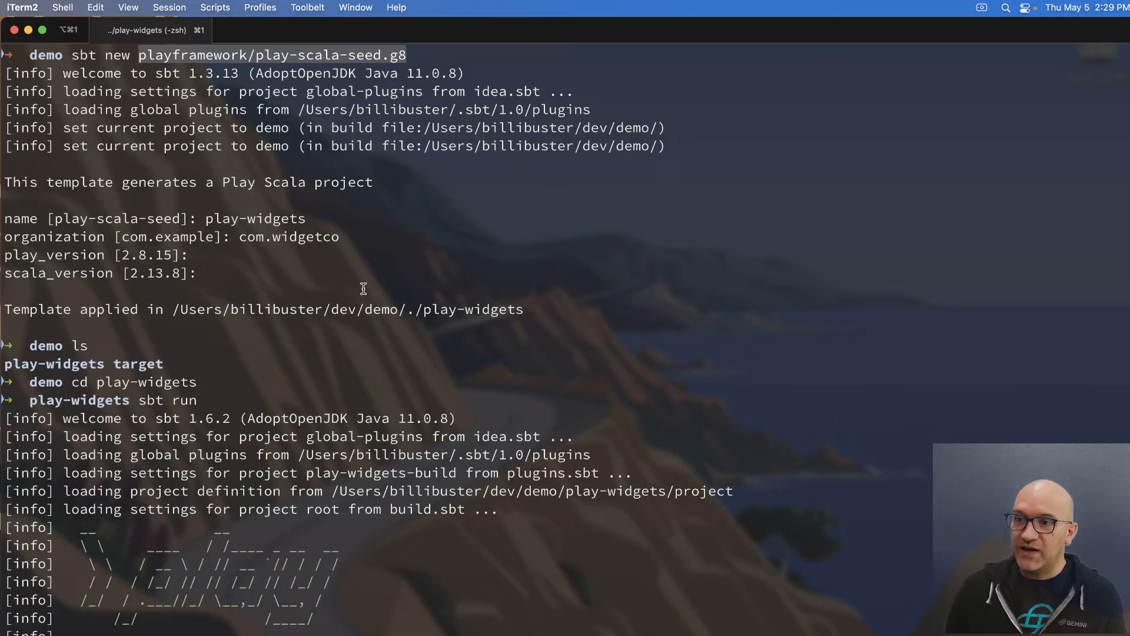
Point out the generated play-widgets folder and the ls listing in iTerm2.
{"action": "double_click", "coordinate": [495, 309]}
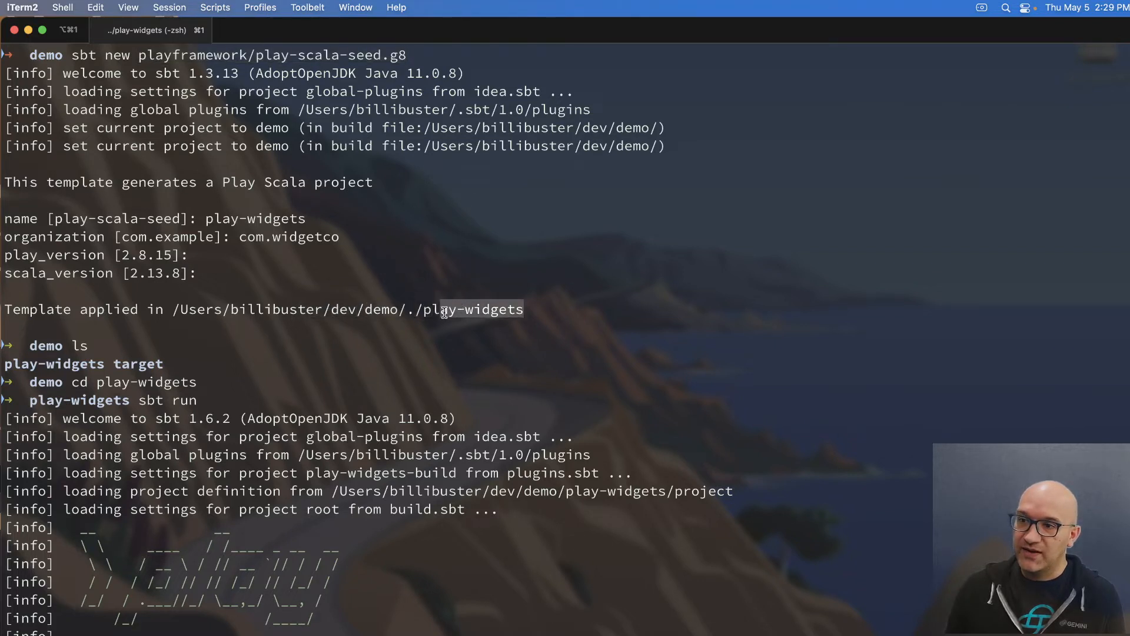
{"action": "double_click", "coordinate": [473, 309]}
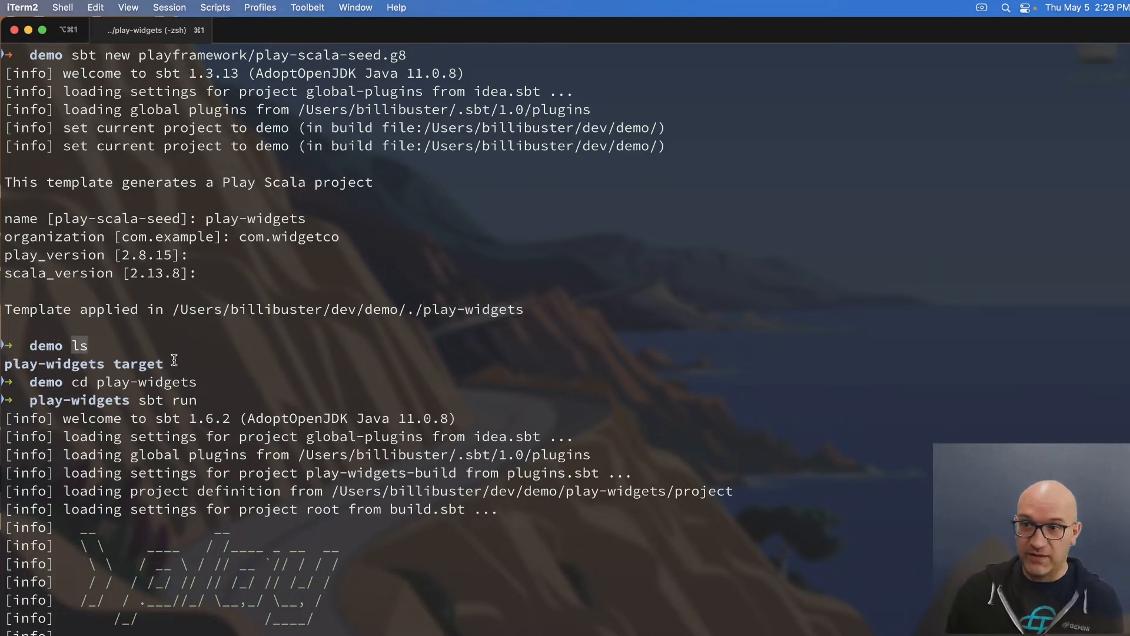
{"action": "double_click", "coordinate": [52, 364]}
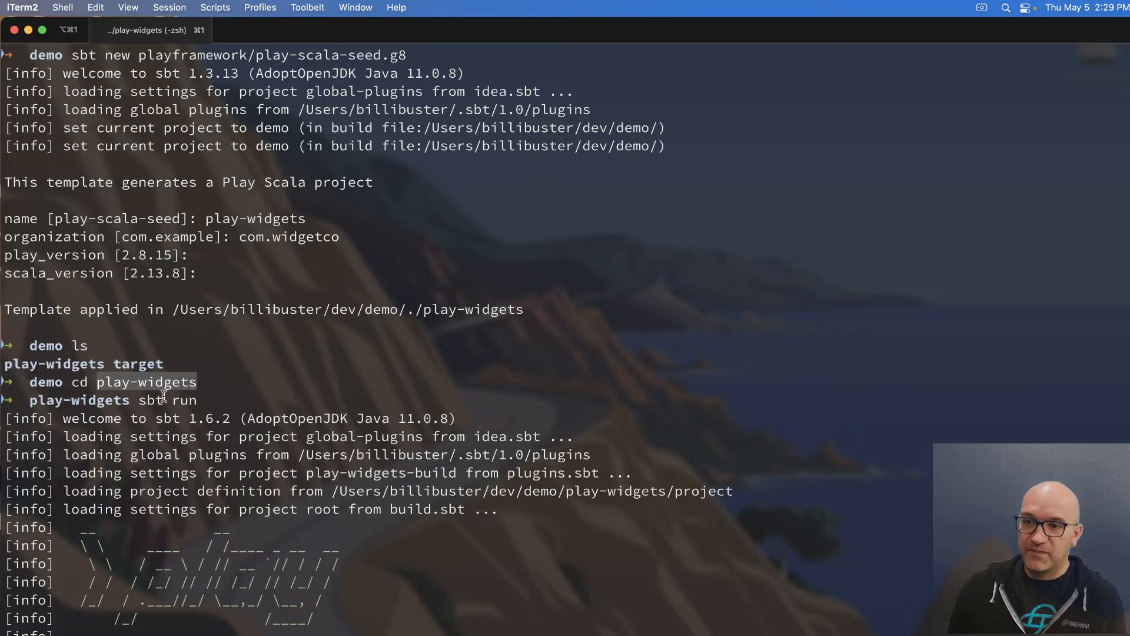
{"action": "scroll", "scroll_direction": "down", "scroll_amount": 3}
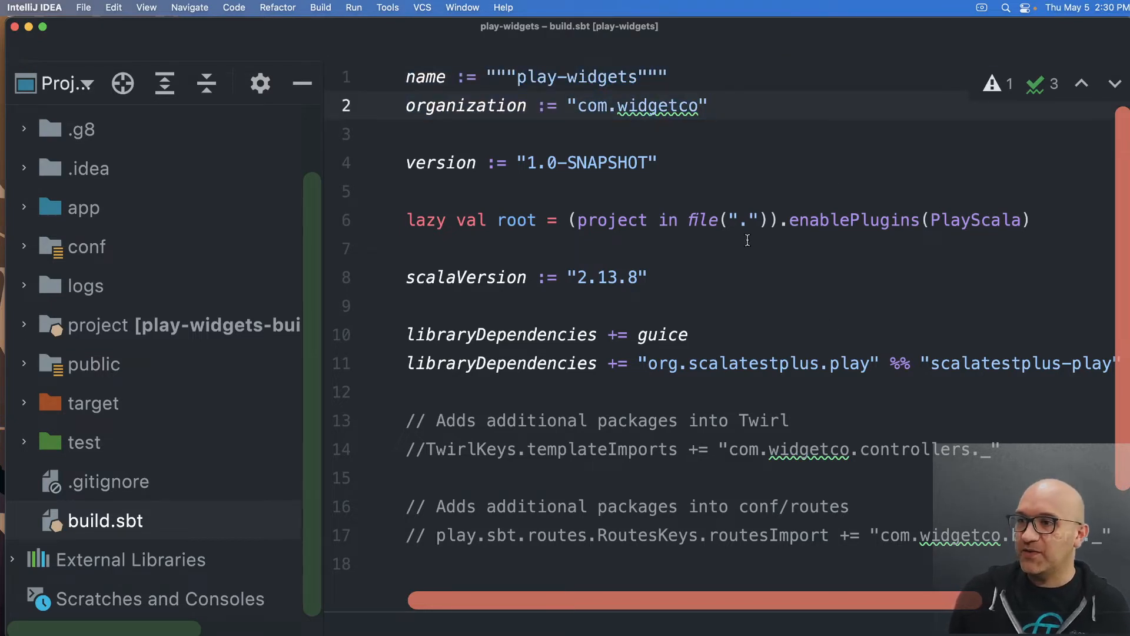
Highlight parts of the root project definition in build.sbt.
{"action": "double_click", "coordinate": [855, 220]}
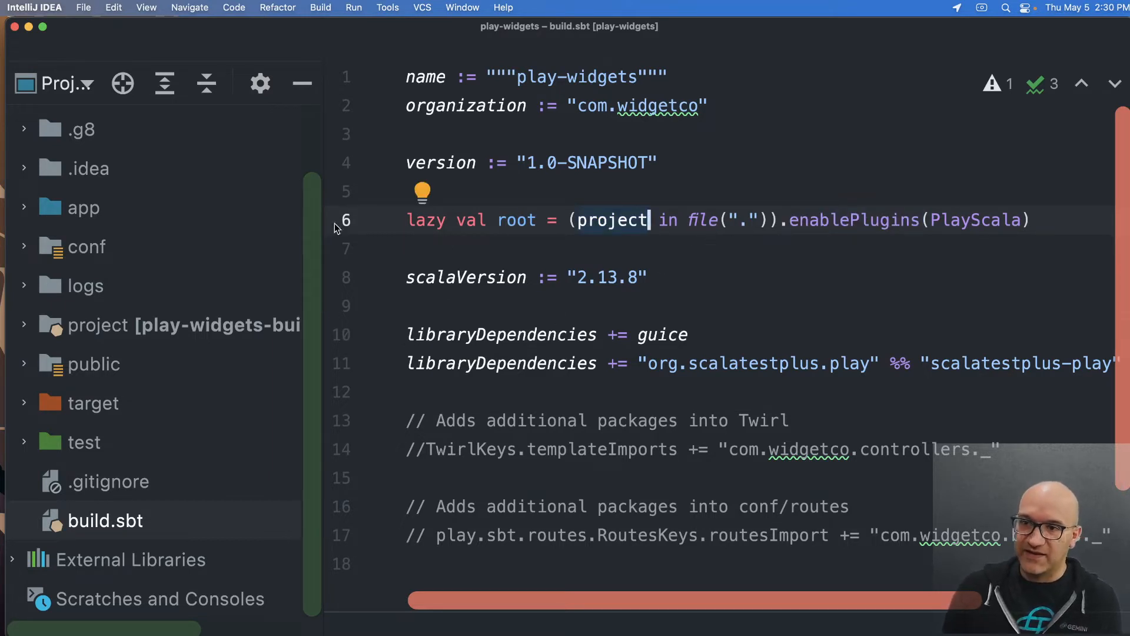
{"action": "mouse_move", "coordinate": [139, 215]}
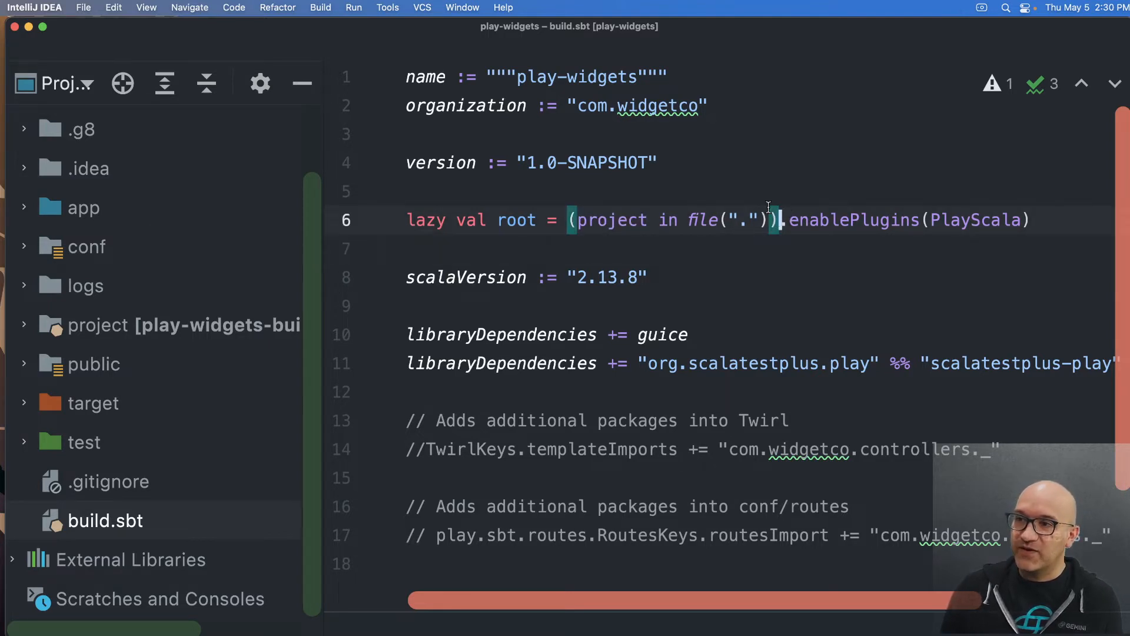
{"action": "double_click", "coordinate": [516, 220]}
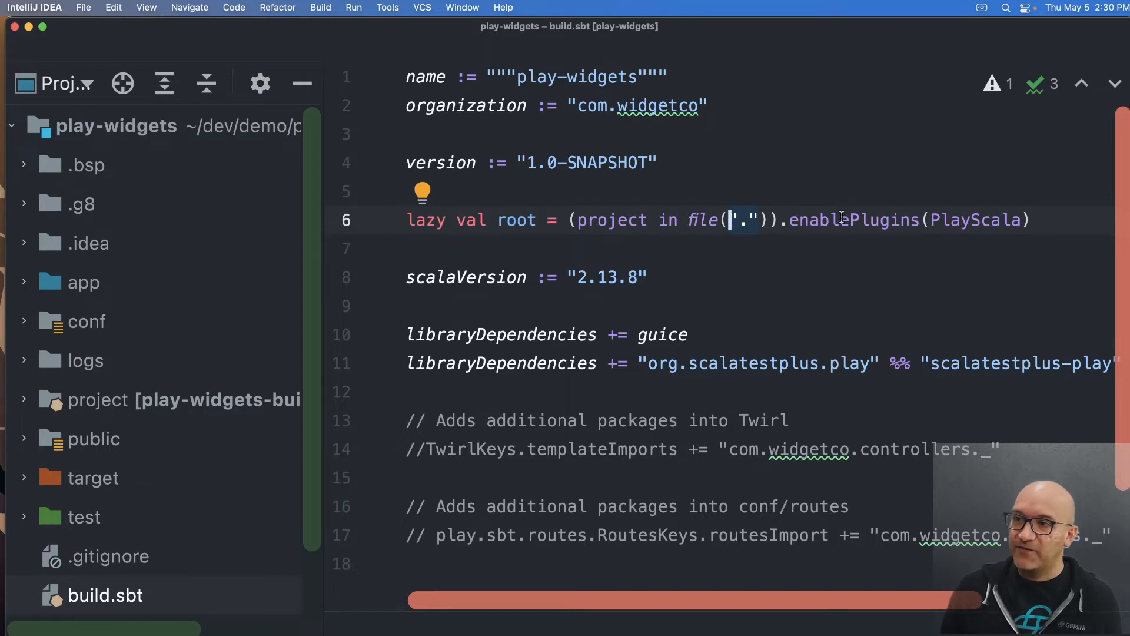
{"action": "double_click", "coordinate": [854, 220]}
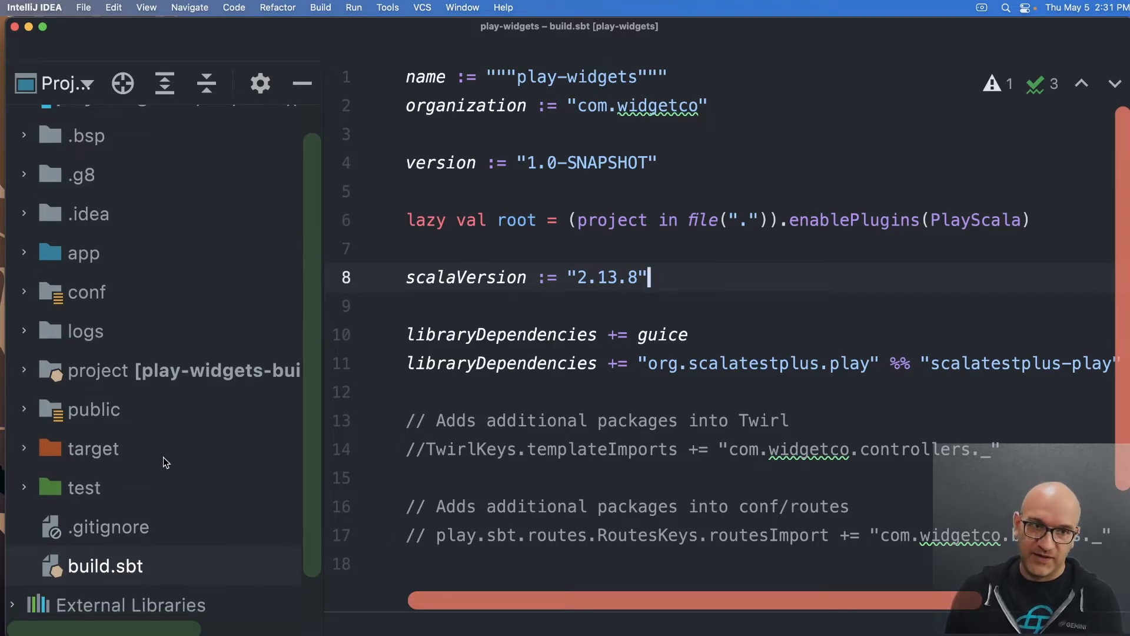
{"action": "mouse_move", "coordinate": [917, 240]}
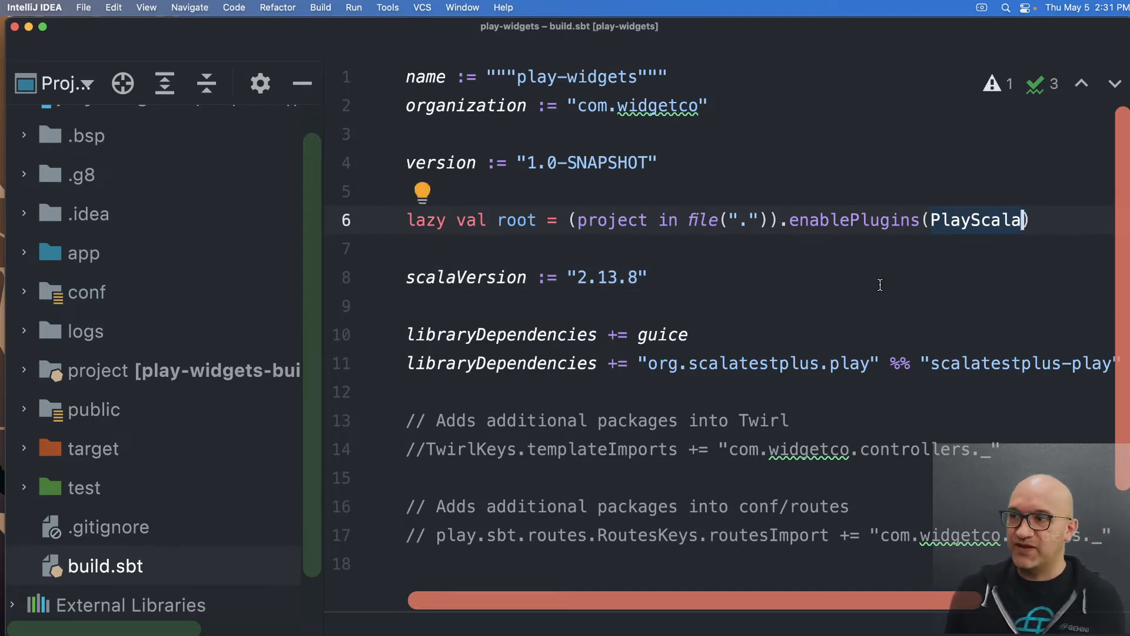
{"action": "mouse_move", "coordinate": [977, 219]}
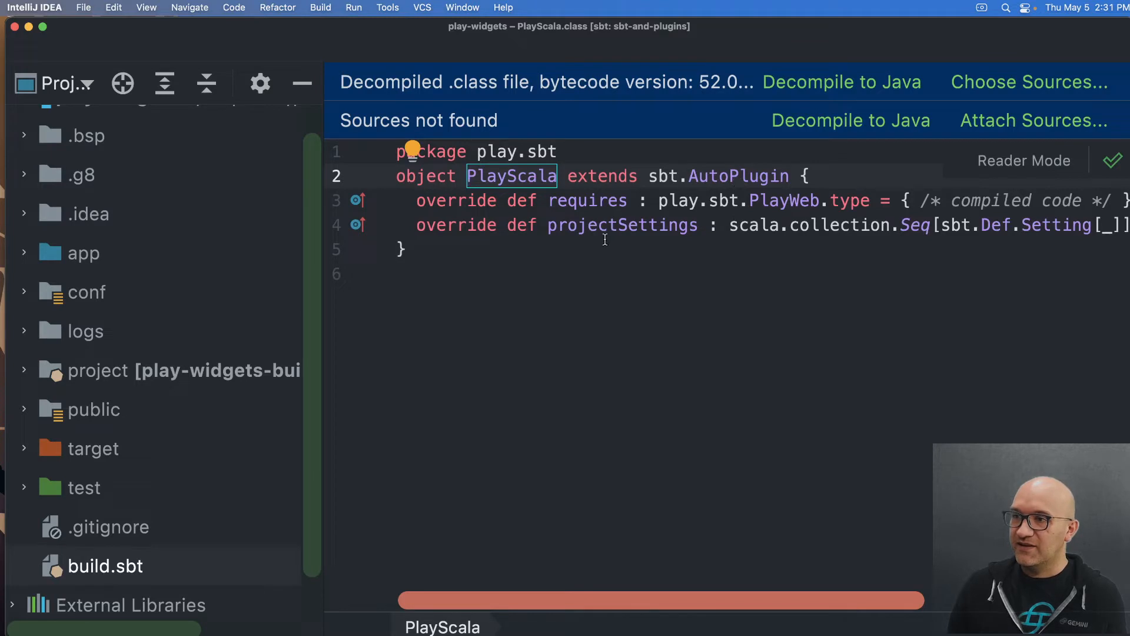
{"action": "mouse_move", "coordinate": [1034, 120]}
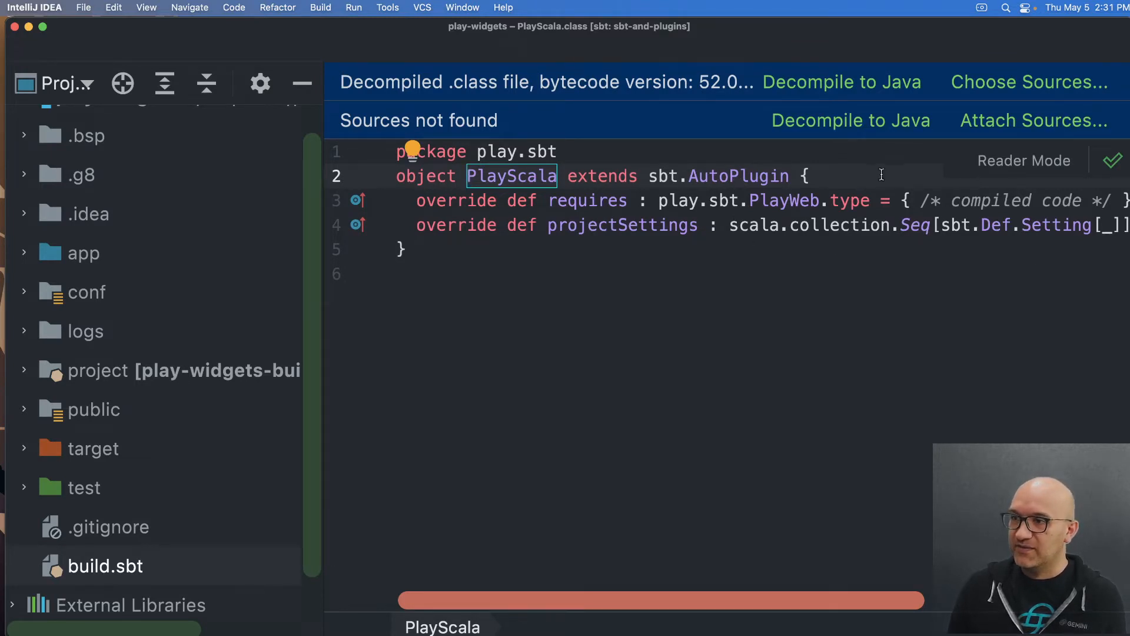
{"action": "mouse_move", "coordinate": [159, 229]}
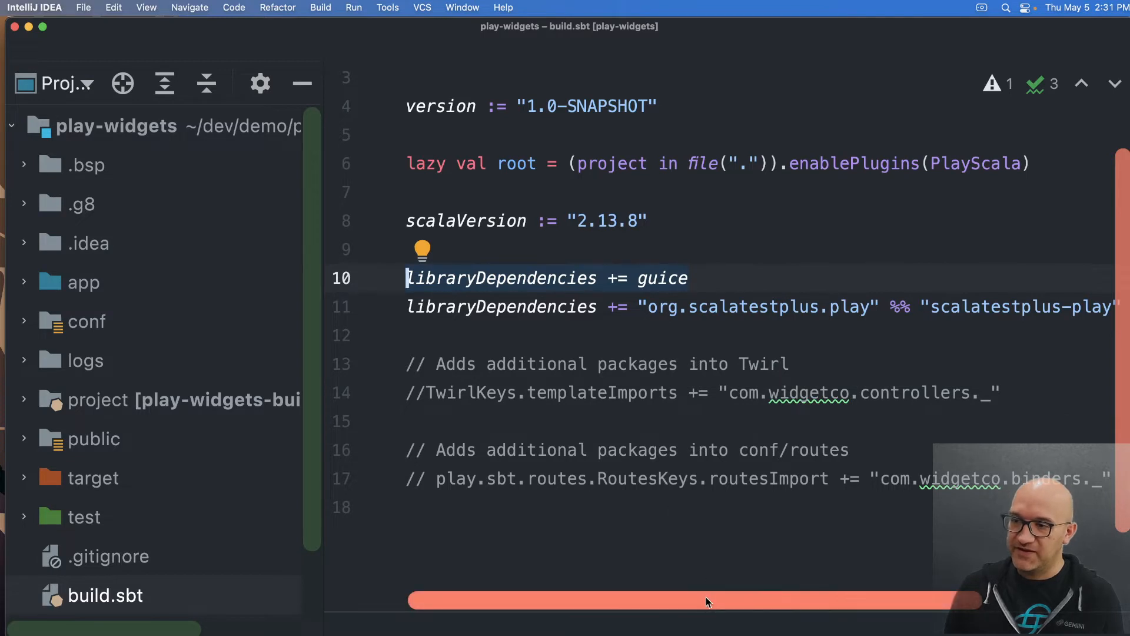
Review build.sbt's enablePlugins and scalatestplus-play lines, then expand app to show controllers and views.
{"action": "scroll", "scroll_direction": "right", "scroll_amount": 3}
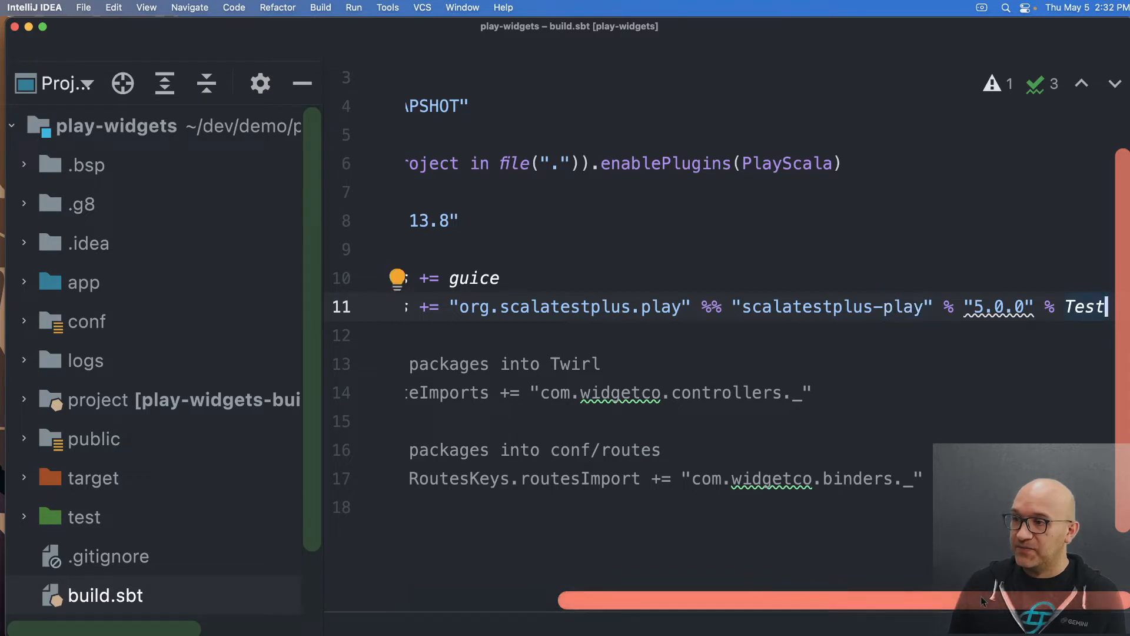
{"action": "scroll", "scroll_direction": "left", "scroll_amount": 3}
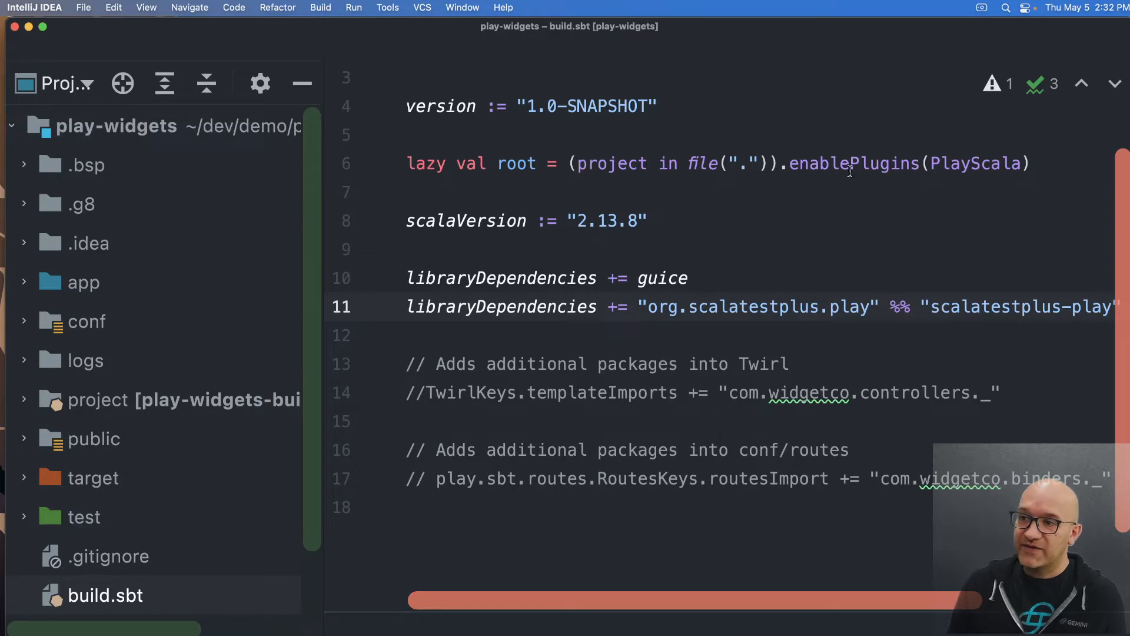
{"action": "double_click", "coordinate": [853, 163]}
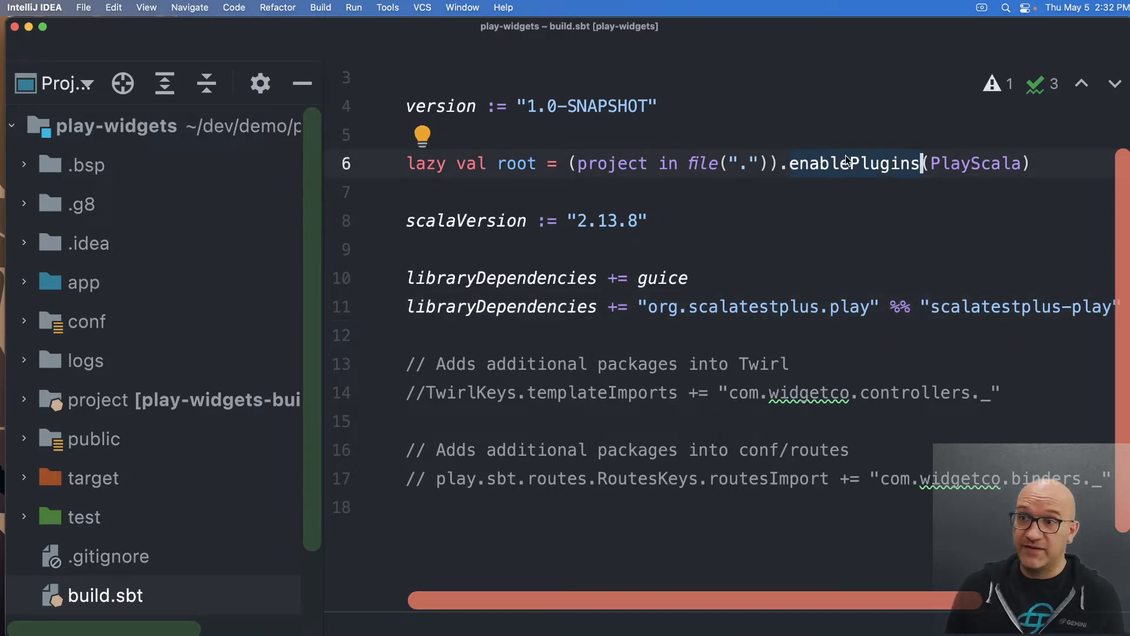
{"action": "mouse_move", "coordinate": [360, 363]}
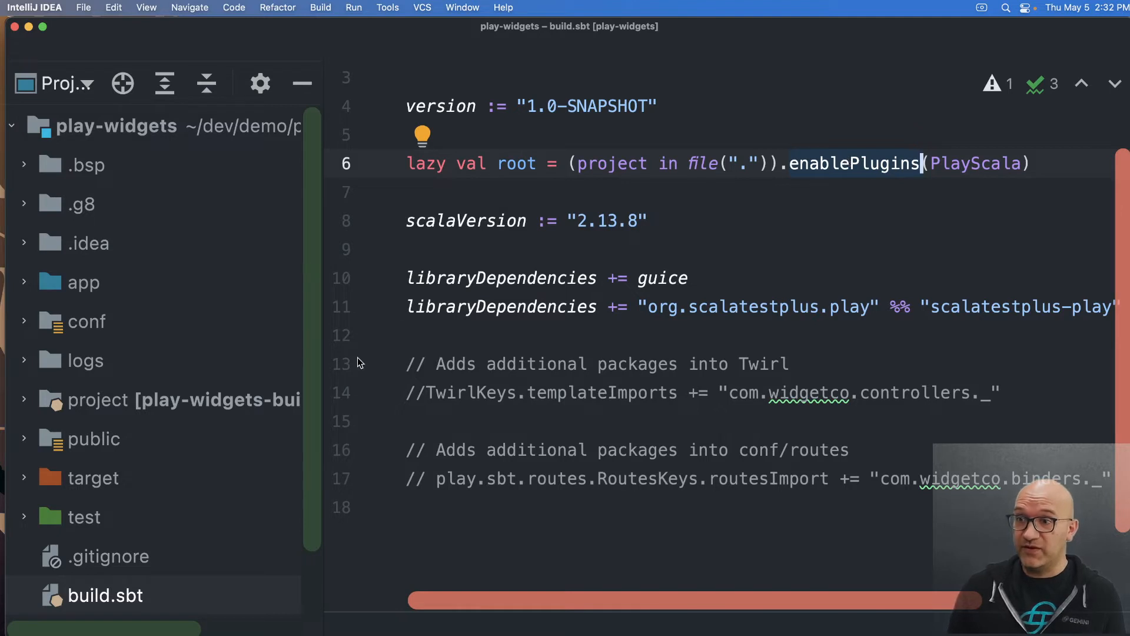
{"action": "scroll", "scroll_direction": "up", "scroll_amount": 3}
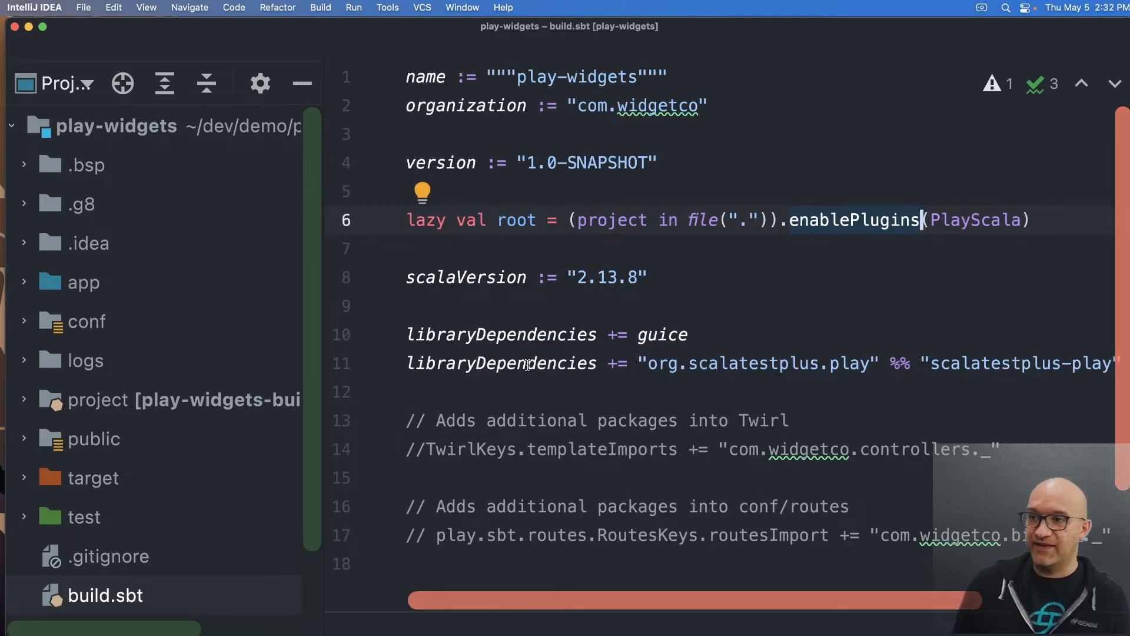
{"action": "mouse_move", "coordinate": [735, 212]}
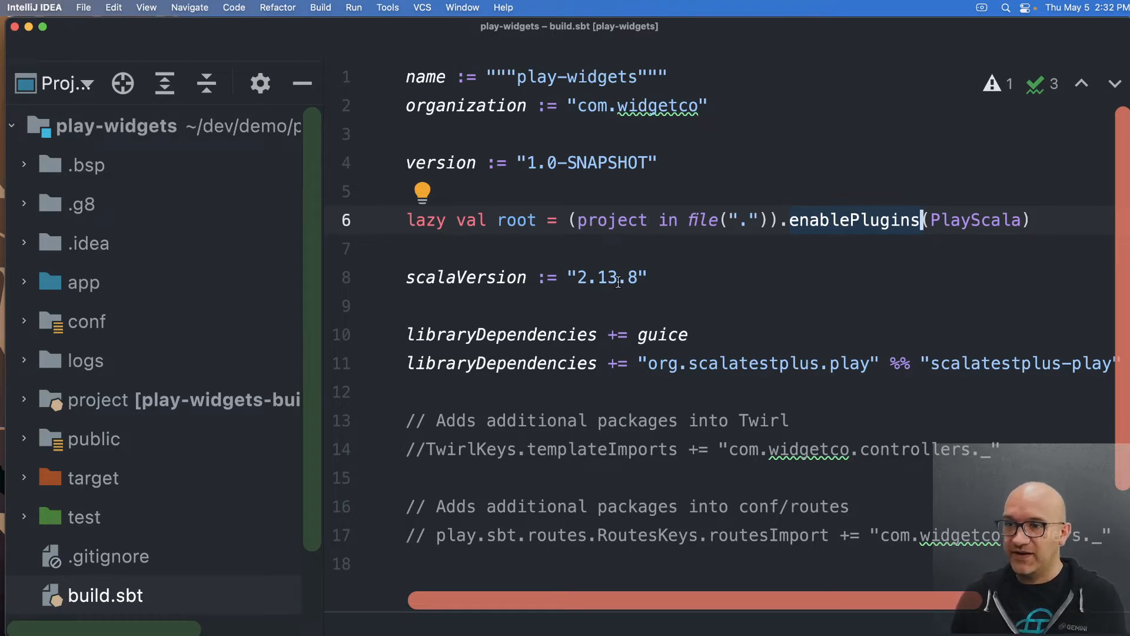
{"action": "left_click", "coordinate": [82, 282]}
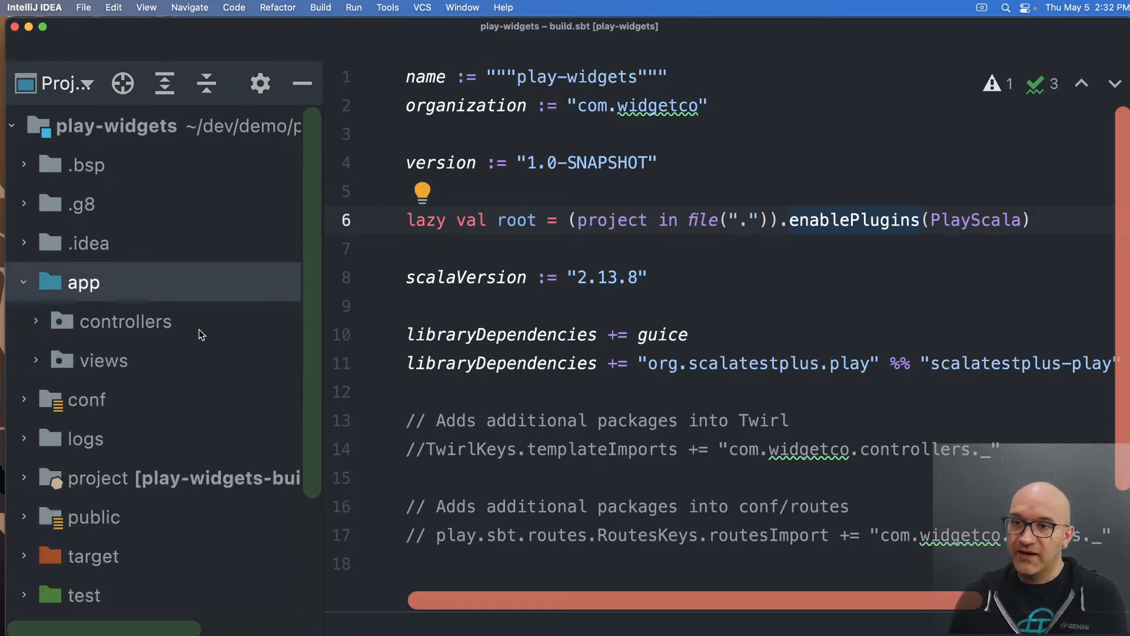
{"action": "scroll", "scroll_direction": "down", "scroll_amount": 3}
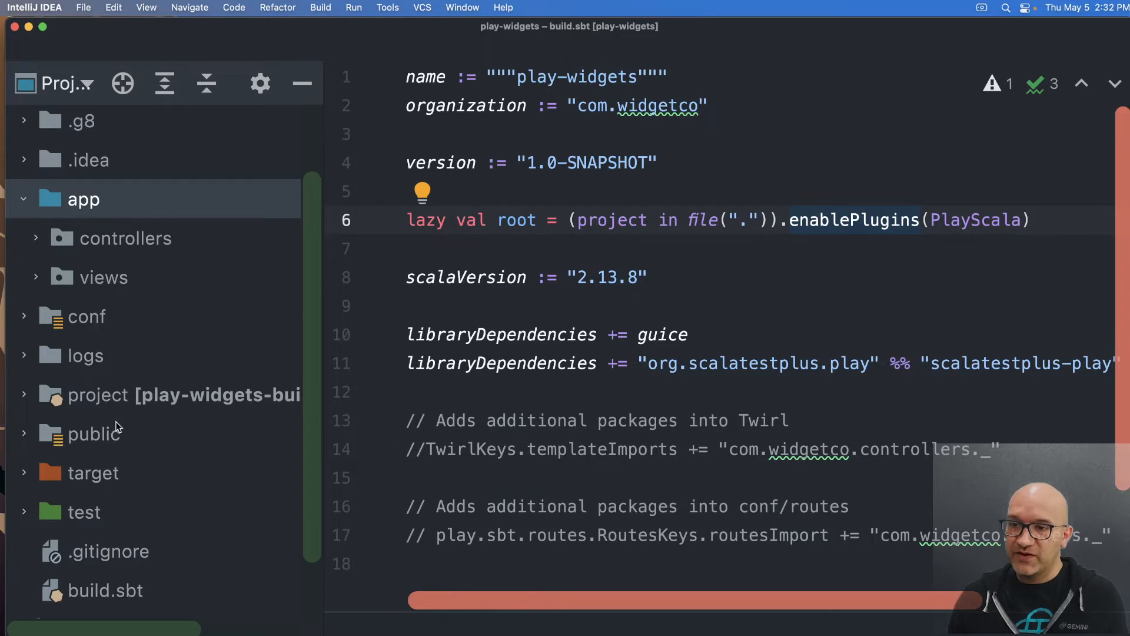
{"action": "mouse_move", "coordinate": [108, 446]}
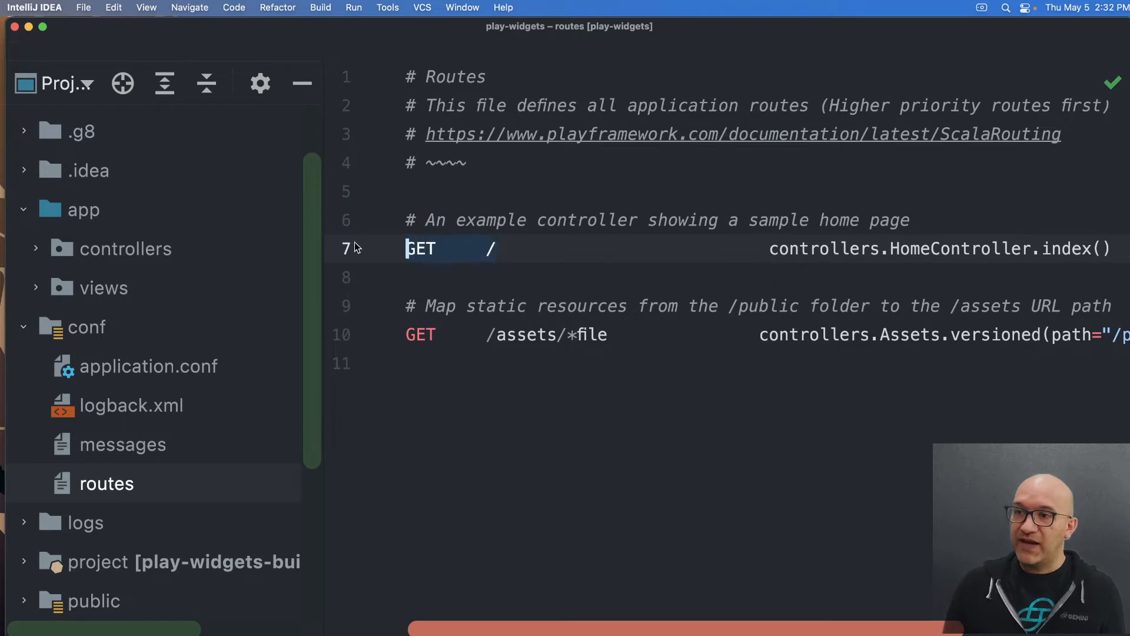
Review the GET / route to HomeController.index() in conf/routes.
{"action": "double_click", "coordinate": [1069, 248]}
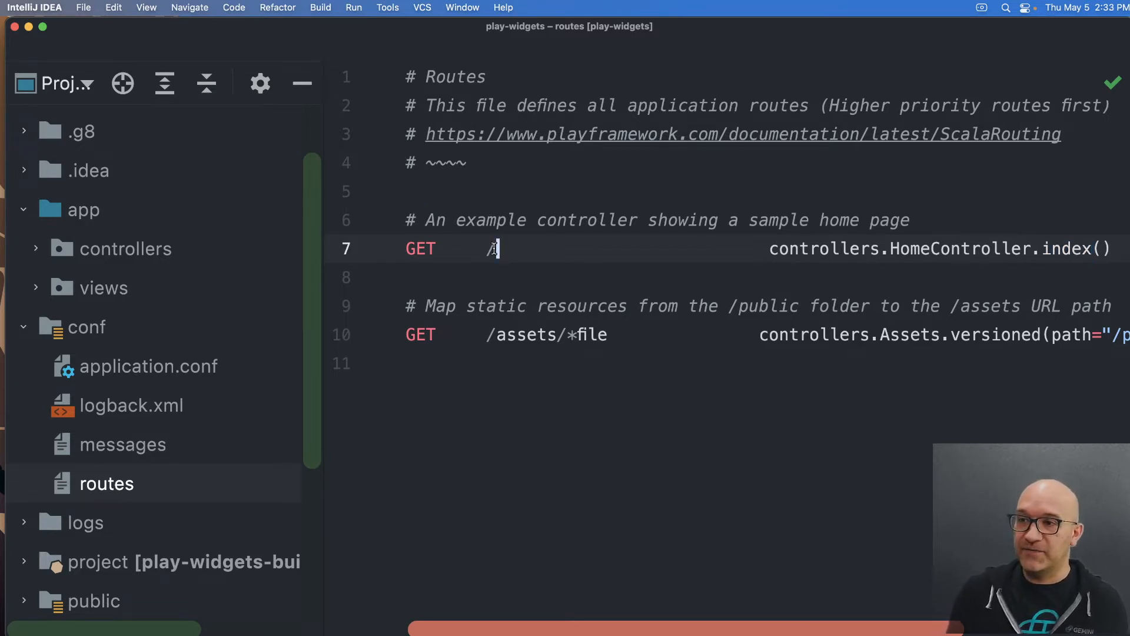
{"action": "type", "text": "/"}
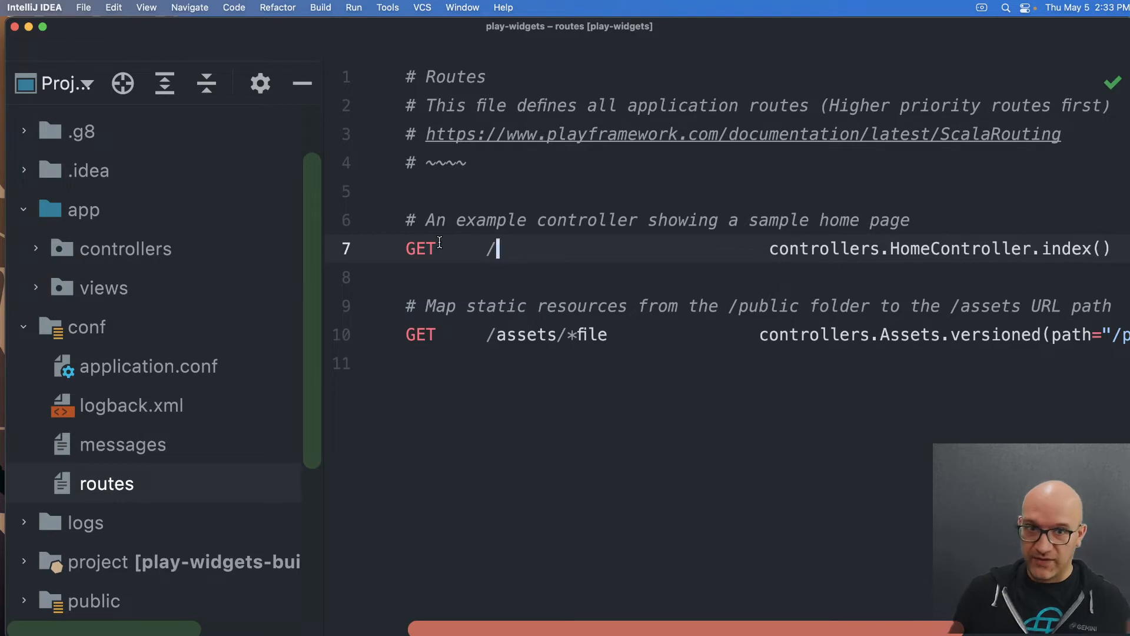
{"action": "mouse_move", "coordinate": [575, 209]}
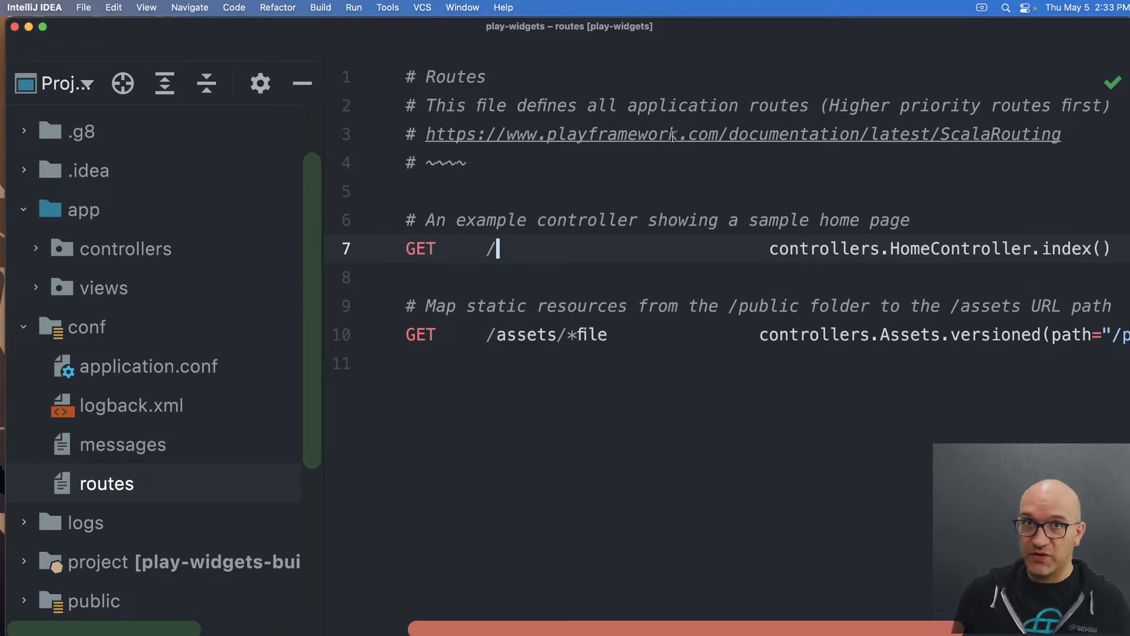
{"action": "mouse_move", "coordinate": [670, 134]}
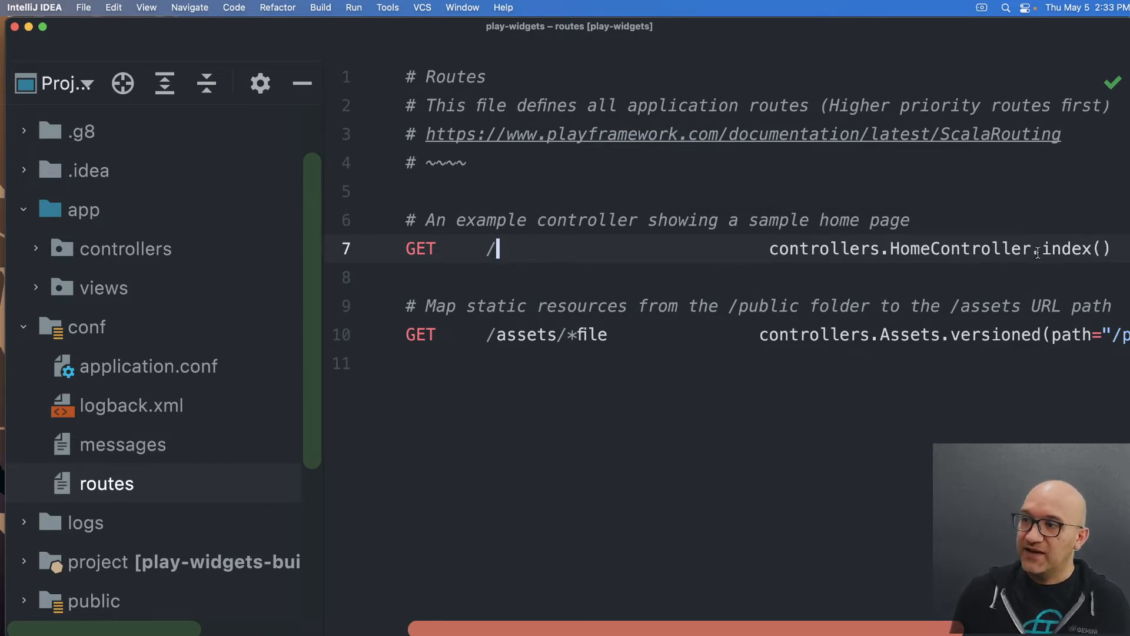
{"action": "double_click", "coordinate": [960, 248]}
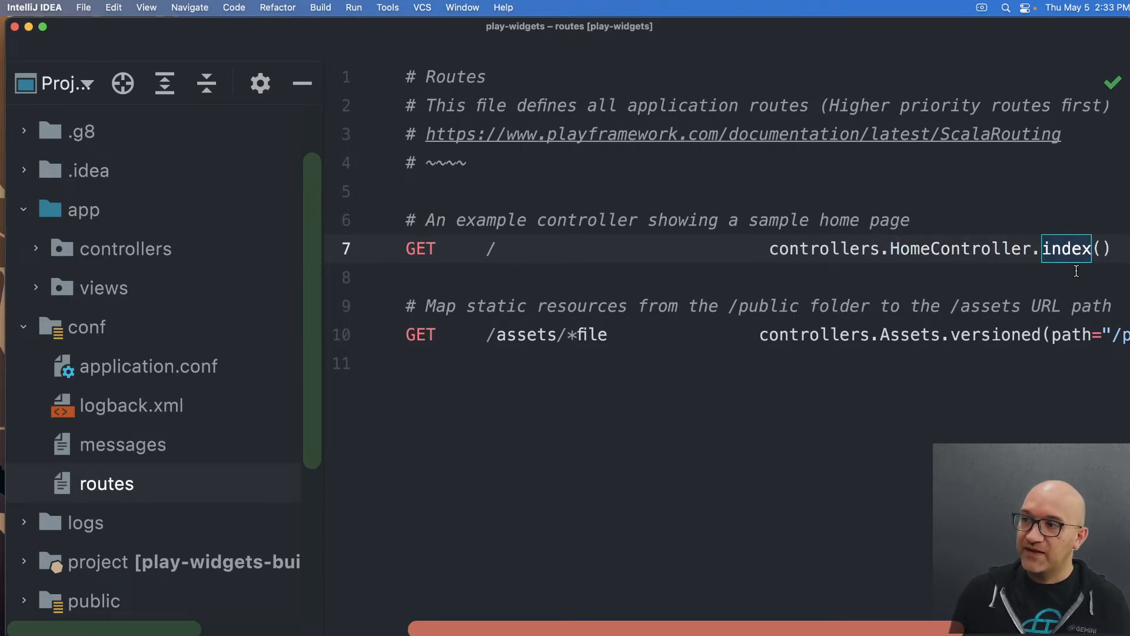
{"action": "mouse_move", "coordinate": [1069, 248]}
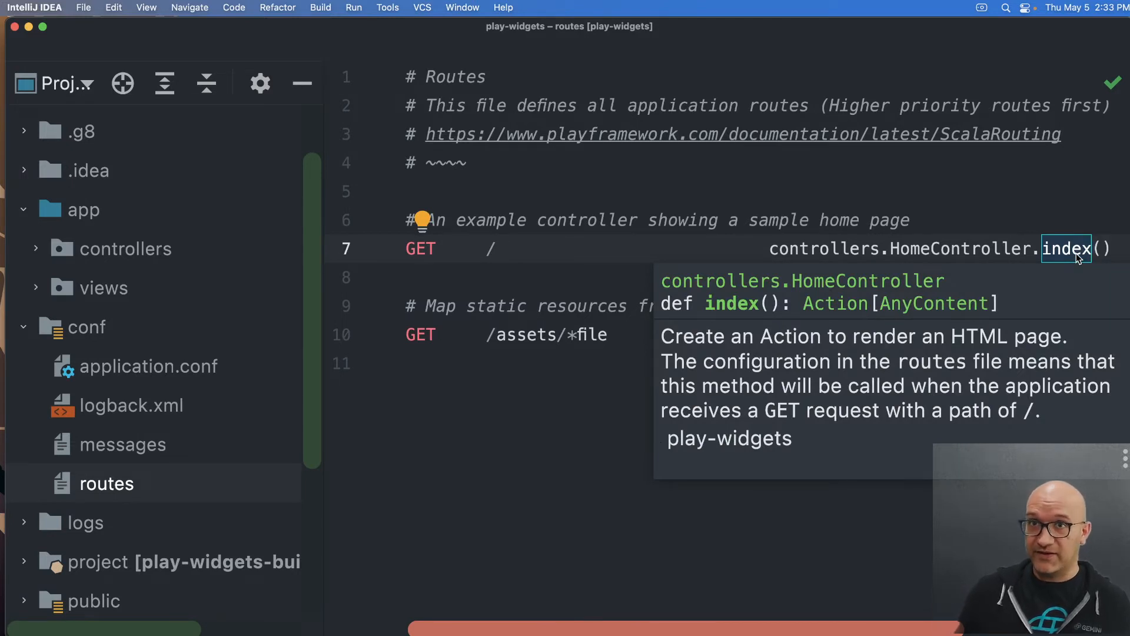
{"action": "mouse_move", "coordinate": [1065, 220]}
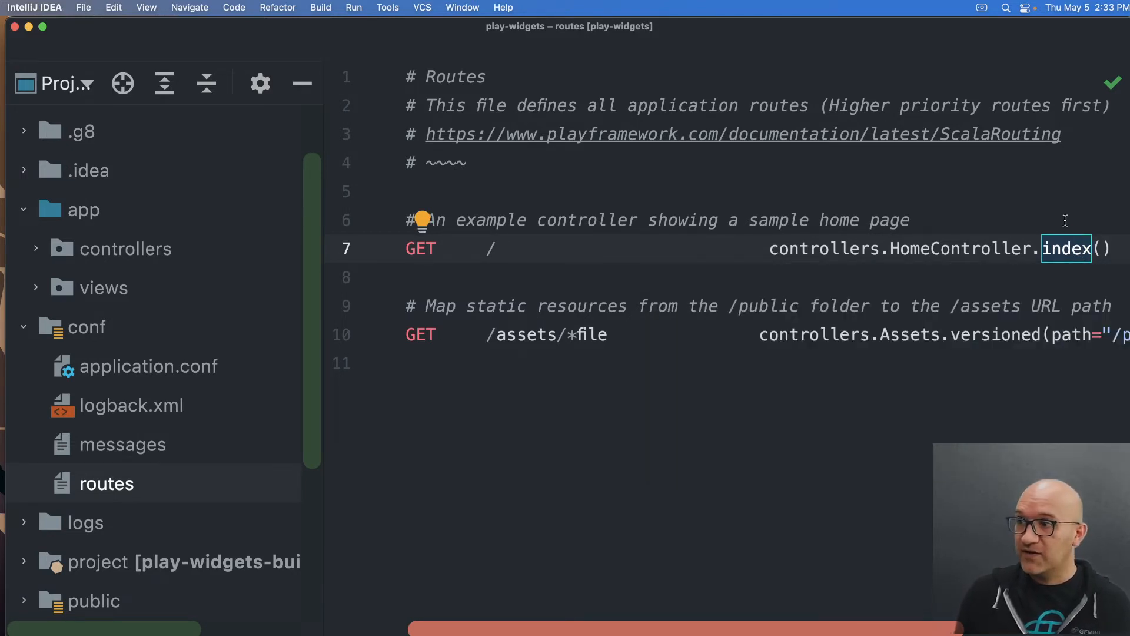
{"action": "mouse_move", "coordinate": [687, 270]}
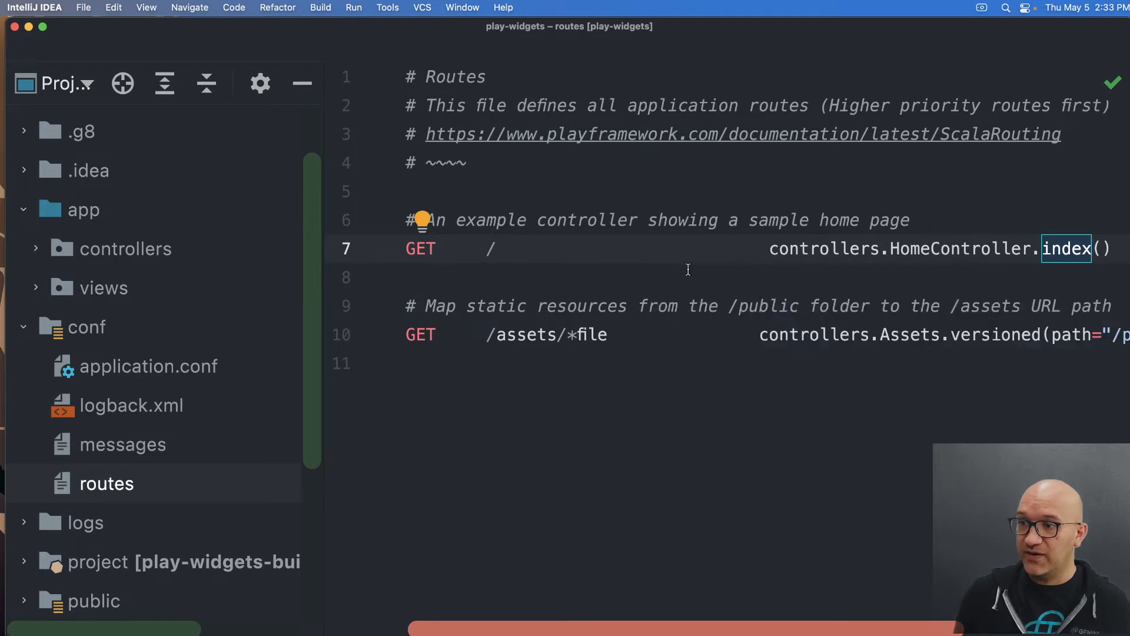
{"action": "double_click", "coordinate": [526, 334]}
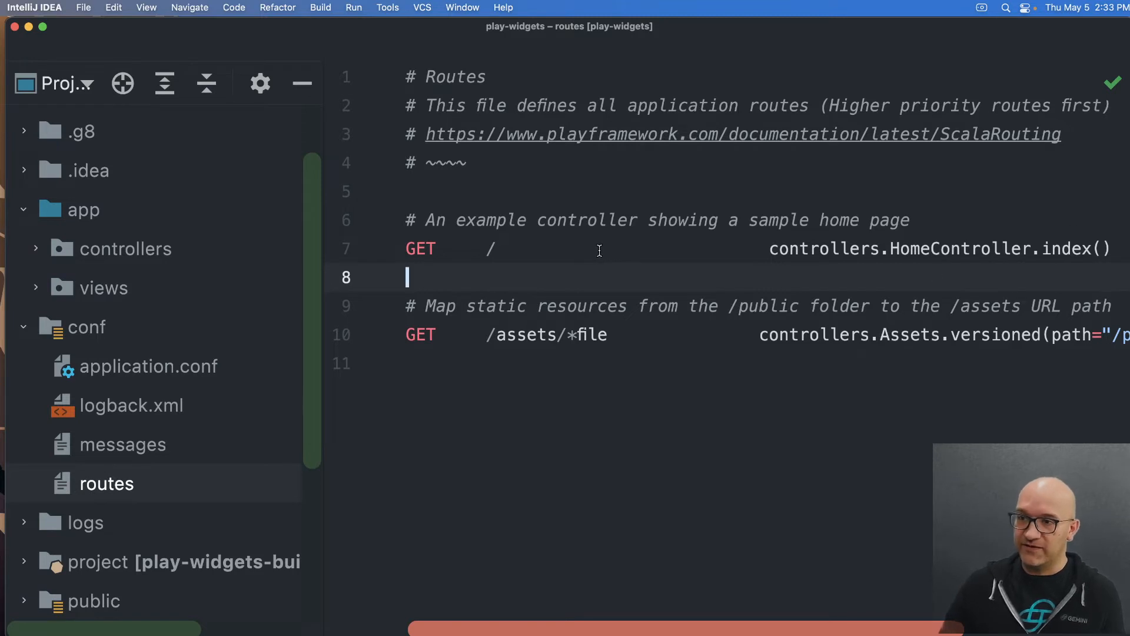
Add the route line GET /jsonEndpoint controllers.HomeController.jsonIndex() to conf/routes.
{"action": "type", "text": "G"}
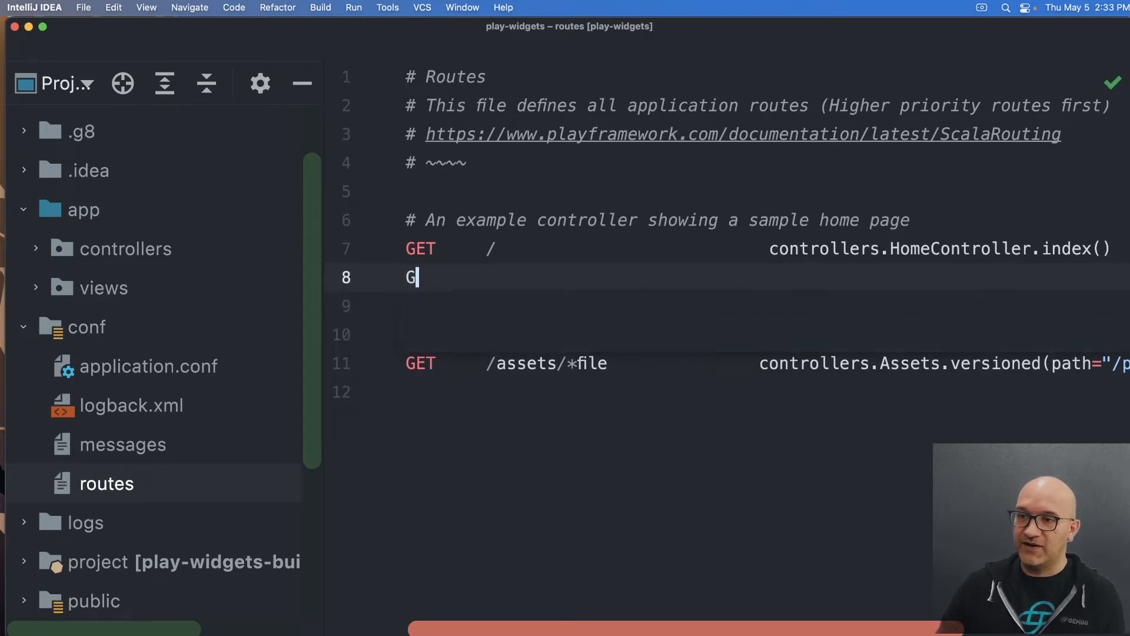
{"action": "type", "text": "ET"}
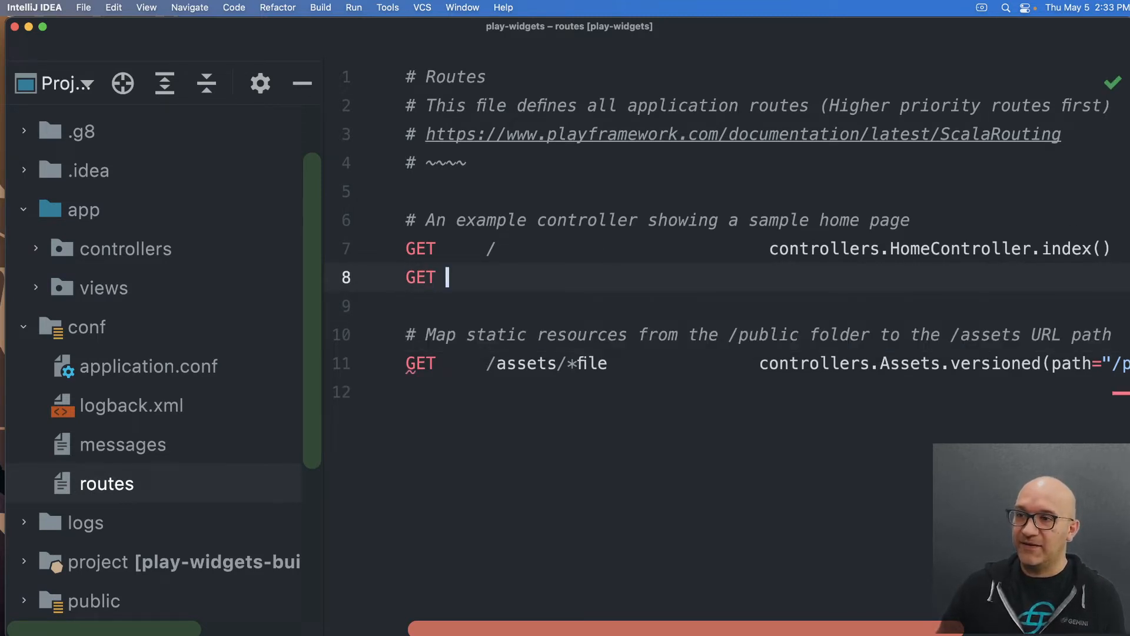
{"action": "type", "text": "/"}
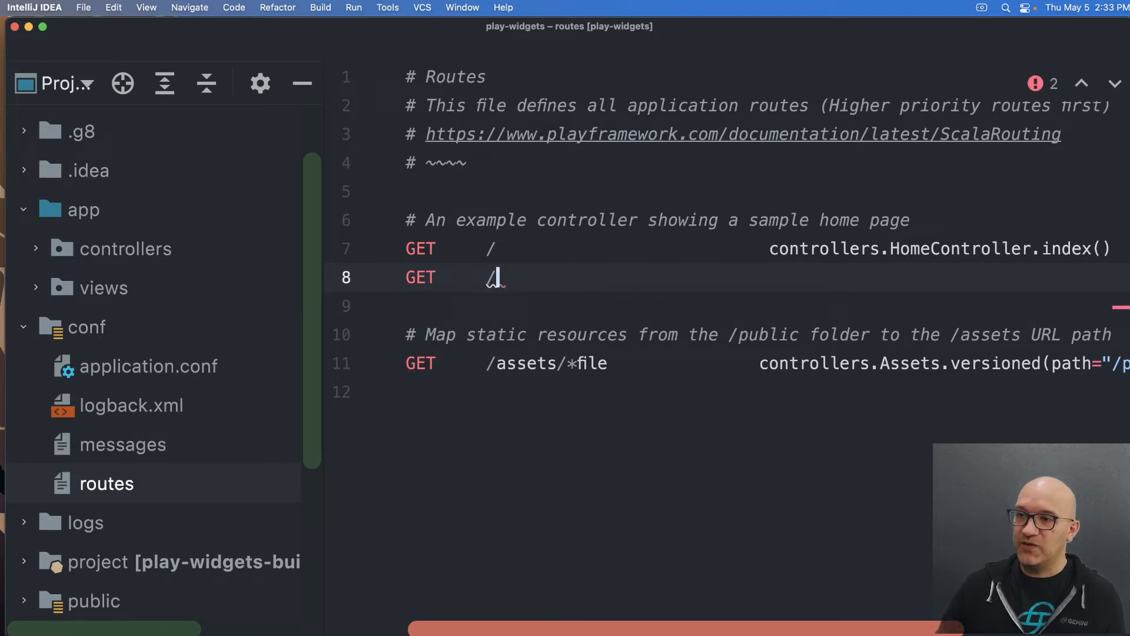
{"action": "type", "text": "jsonEndp"}
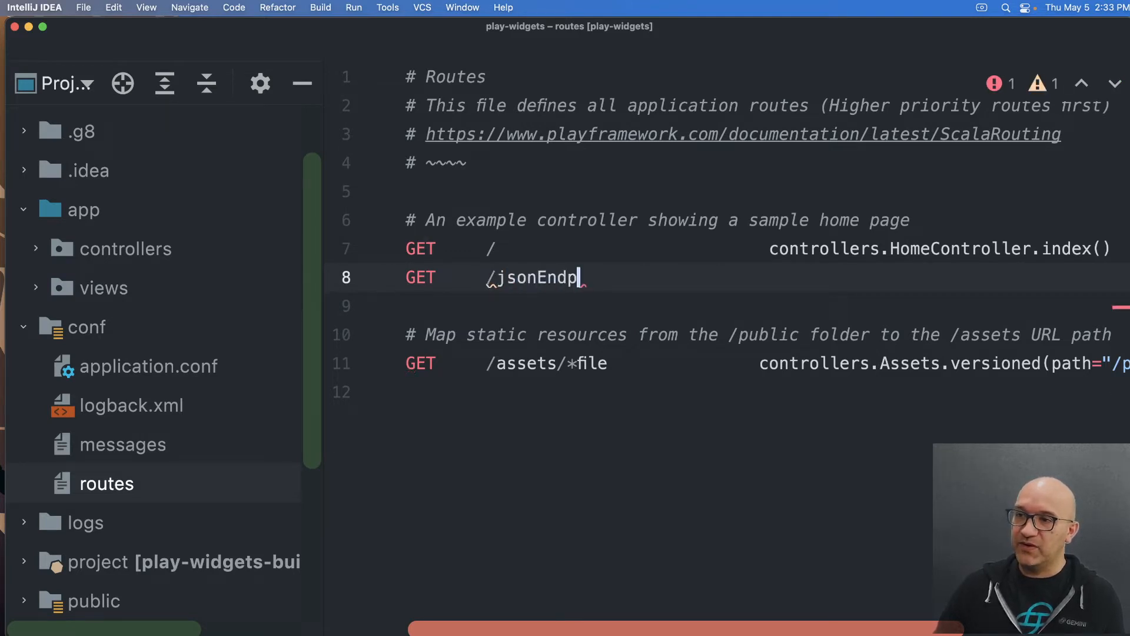
{"action": "type", "text": "oint"}
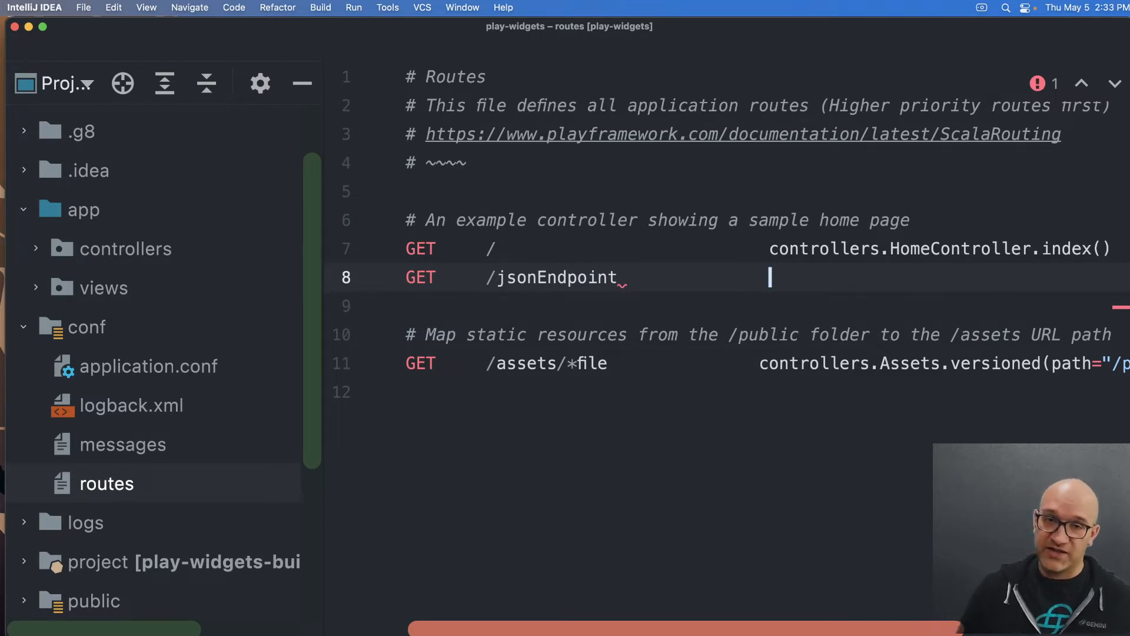
{"action": "type", "text": "controllers.Home"}
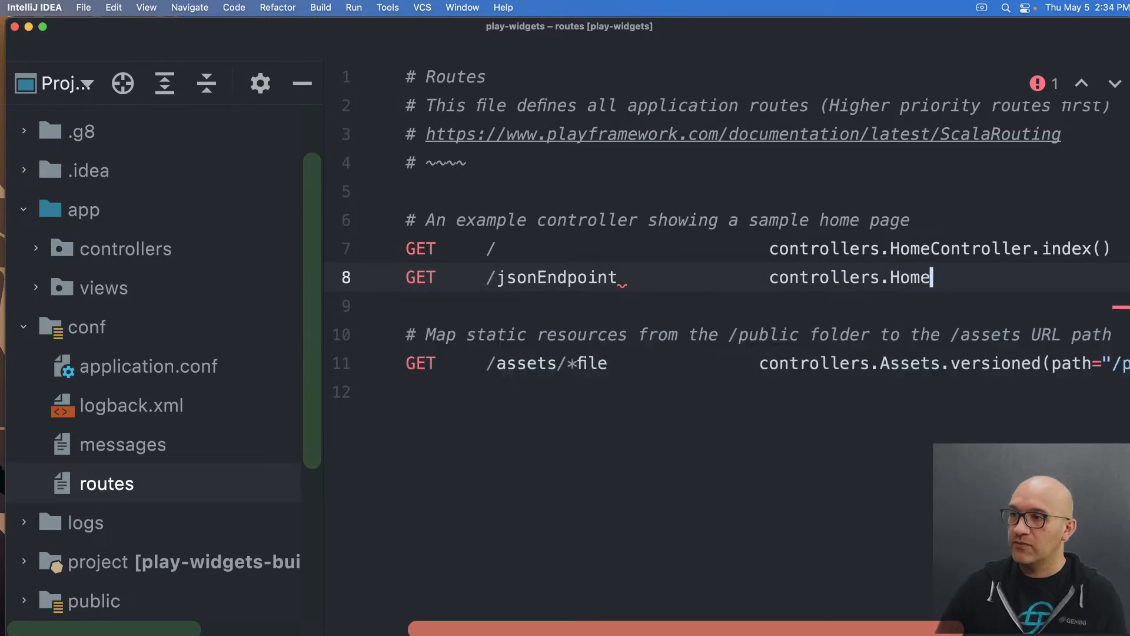
{"action": "type", "text": "Controller.inde"}
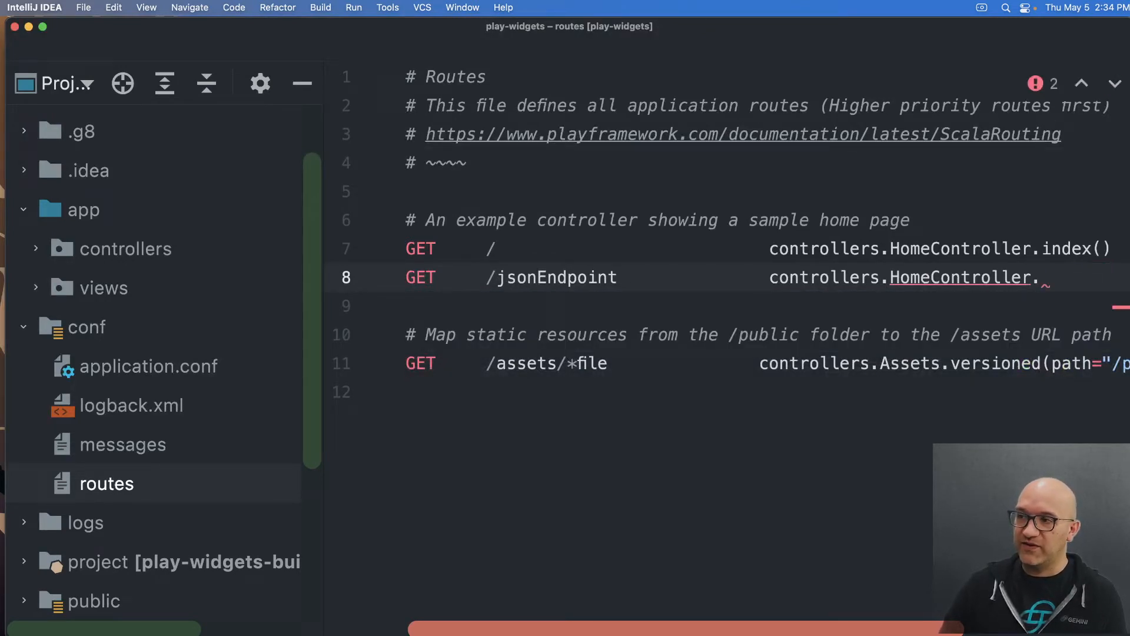
{"action": "type", "text": "jsonIndex("}
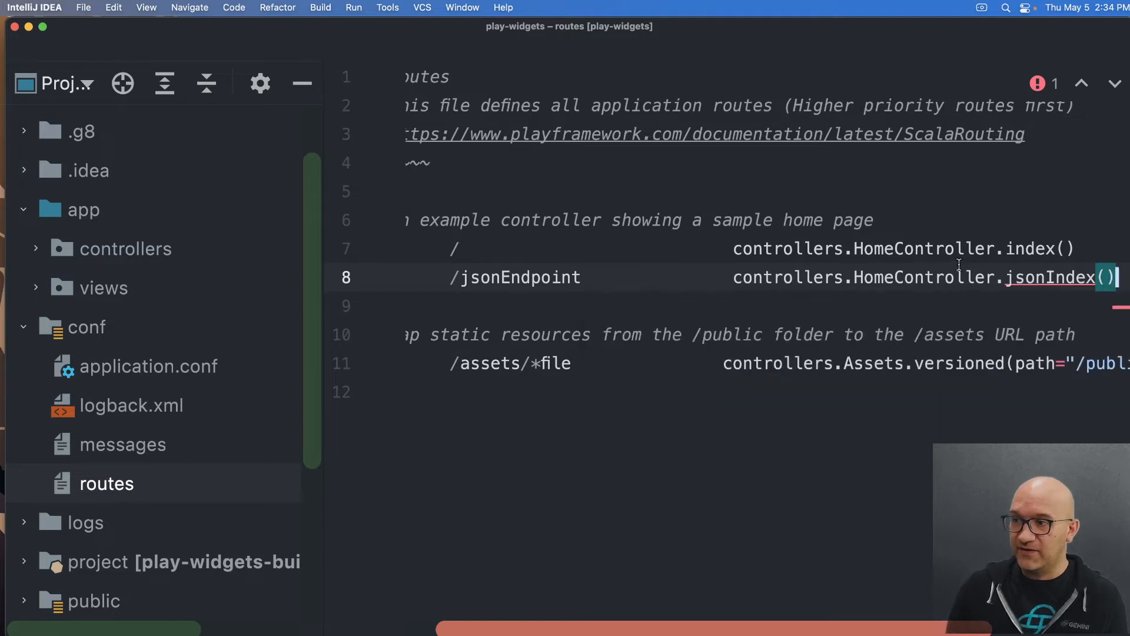
{"action": "mouse_move", "coordinate": [1031, 249]}
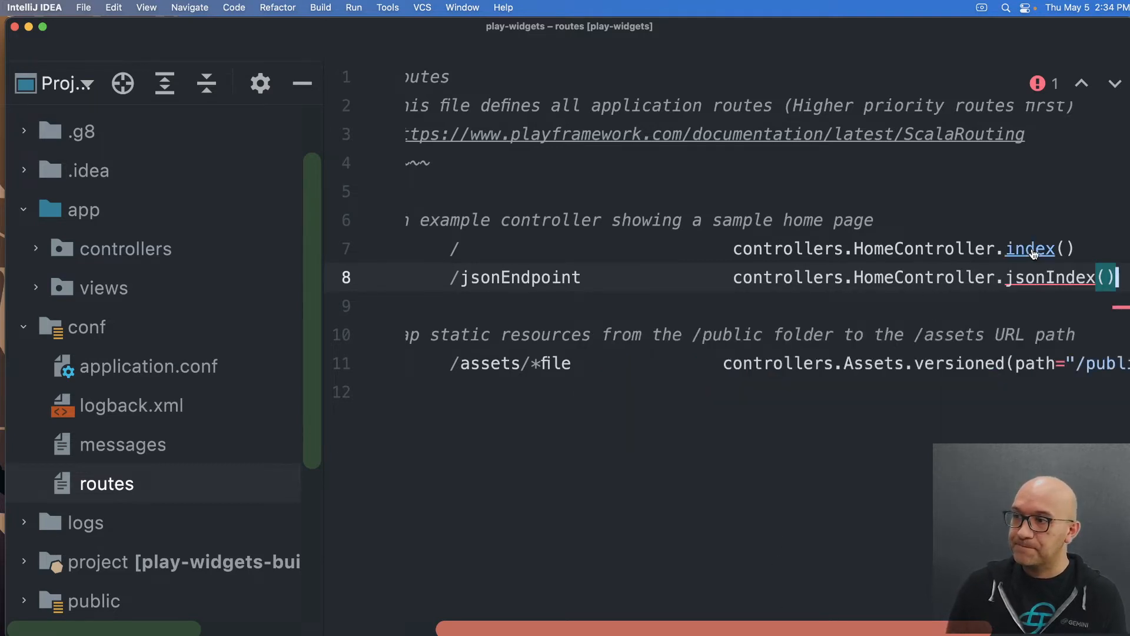
{"action": "mouse_move", "coordinate": [555, 277]}
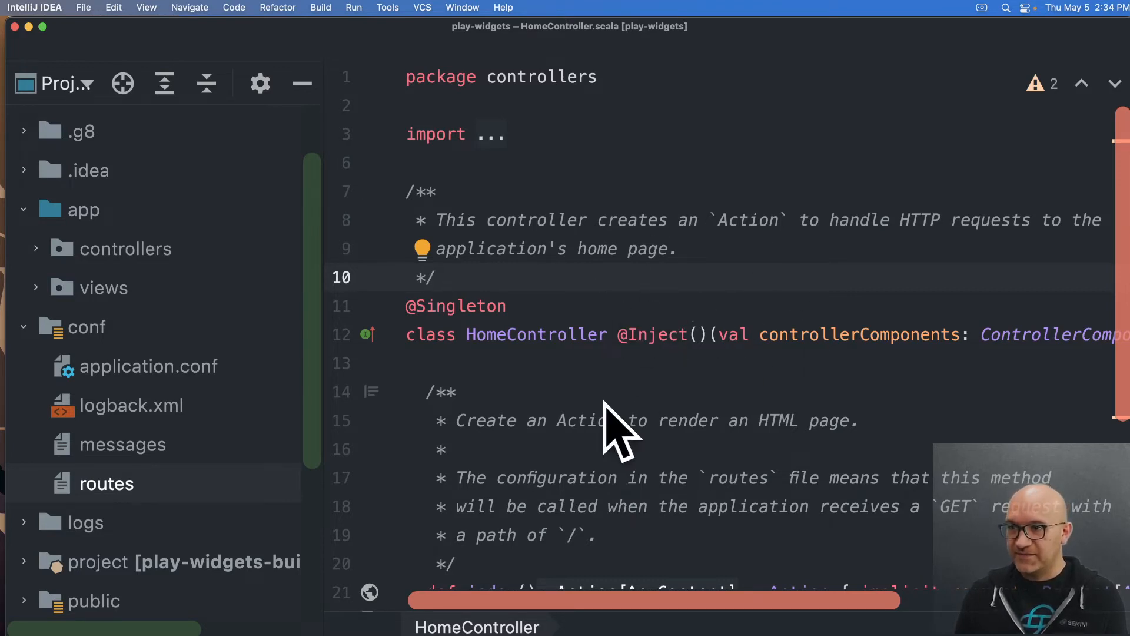
{"action": "mouse_move", "coordinate": [527, 340]}
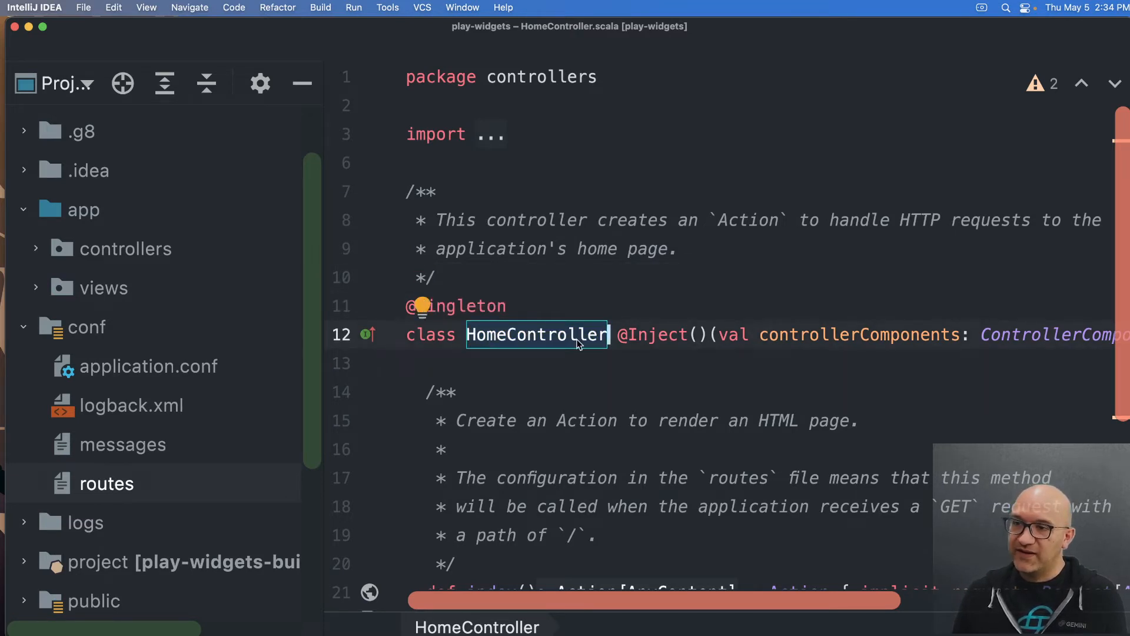
{"action": "mouse_move", "coordinate": [652, 618]}
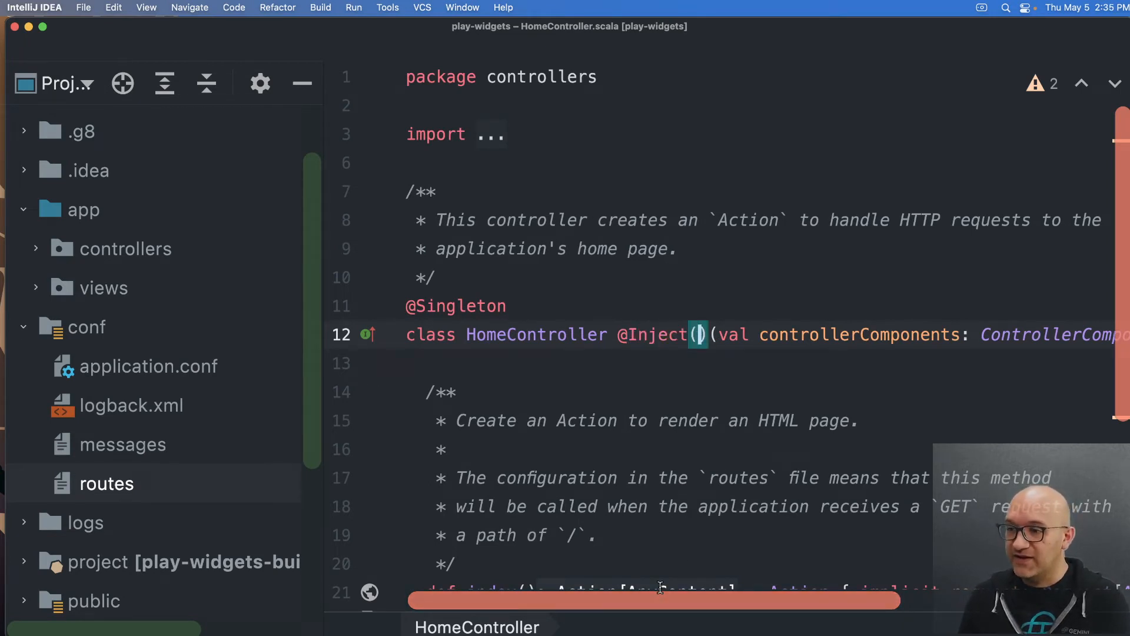
Inspect the HomeController class declaration through extends BaseController.
{"action": "scroll", "scroll_direction": "right", "scroll_amount": 3}
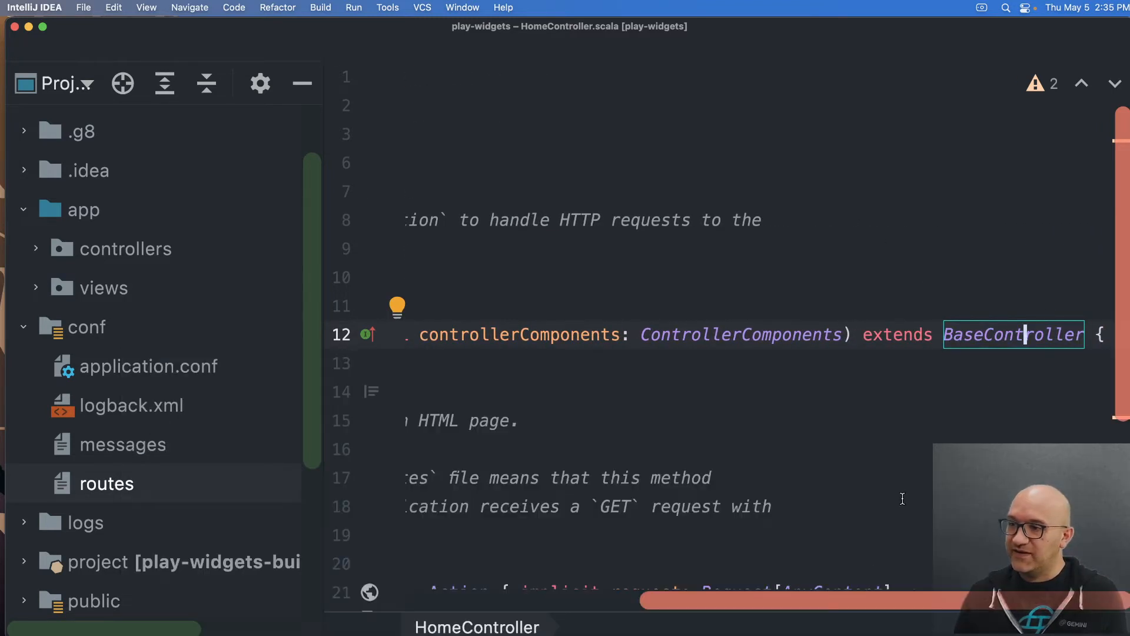
{"action": "mouse_move", "coordinate": [1013, 333]}
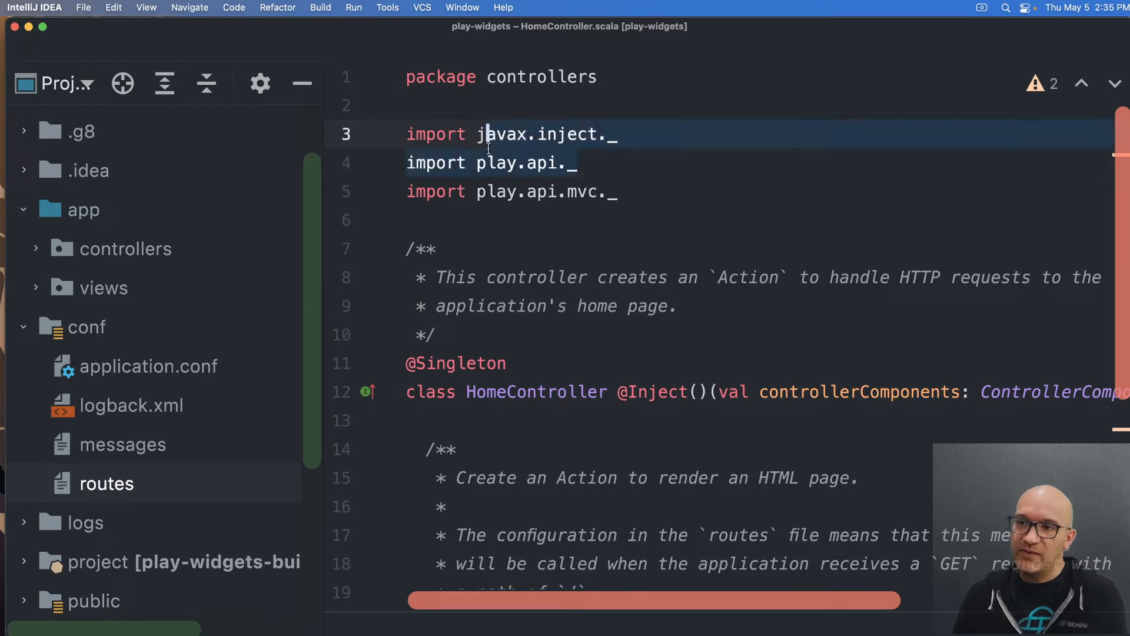
Expand HomeController's folded imports and retype the play.api import line using completion.
{"action": "left_click", "coordinate": [570, 163]}
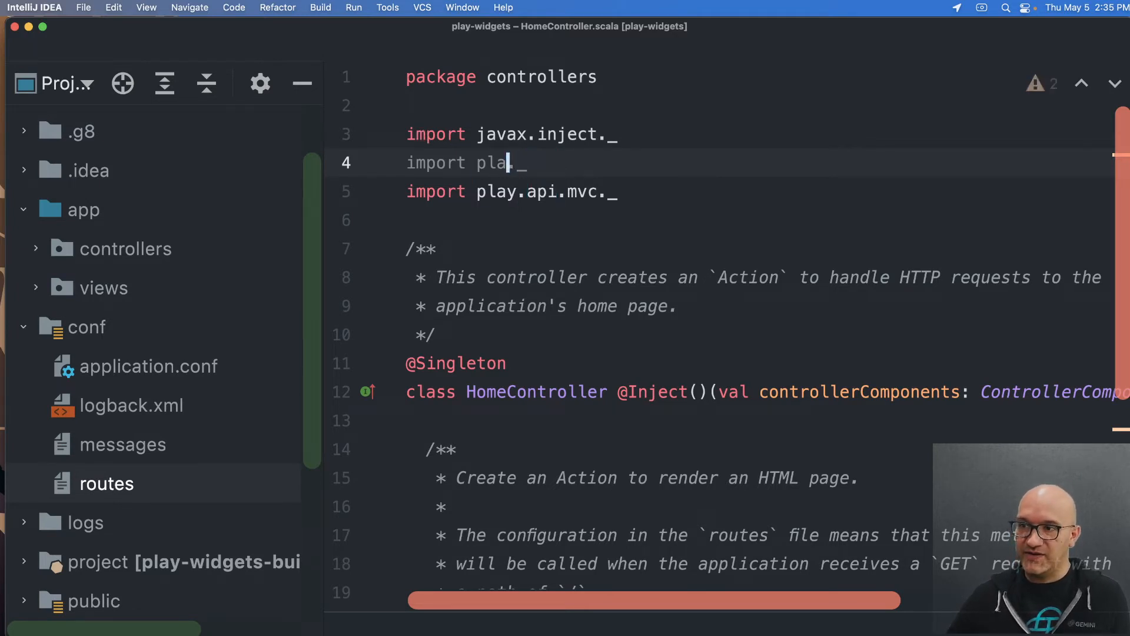
{"action": "type", "text": "y."}
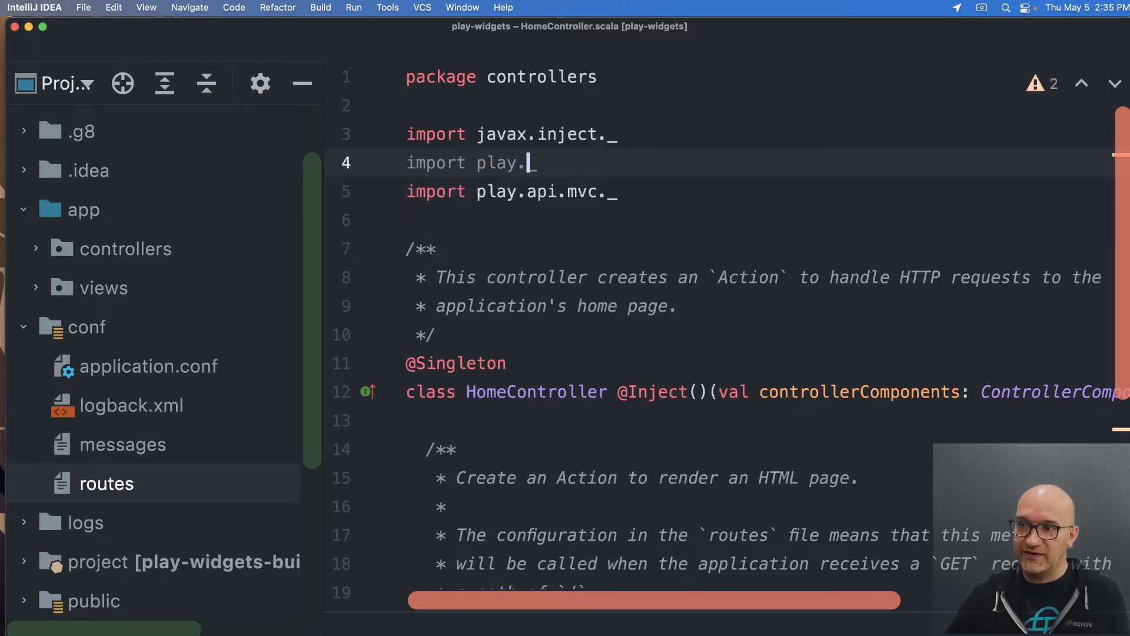
{"action": "type", "text": "api._"}
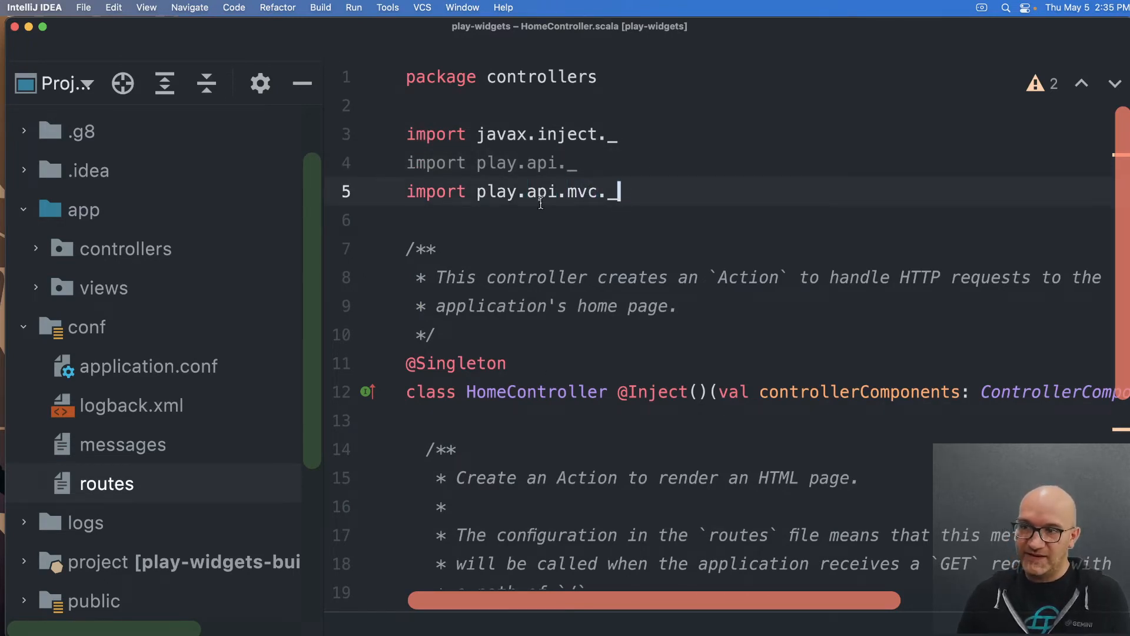
{"action": "scroll", "scroll_direction": "down", "scroll_amount": 3}
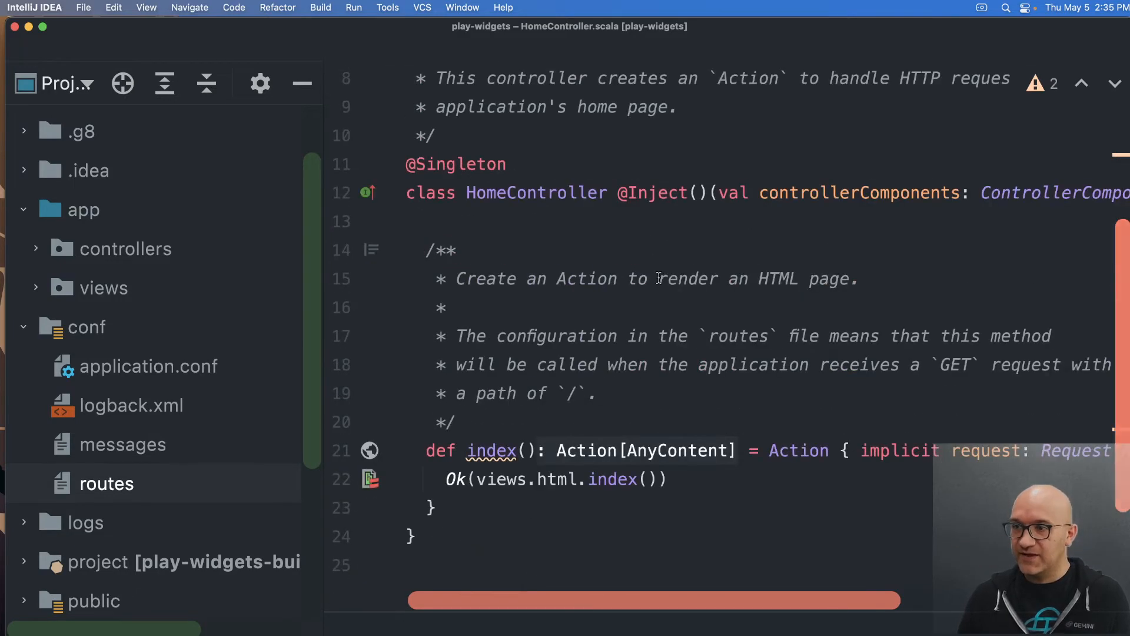
{"action": "scroll", "scroll_direction": "down", "scroll_amount": 3}
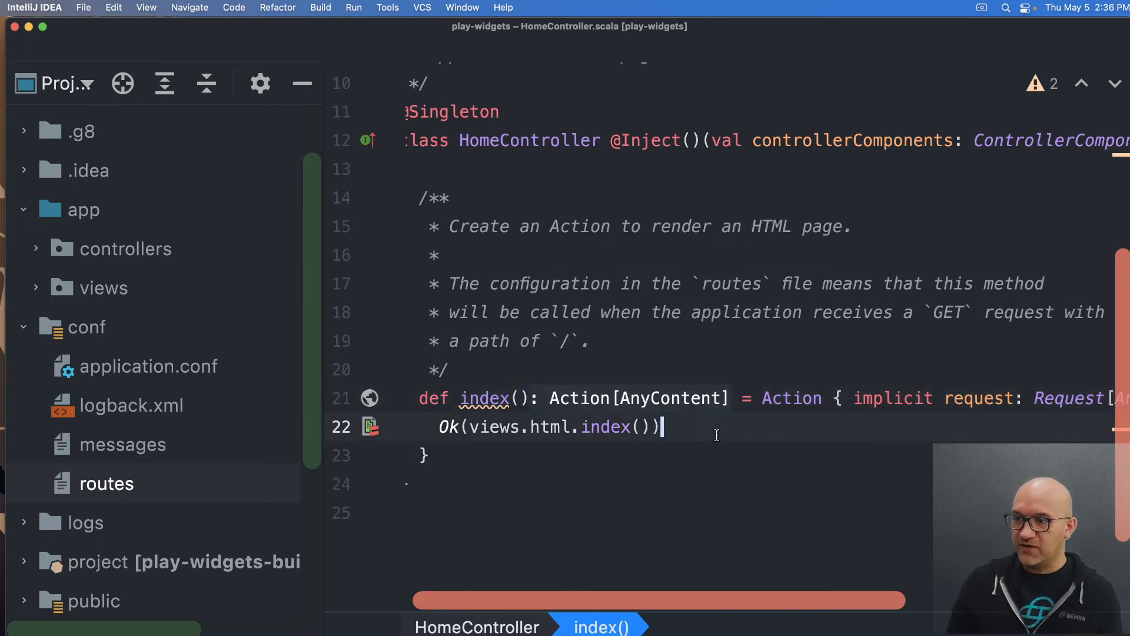
{"action": "mouse_move", "coordinate": [792, 398]}
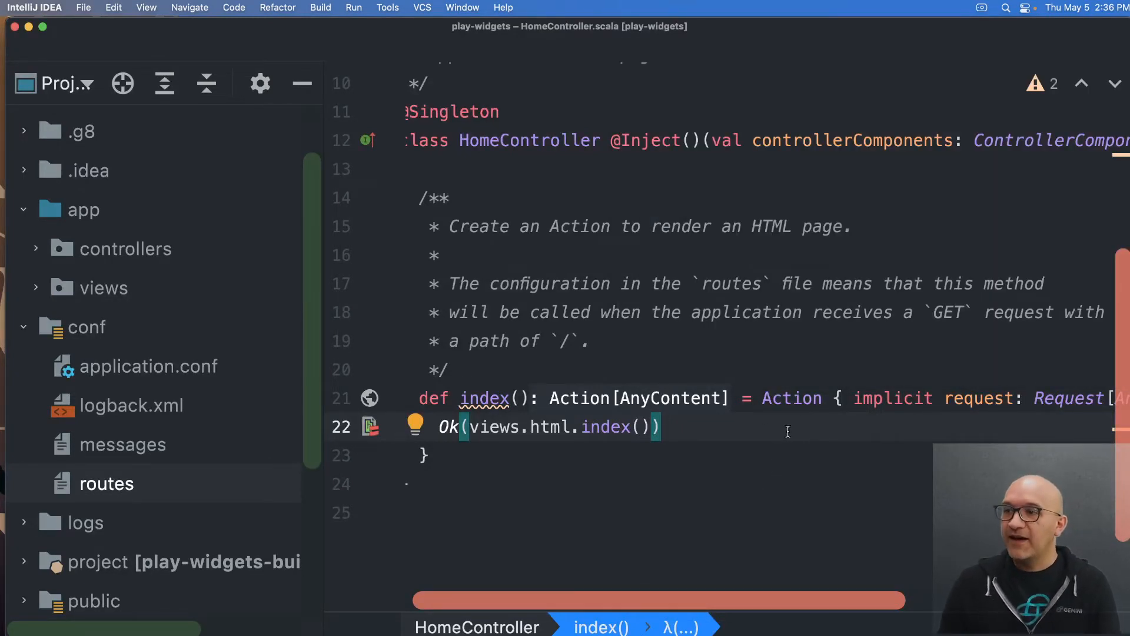
{"action": "type", "text": "."}
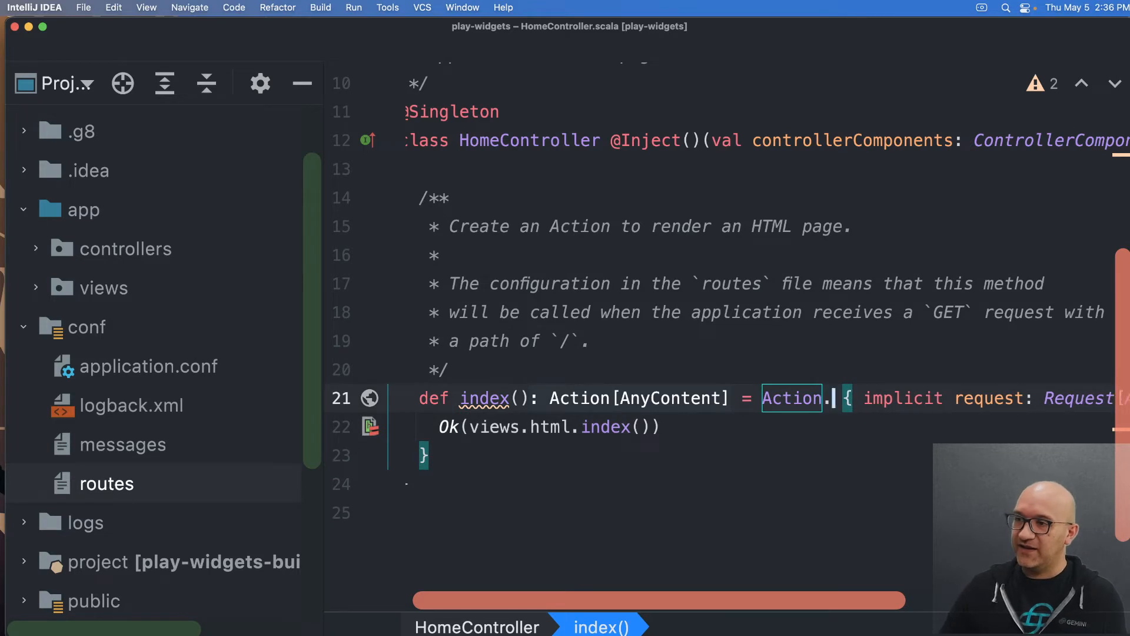
{"action": "type", "text": "async"}
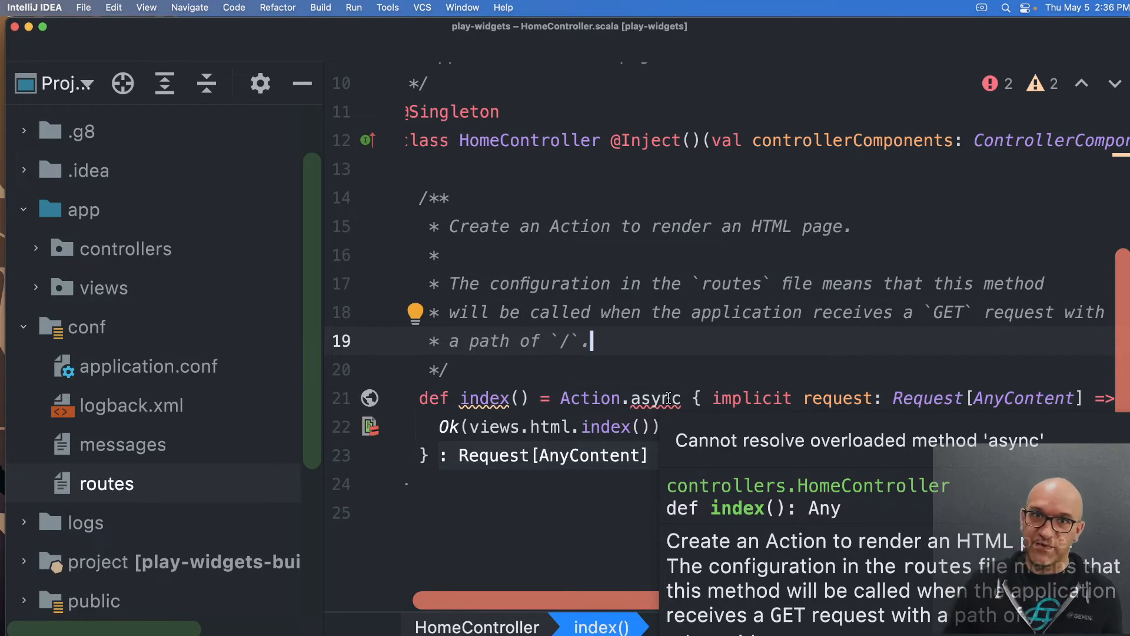
{"action": "double_click", "coordinate": [654, 398]}
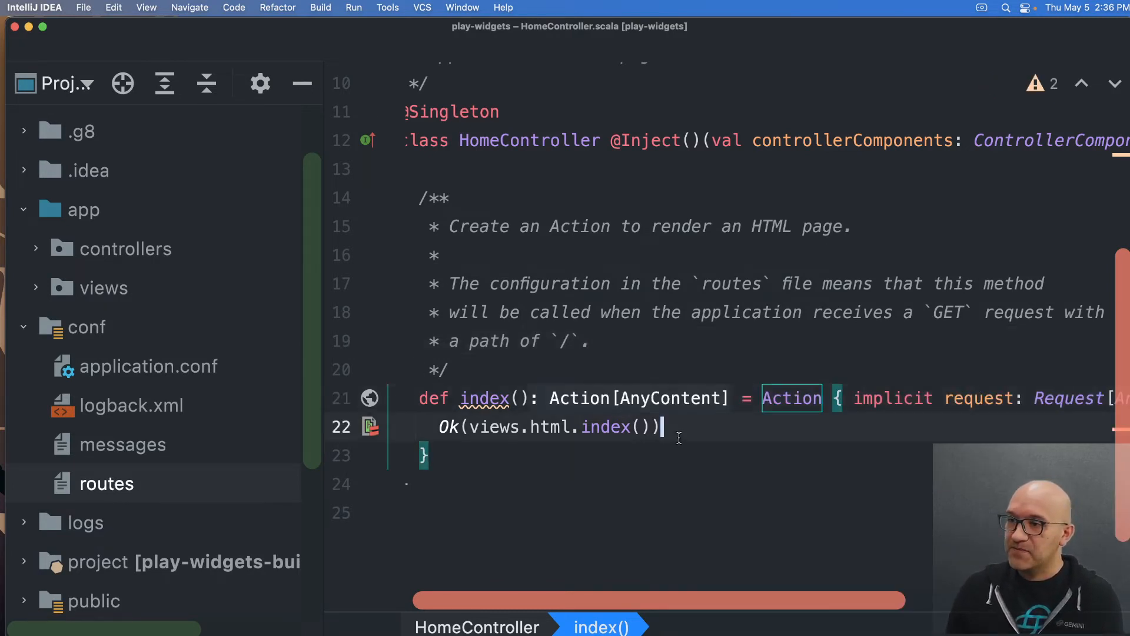
{"action": "scroll", "scroll_direction": "right", "scroll_amount": 3}
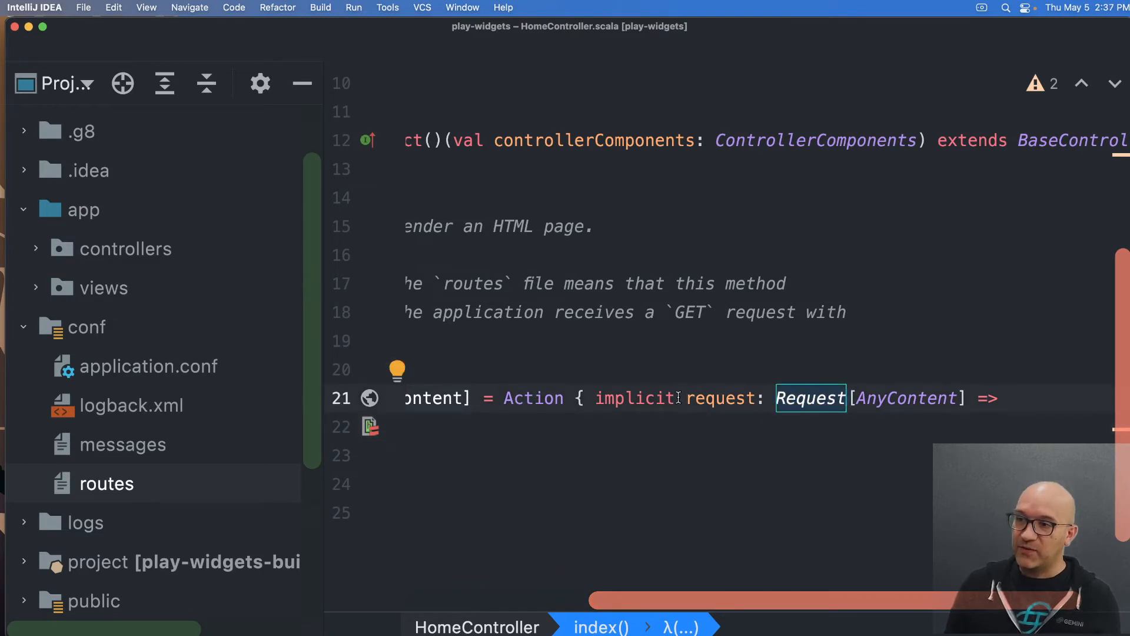
{"action": "left_click", "coordinate": [720, 398]}
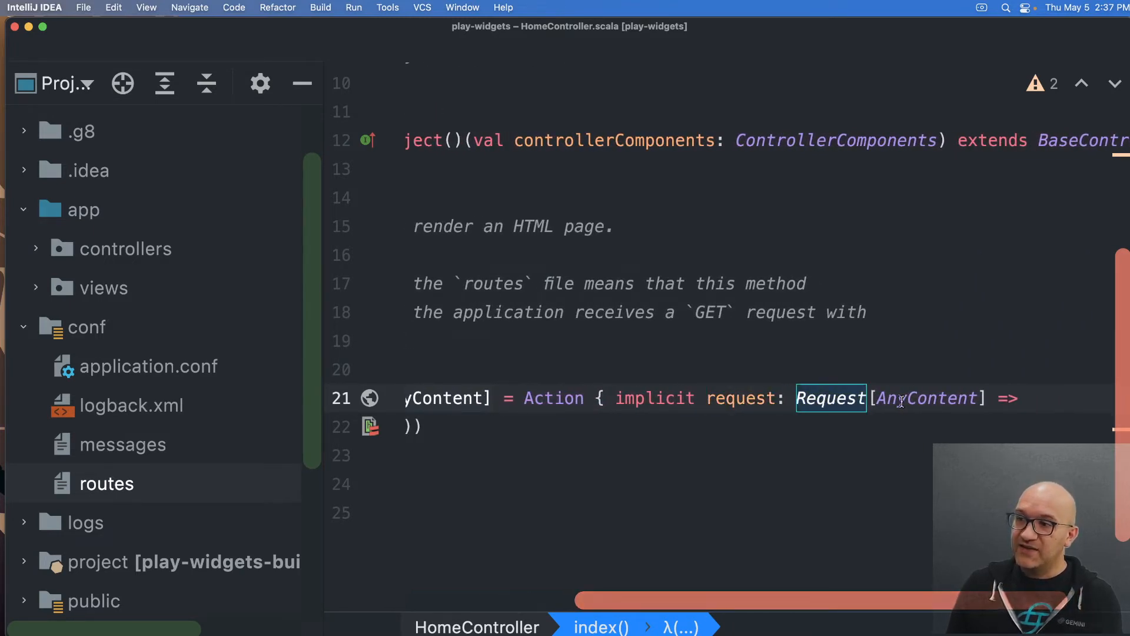
{"action": "left_click", "coordinate": [928, 398]}
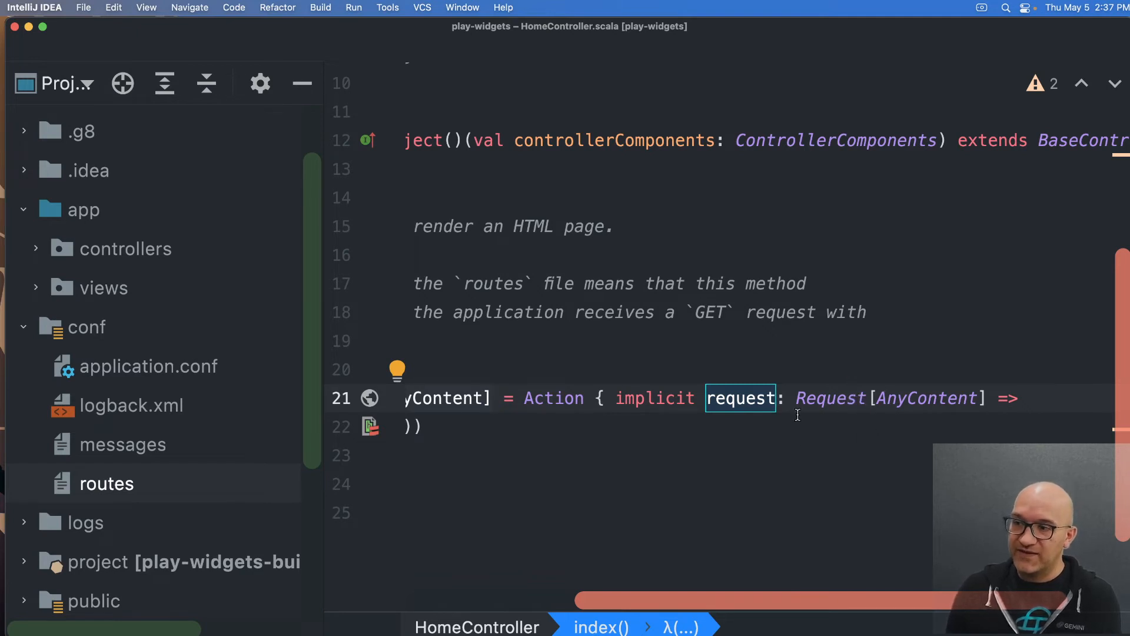
{"action": "mouse_move", "coordinate": [739, 398]}
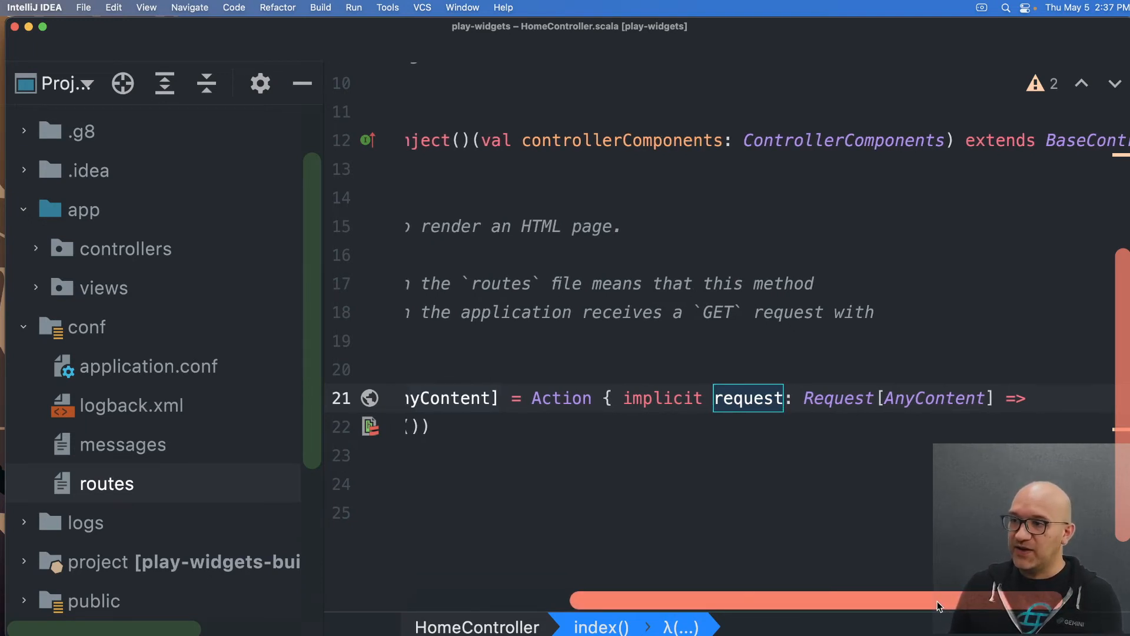
Scroll HomeController back to the start of the Ok(views.html.index()) line.
{"action": "scroll", "scroll_direction": "left", "scroll_amount": 3}
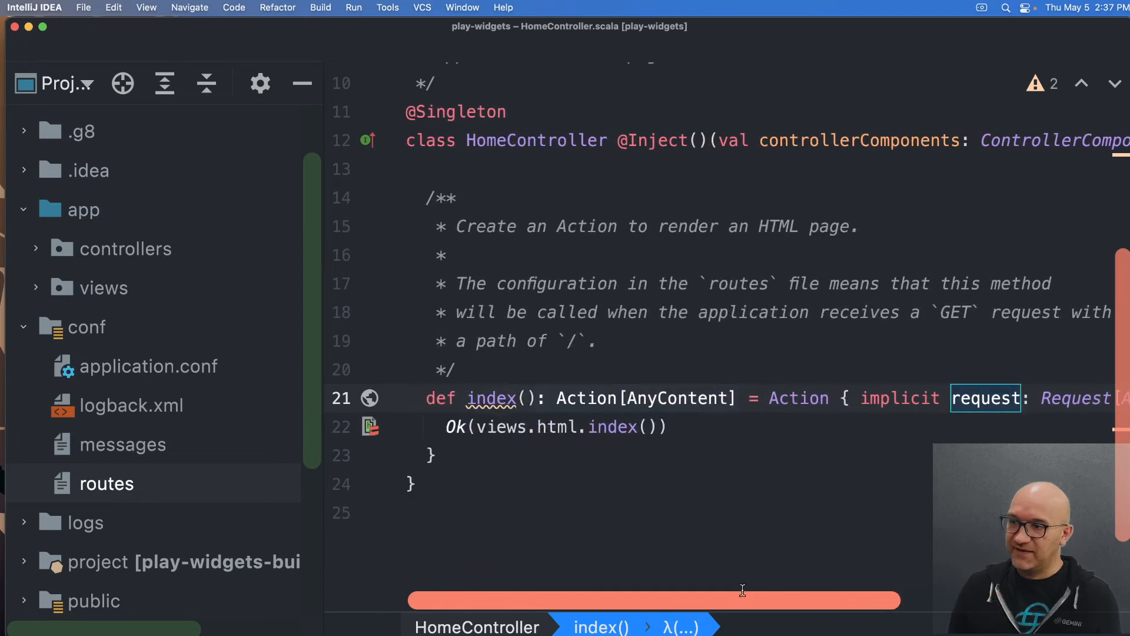
{"action": "mouse_move", "coordinate": [696, 440]}
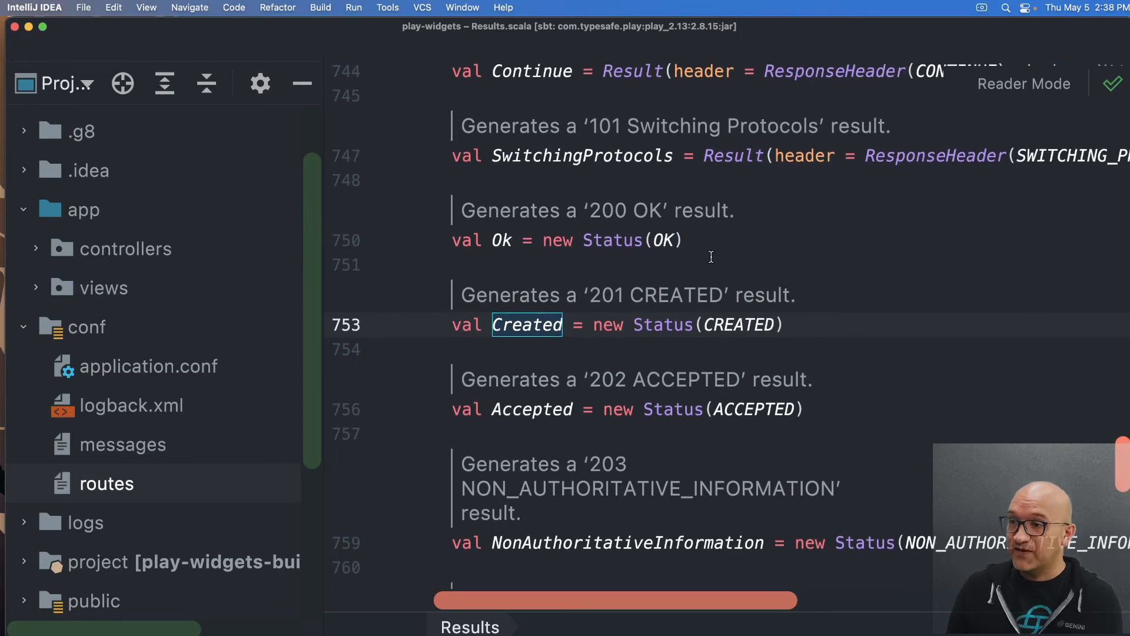
Scroll through Results.scala's status results down to 401 Unauthorized.
{"action": "scroll", "scroll_direction": "down", "scroll_amount": 3}
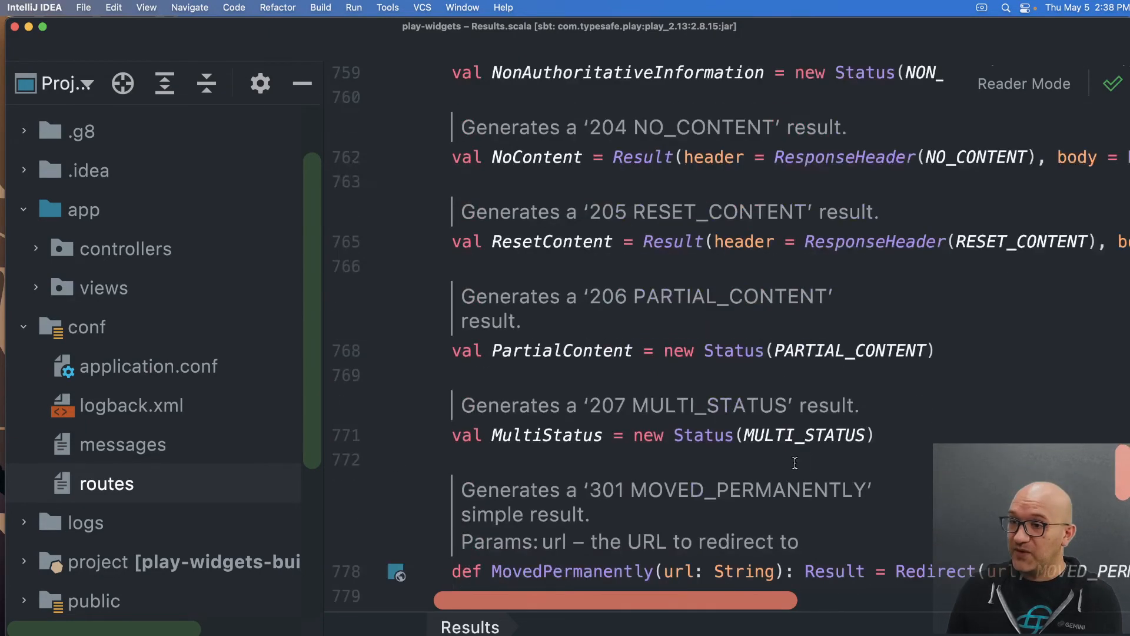
{"action": "scroll", "scroll_direction": "down", "scroll_amount": 3}
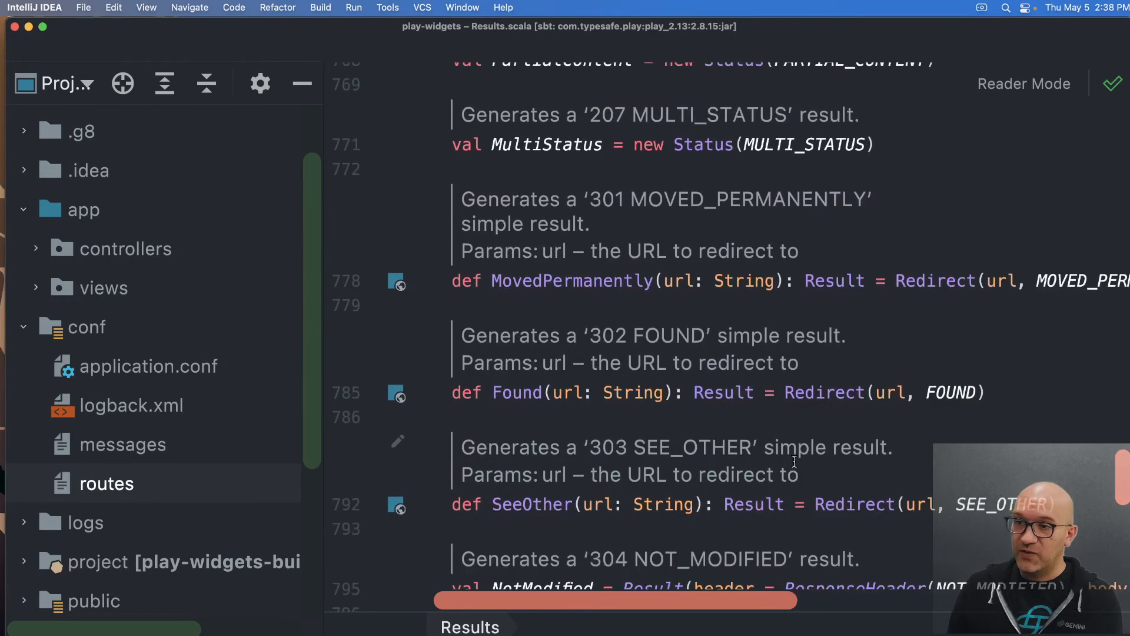
{"action": "scroll", "scroll_direction": "down", "scroll_amount": 3}
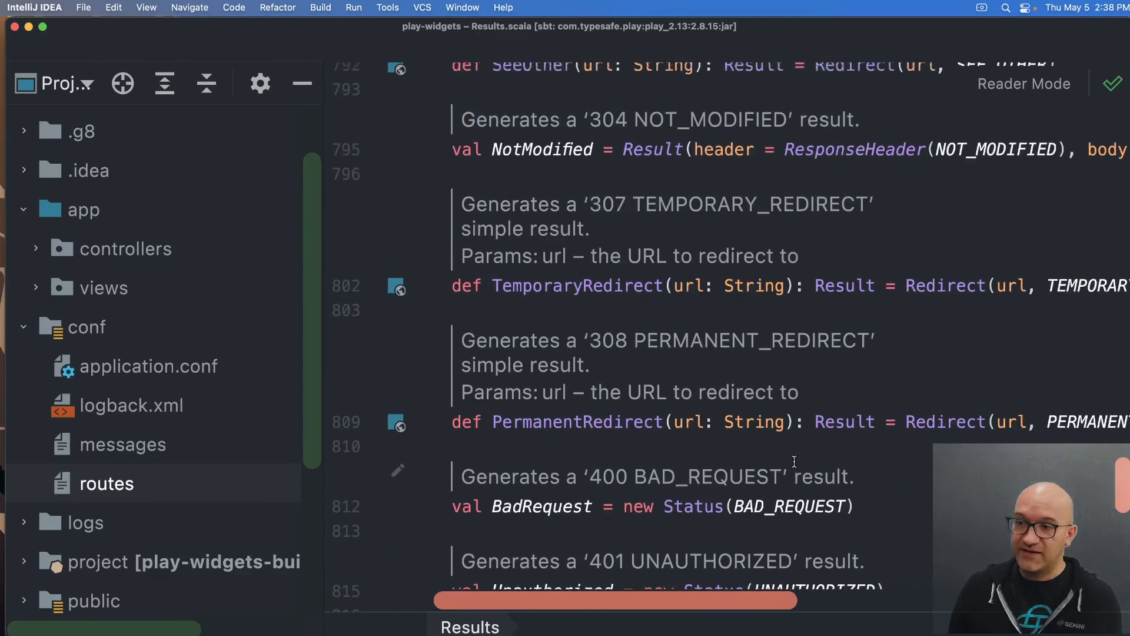
{"action": "scroll", "scroll_direction": "down", "scroll_amount": 3}
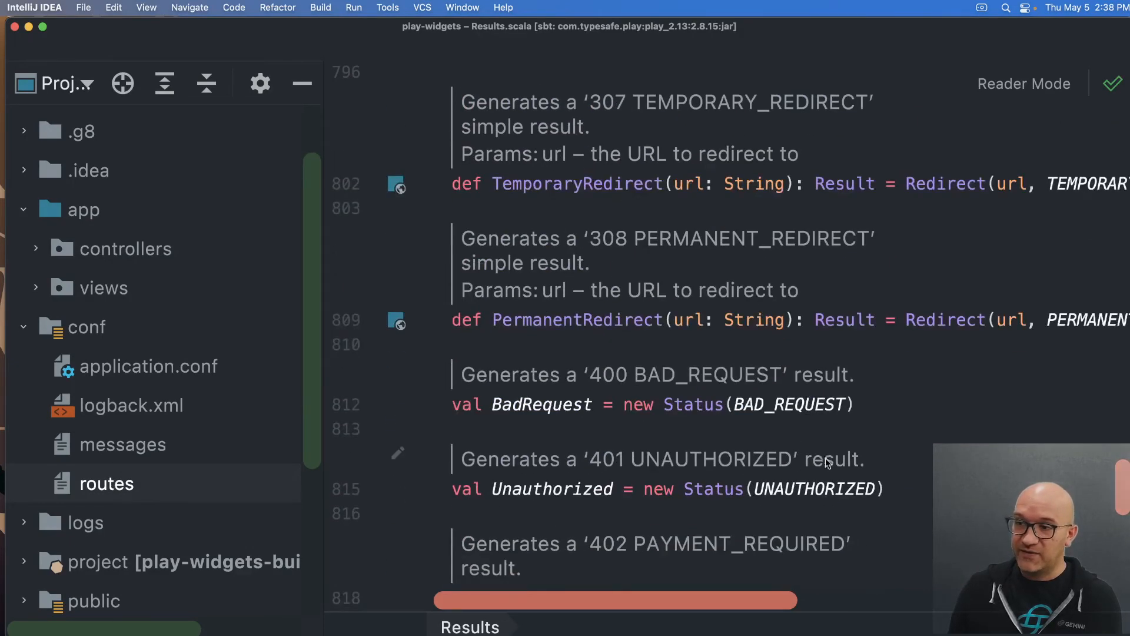
{"action": "scroll", "scroll_direction": "down", "scroll_amount": 3}
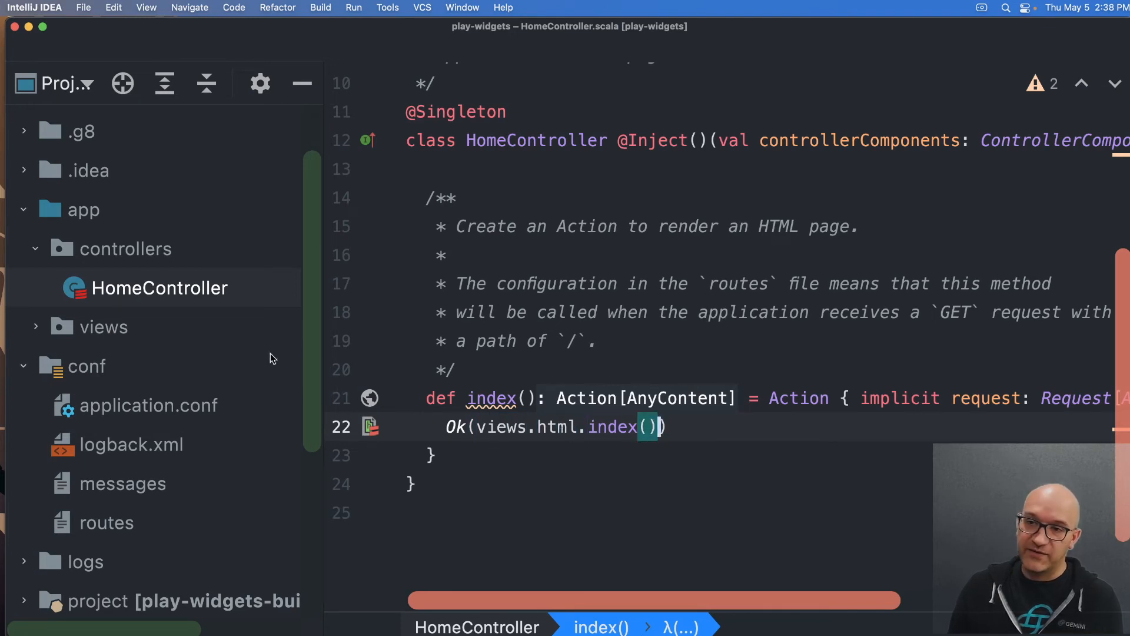
{"action": "left_click", "coordinate": [37, 326]}
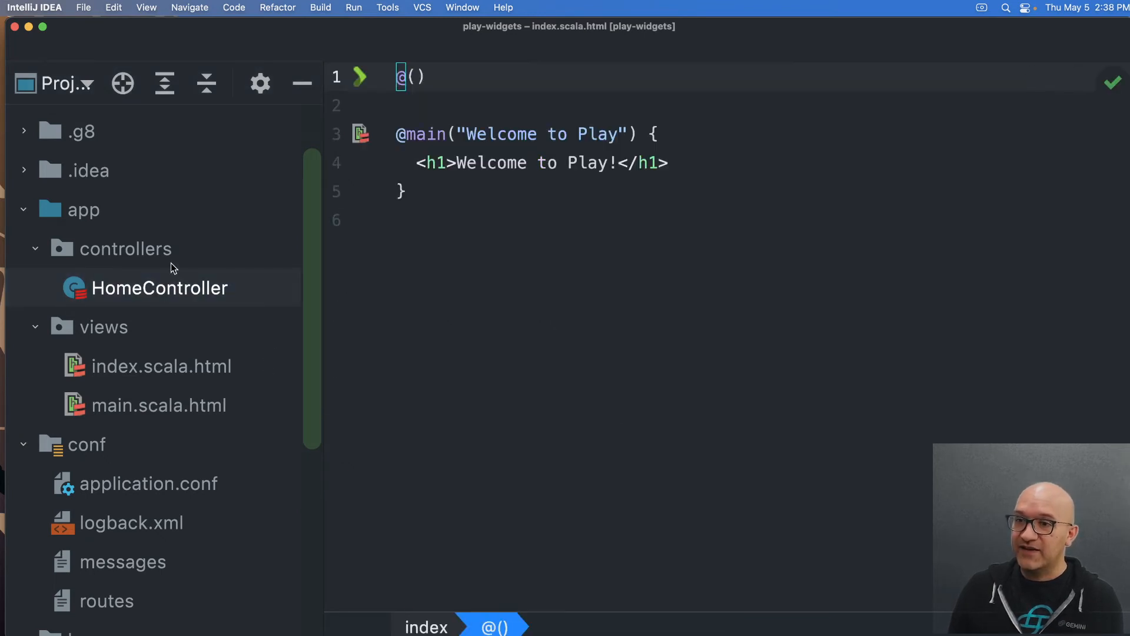
{"action": "mouse_move", "coordinate": [173, 370]}
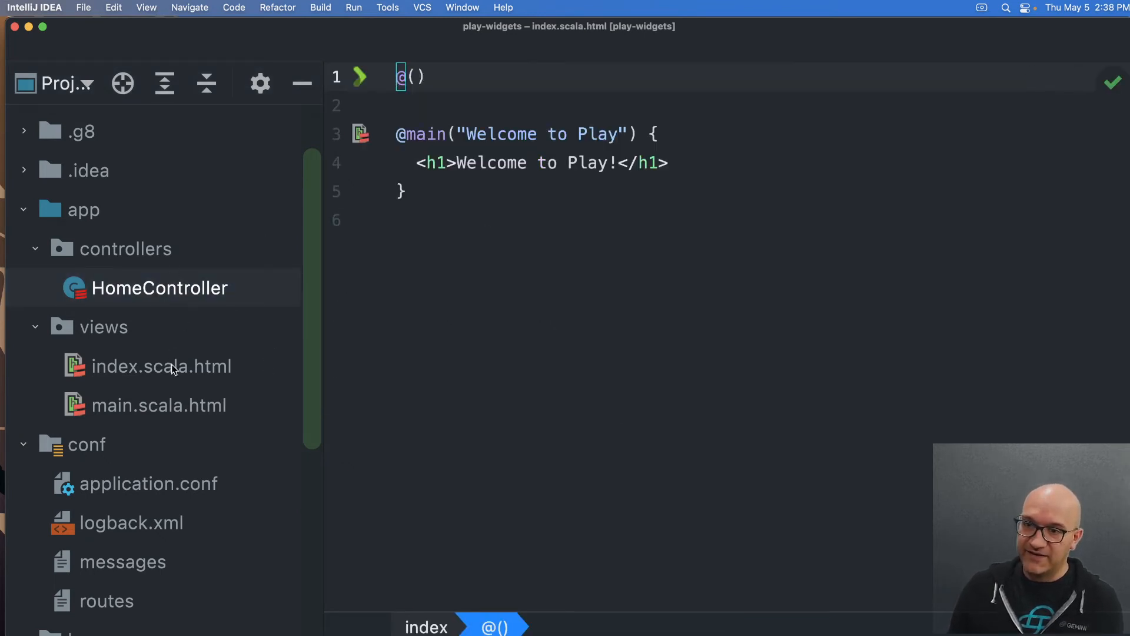
{"action": "left_click", "coordinate": [160, 366]}
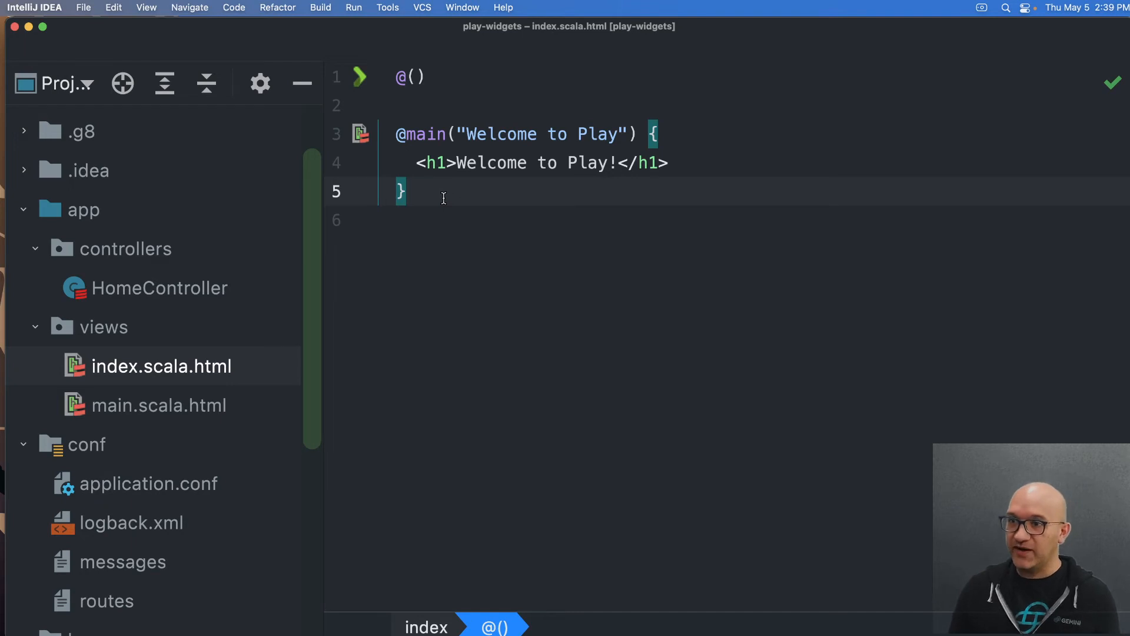
{"action": "mouse_move", "coordinate": [415, 92]}
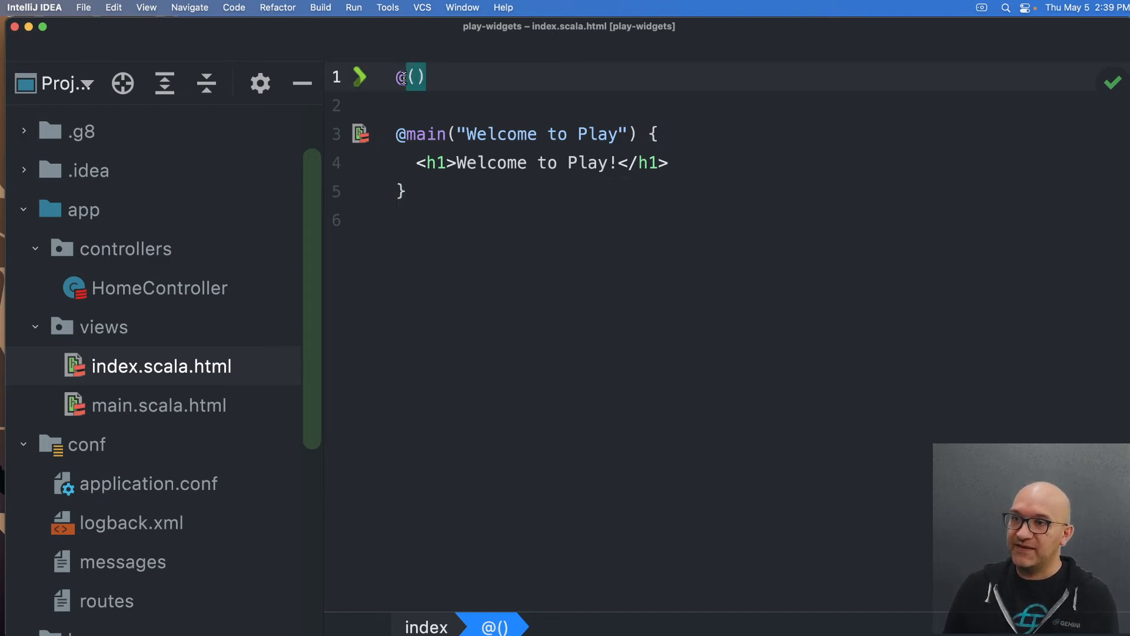
{"action": "left_click", "coordinate": [159, 405]}
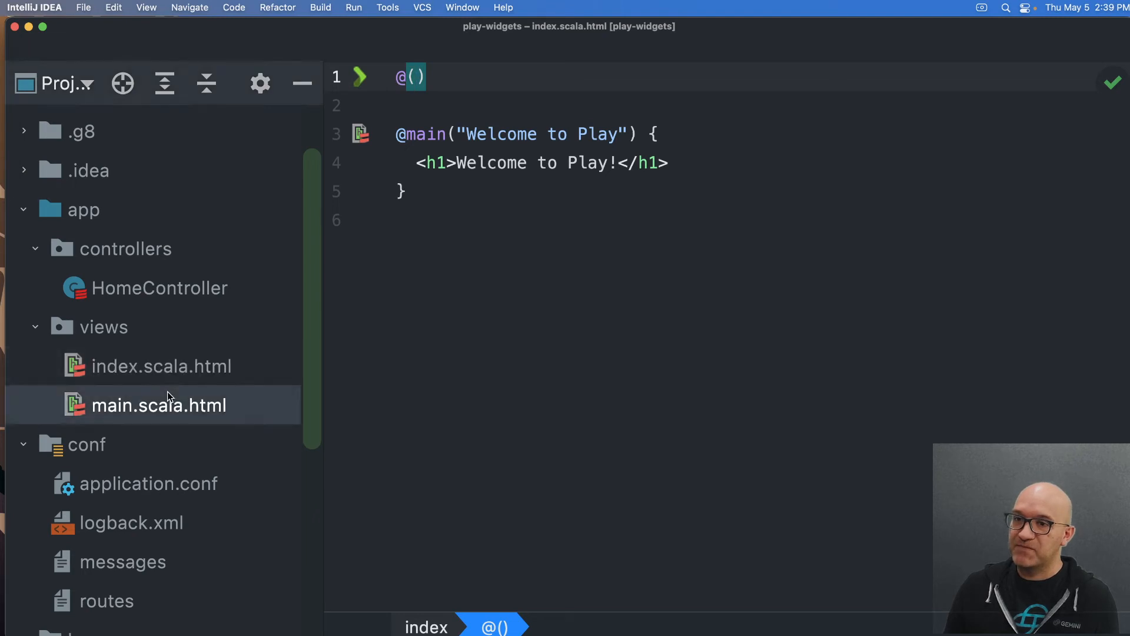
Open main.scala.html, switch to index.scala.html, then reopen main.scala.html to review it.
{"action": "double_click", "coordinate": [158, 405]}
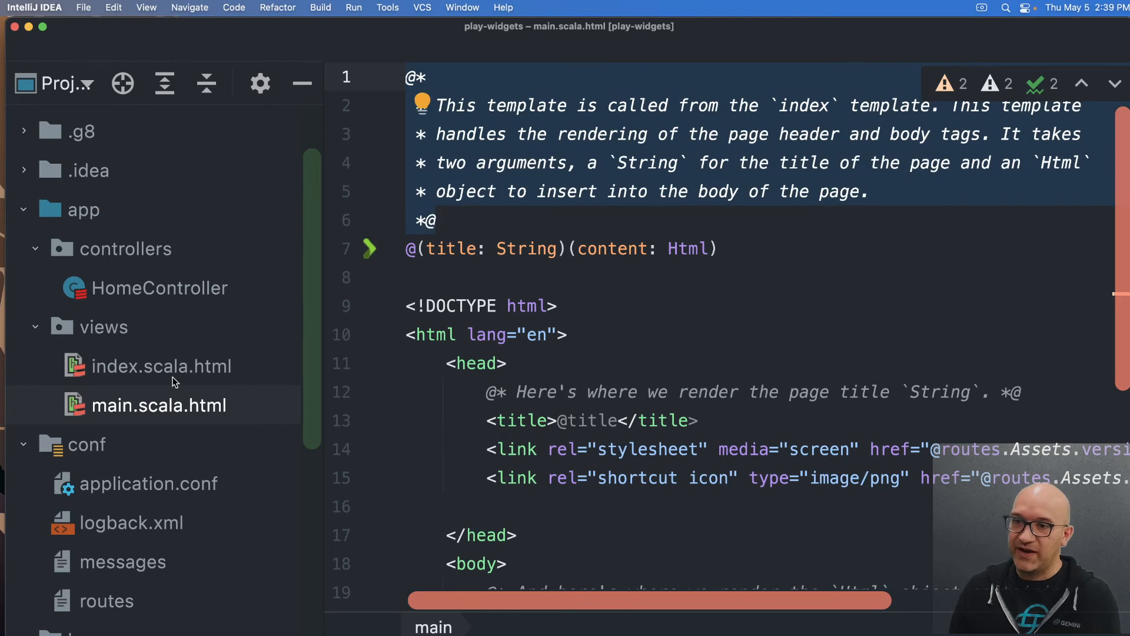
{"action": "left_click", "coordinate": [161, 365]}
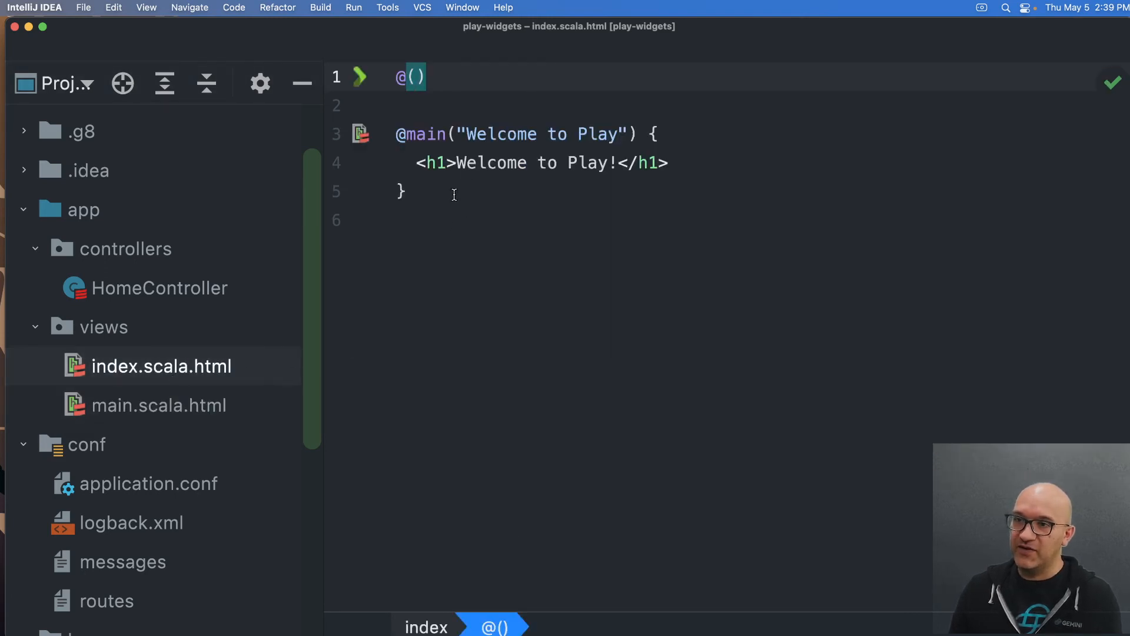
{"action": "double_click", "coordinate": [425, 134]}
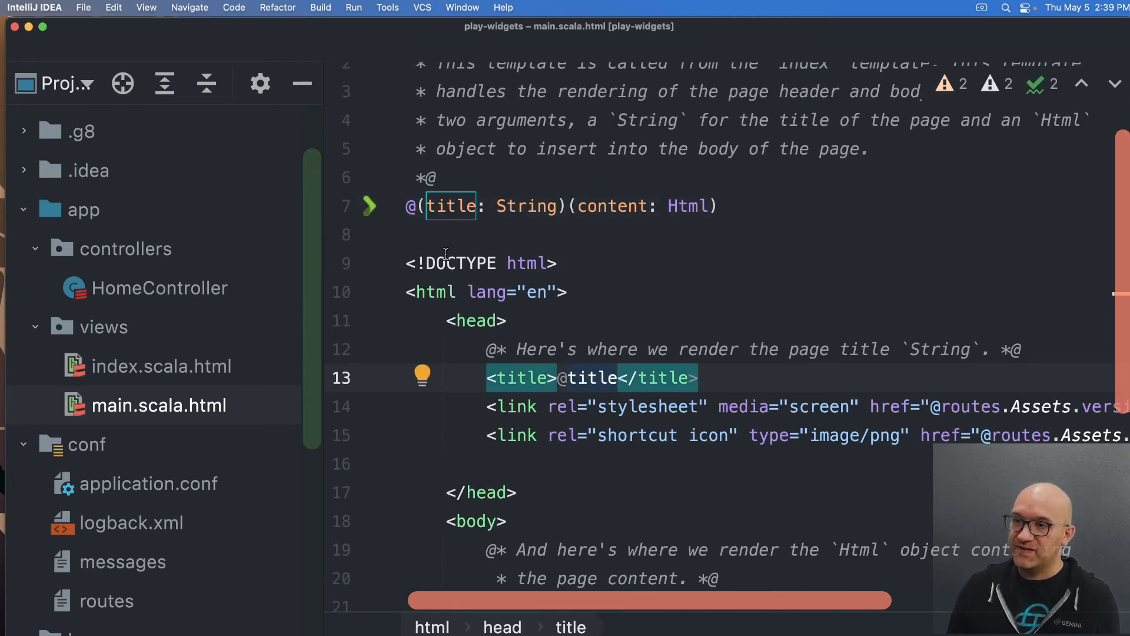
{"action": "mouse_move", "coordinate": [393, 218]}
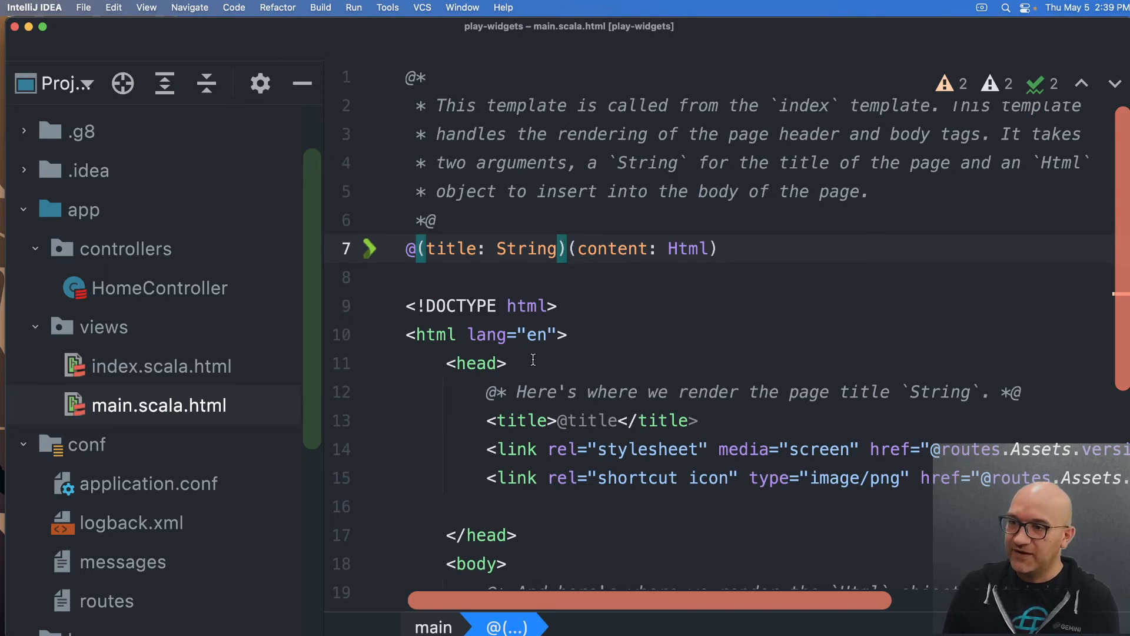
{"action": "double_click", "coordinate": [460, 305]}
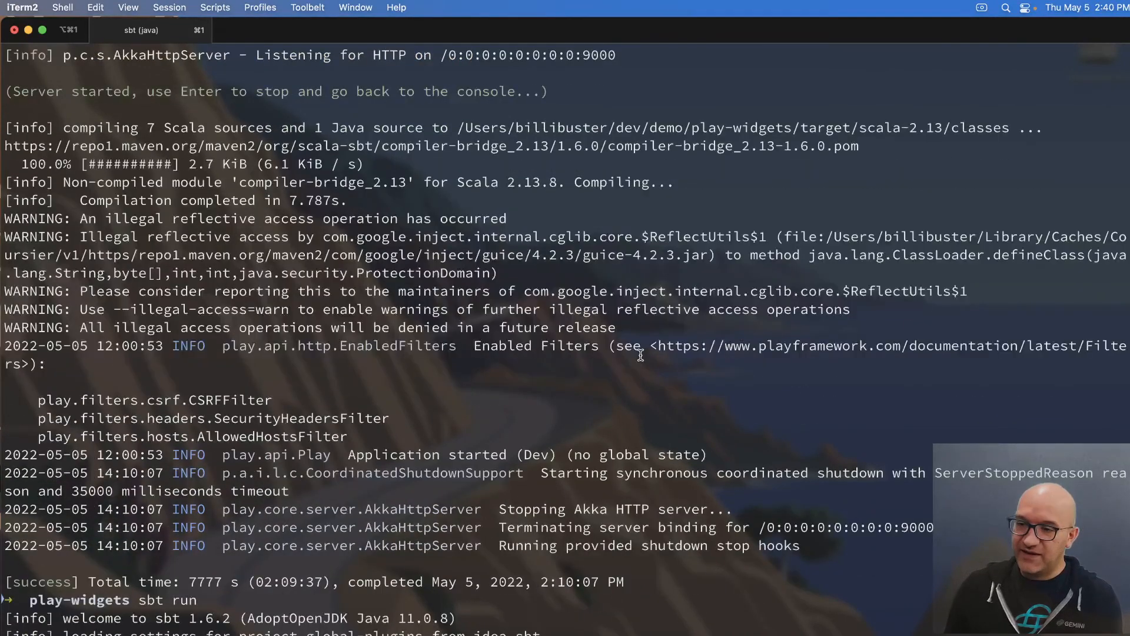
{"action": "scroll", "scroll_direction": "down", "scroll_amount": 3}
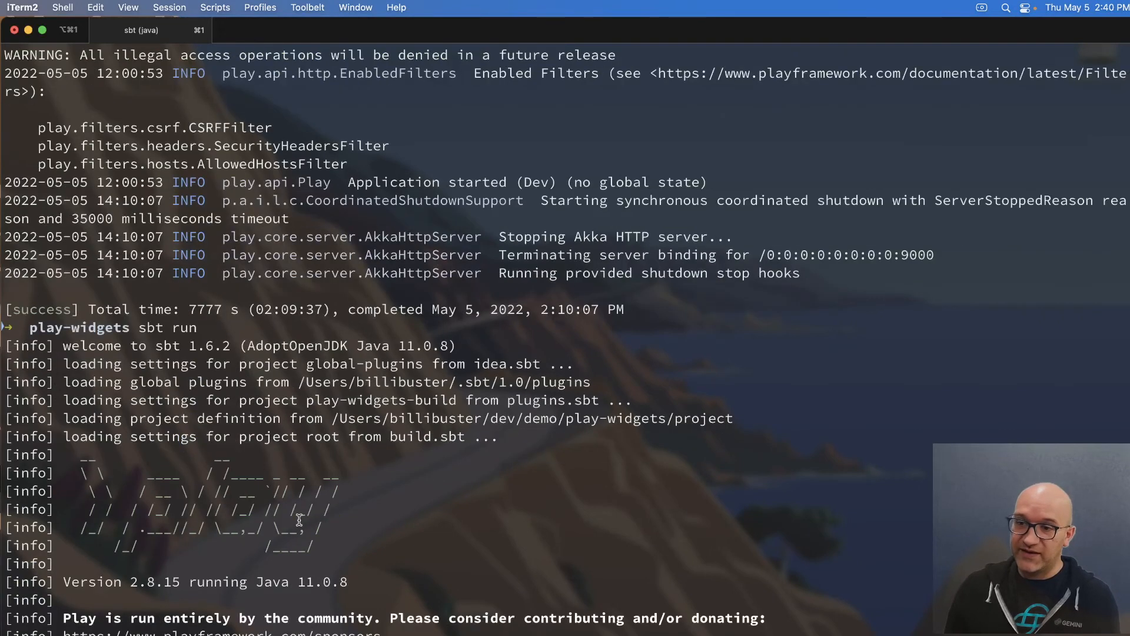
{"action": "scroll", "scroll_direction": "down", "scroll_amount": 3}
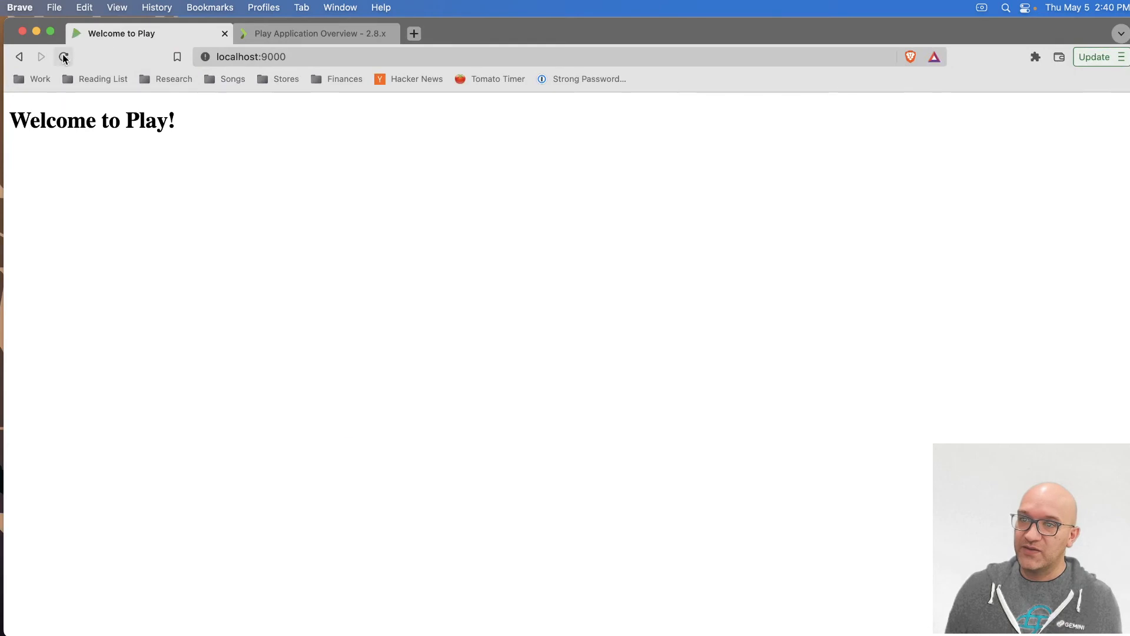
{"action": "left_click", "coordinate": [64, 58]}
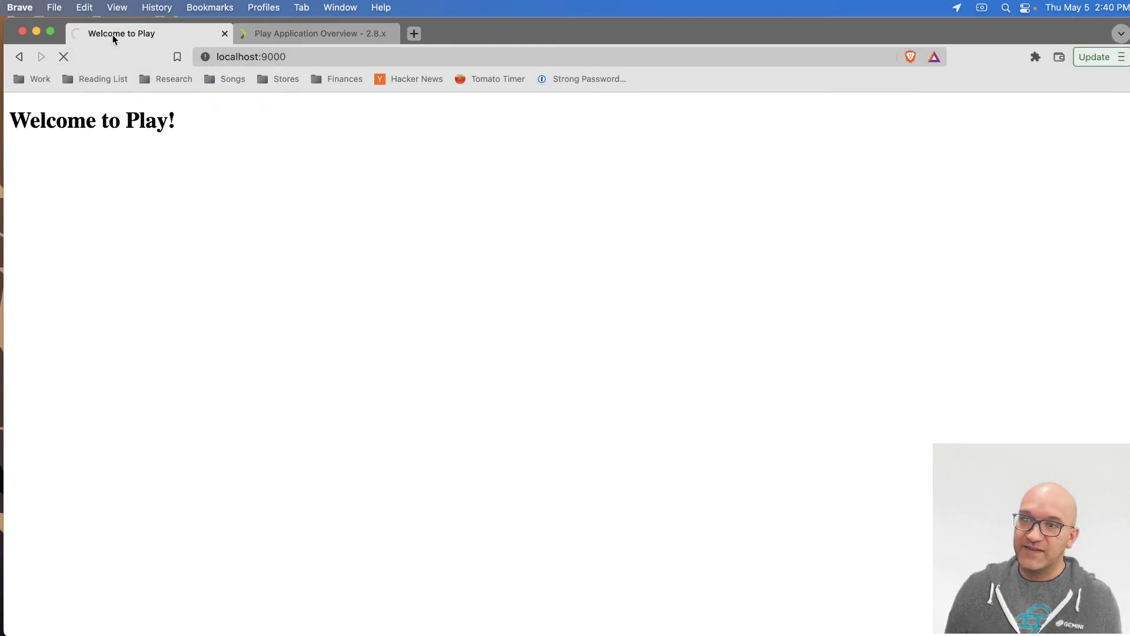
{"action": "mouse_move", "coordinate": [121, 33]}
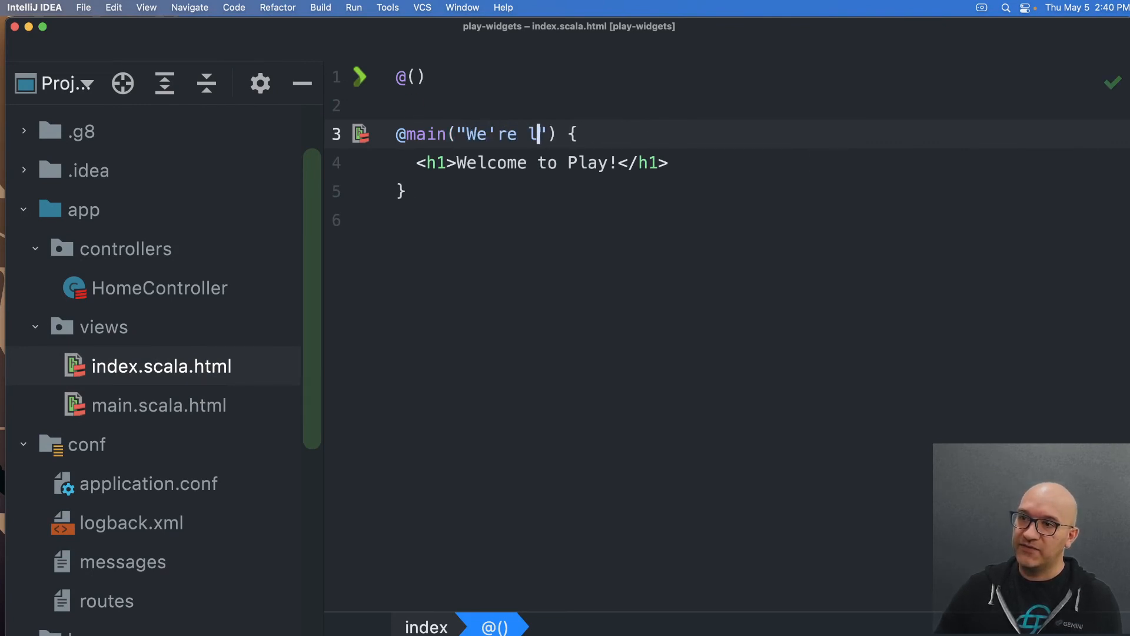
{"action": "type", "text": "ive on Tiwt"}
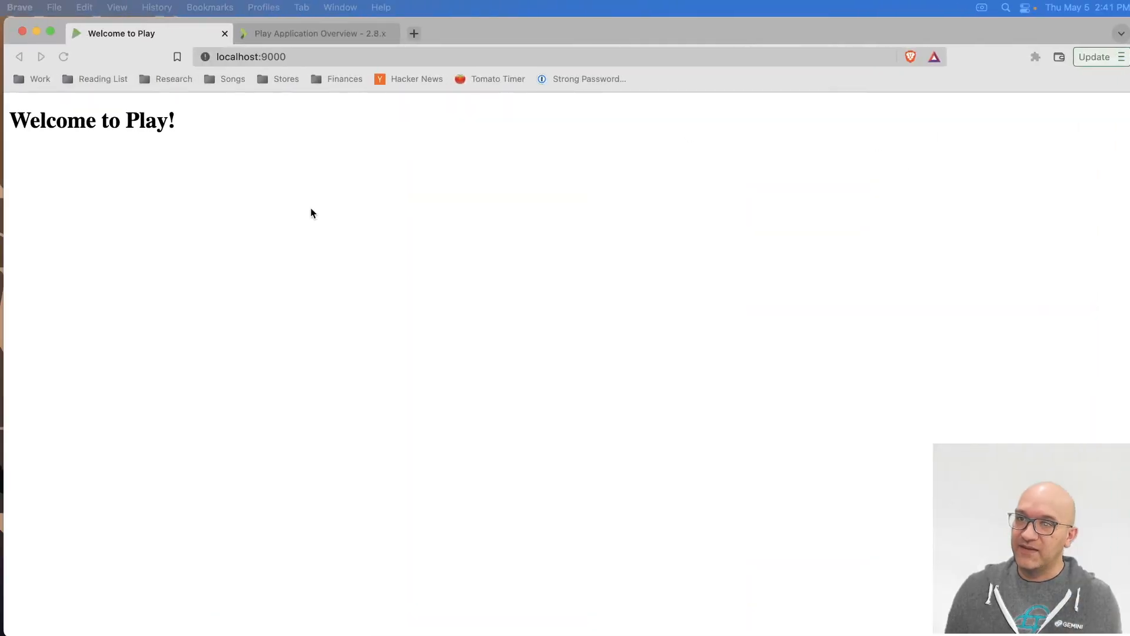
{"action": "left_click", "coordinate": [63, 57]}
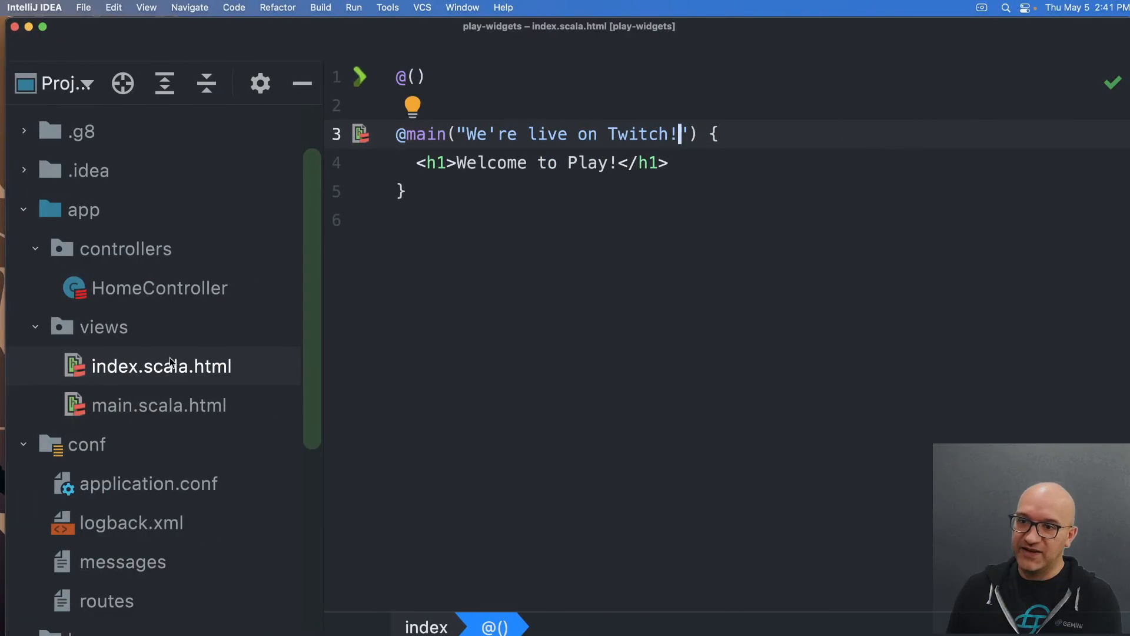
{"action": "left_click", "coordinate": [158, 404]}
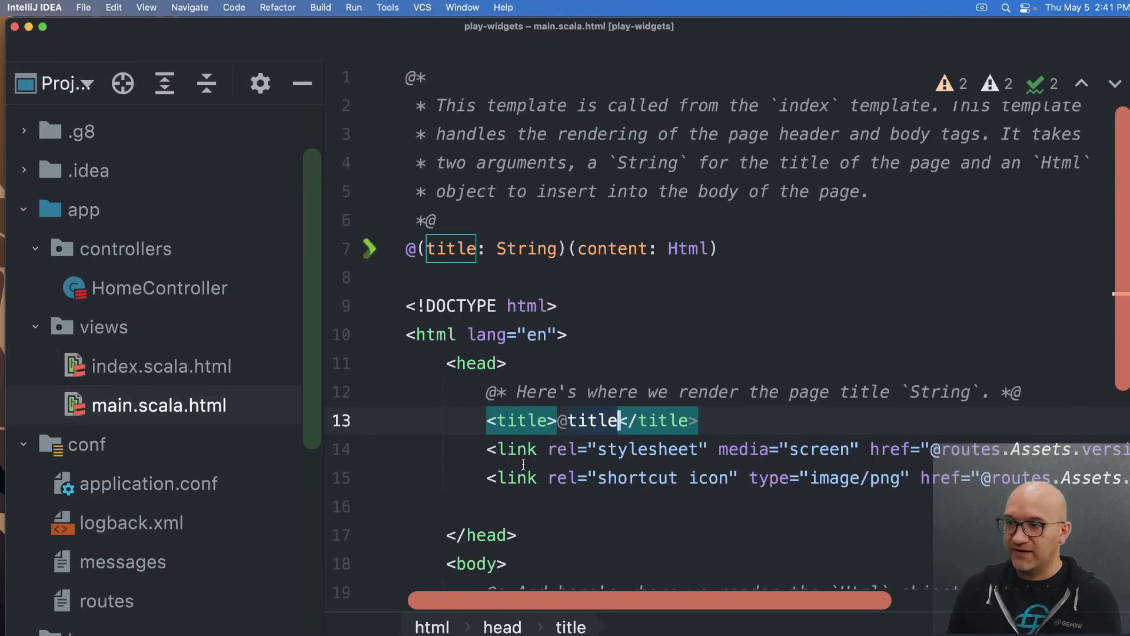
Find the favicon link in main.scala.html and expand public/images to reveal favicon.png.
{"action": "scroll", "scroll_direction": "down", "scroll_amount": 3}
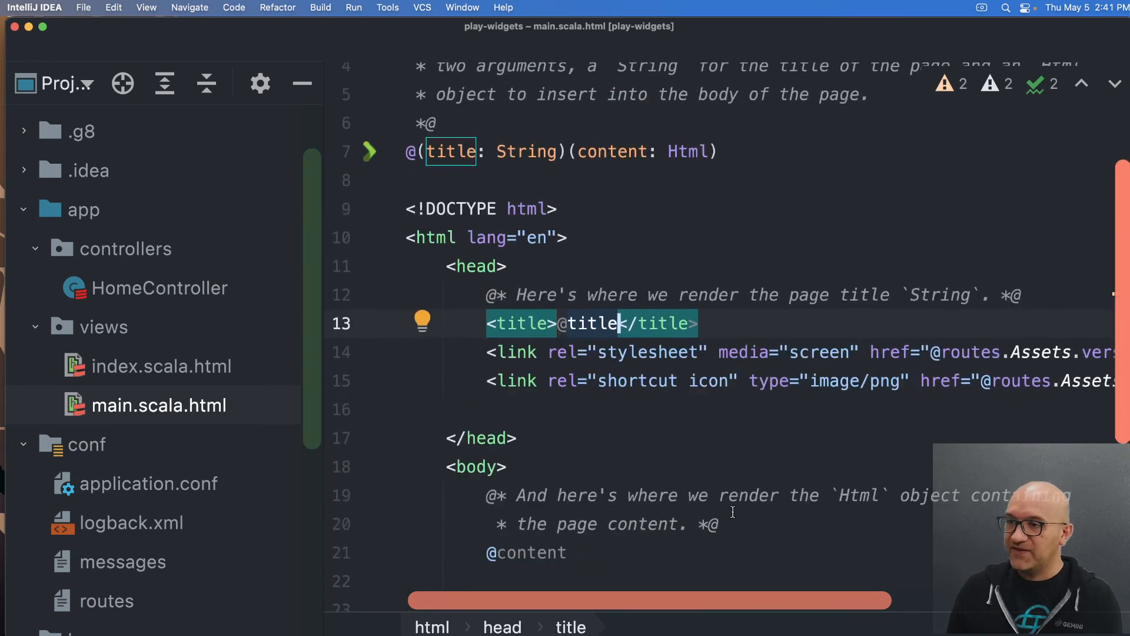
{"action": "scroll", "scroll_direction": "right", "scroll_amount": 3}
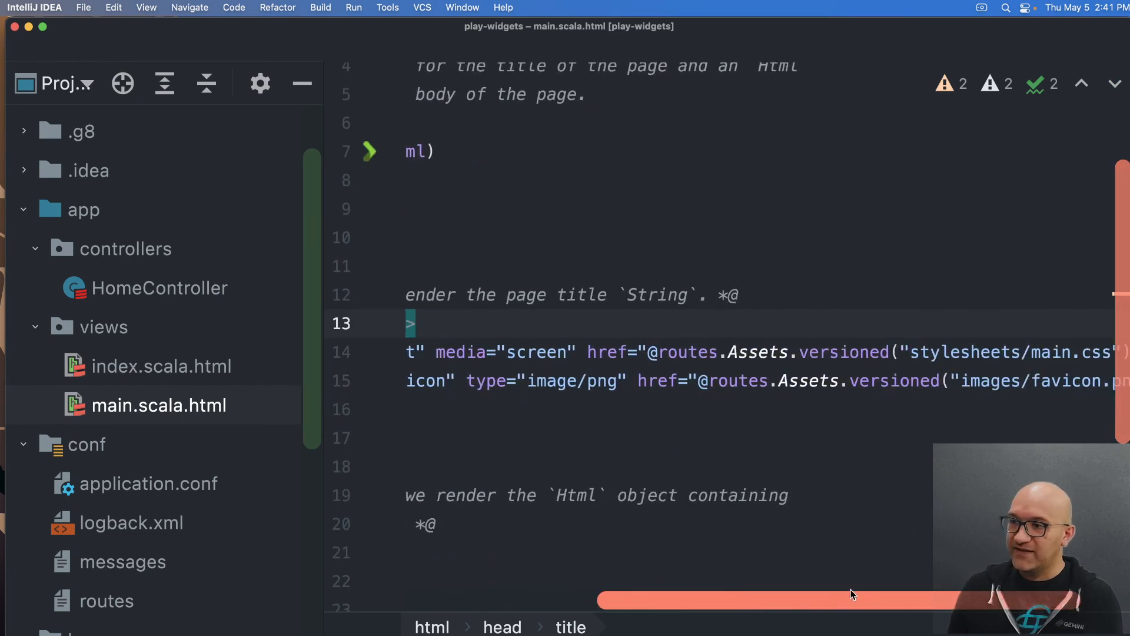
{"action": "double_click", "coordinate": [886, 352]}
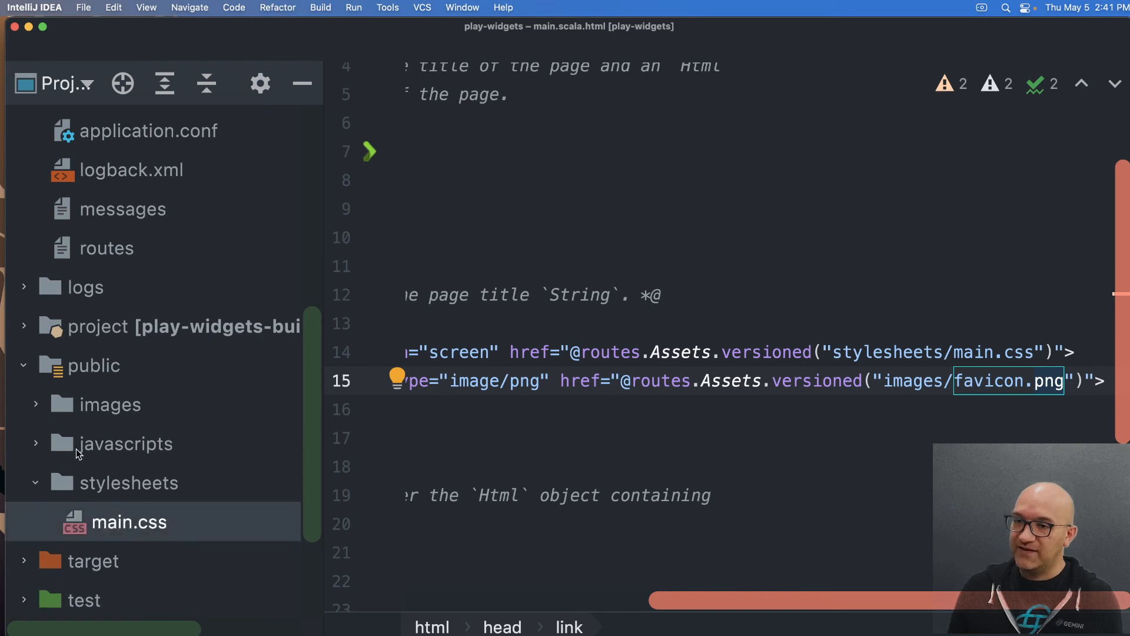
{"action": "mouse_move", "coordinate": [42, 411]}
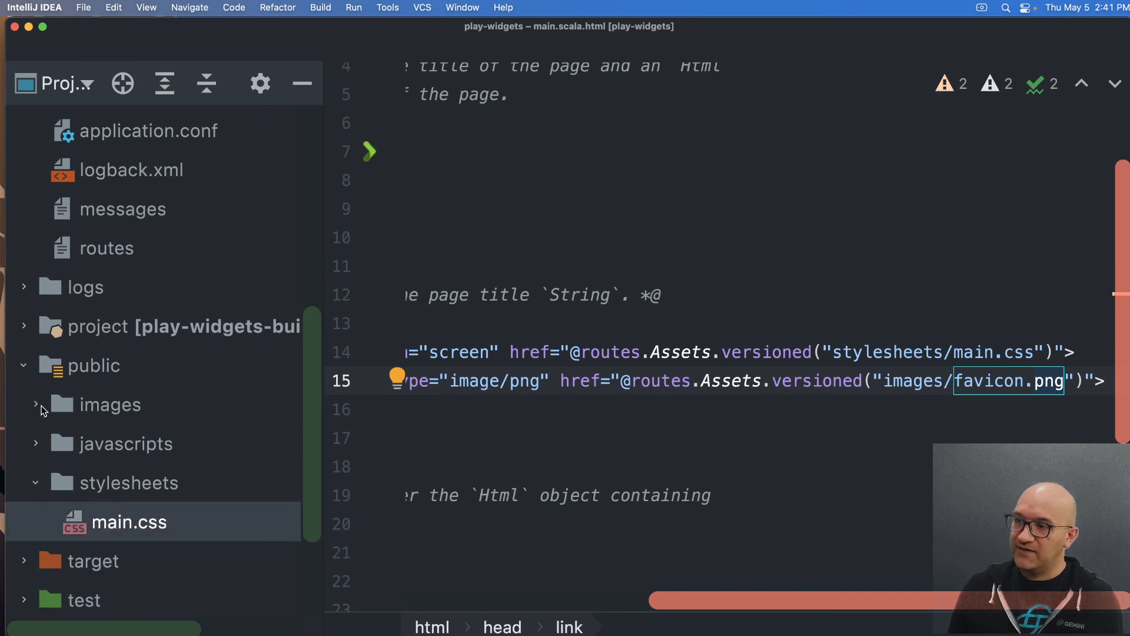
{"action": "left_click", "coordinate": [35, 405]}
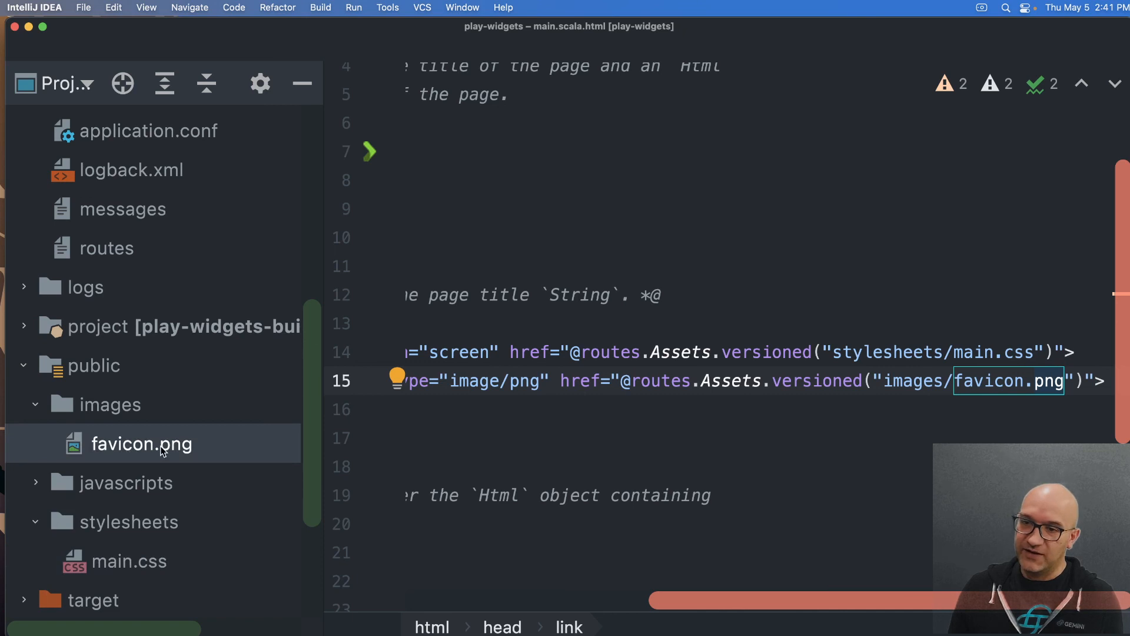
{"action": "left_click", "coordinate": [93, 366]}
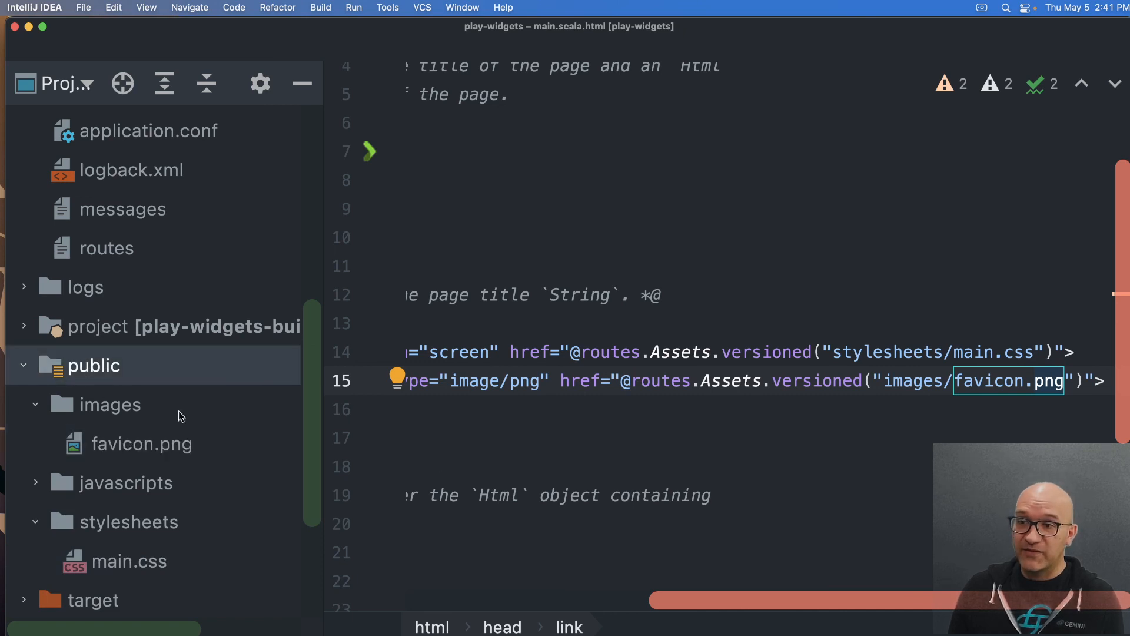
{"action": "scroll", "scroll_direction": "left", "scroll_amount": 3}
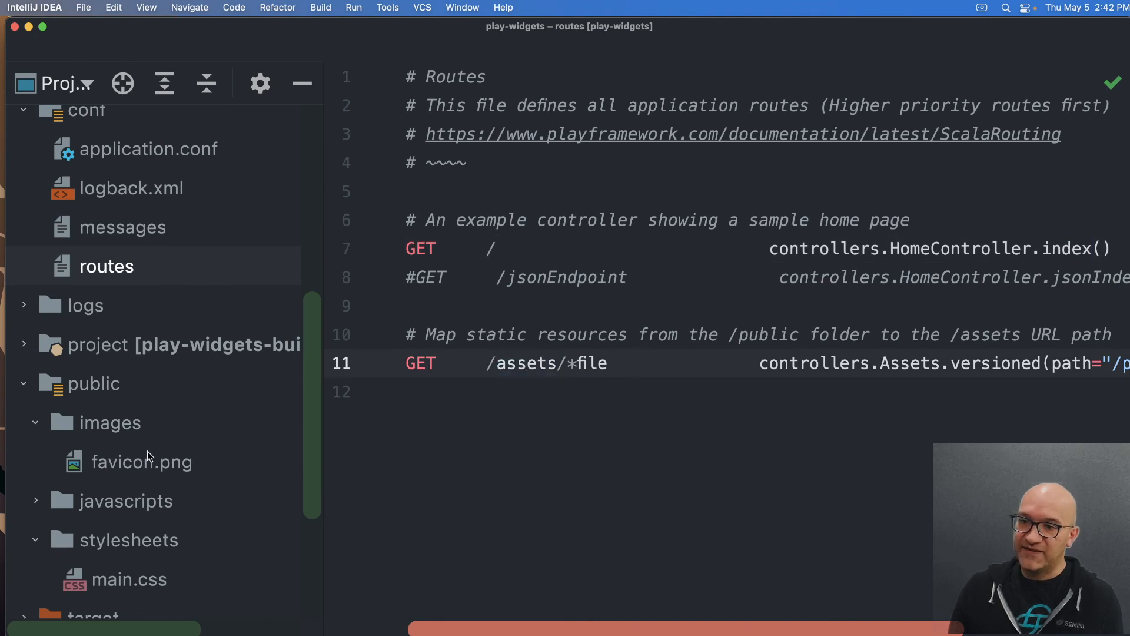
Select favicon.png, then reopen index.scala.html from the Project tree.
{"action": "left_click", "coordinate": [141, 462]}
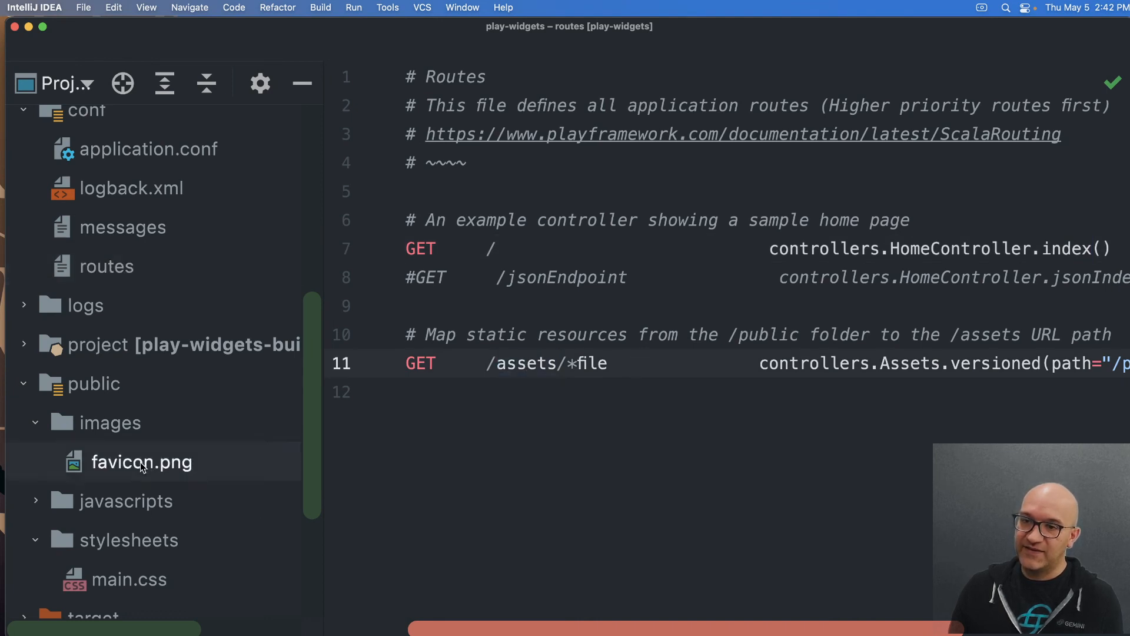
{"action": "left_click", "coordinate": [93, 383]}
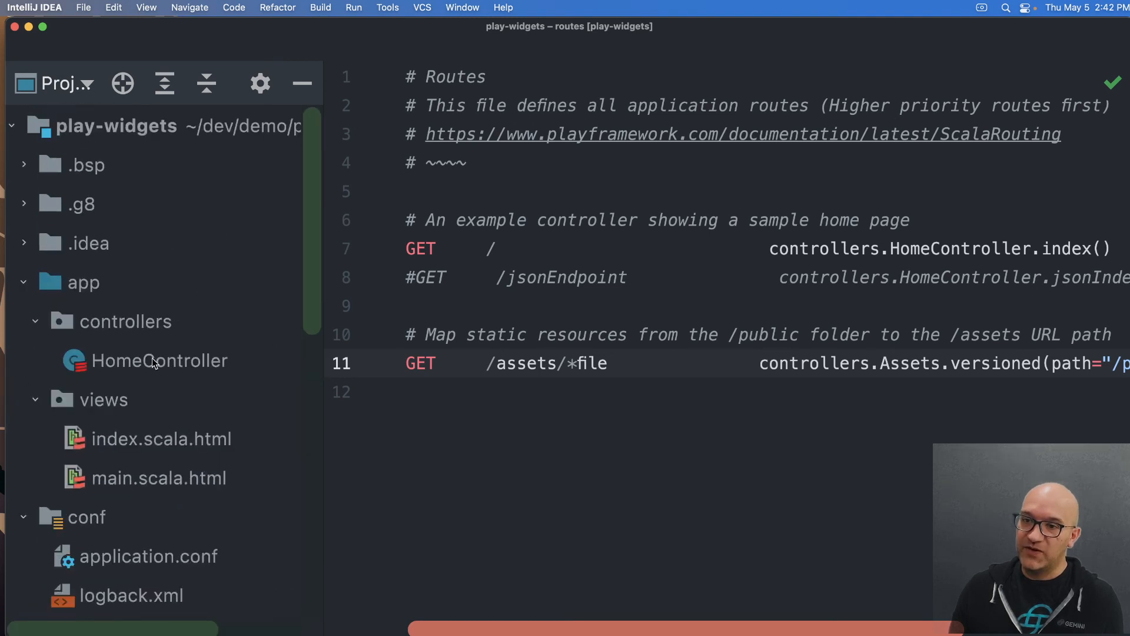
{"action": "double_click", "coordinate": [160, 438]}
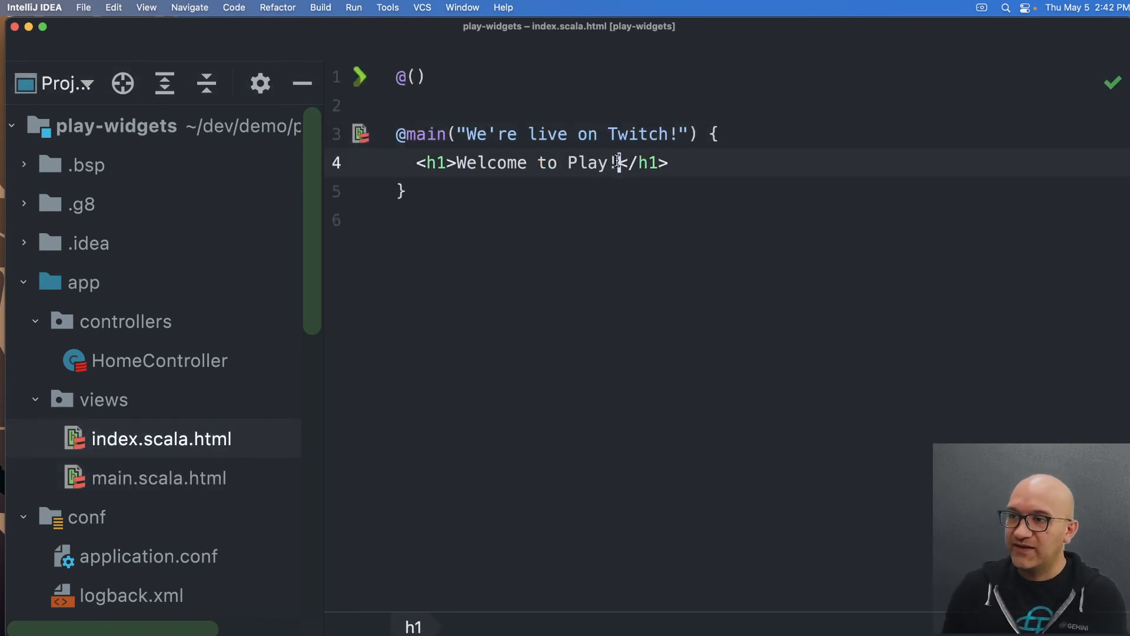
Replace the Welcome to Play! h1 text with "We're live on Twitch! Hi, mom!".
{"action": "key", "text": "backspace"}
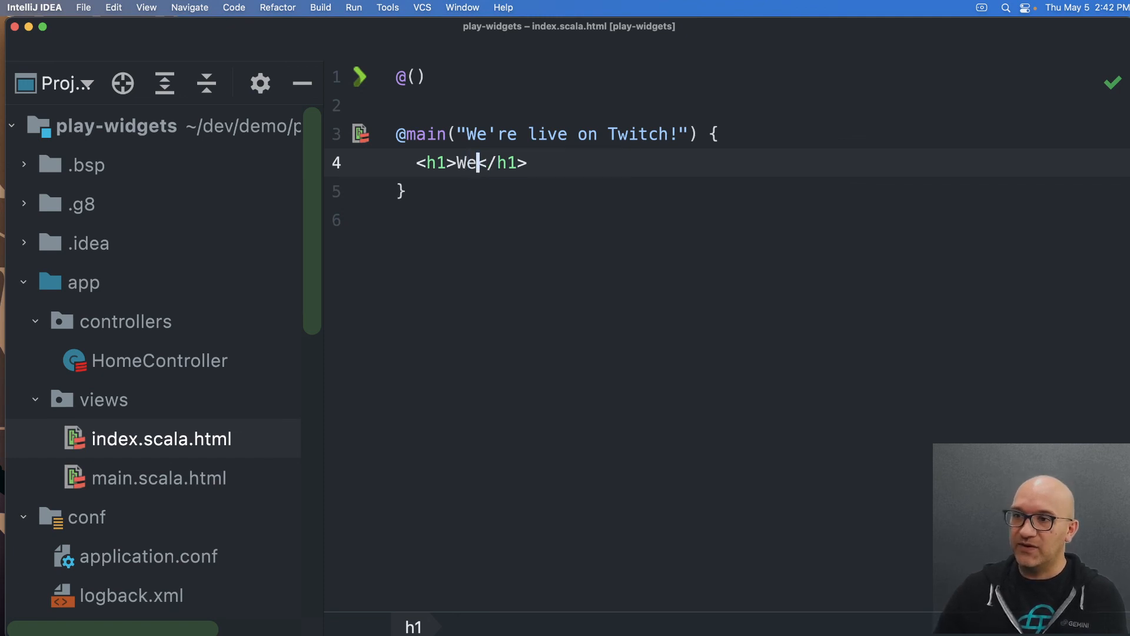
{"action": "type", "text": "'re live on Twitch!  Hi"}
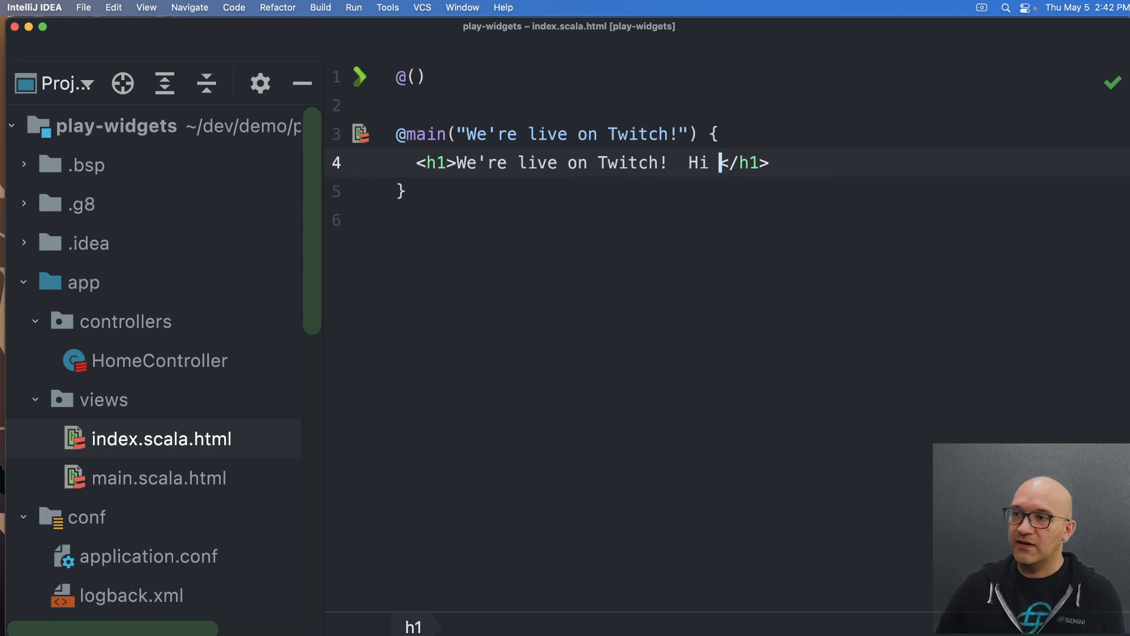
{"action": "type", "text": ", mom"}
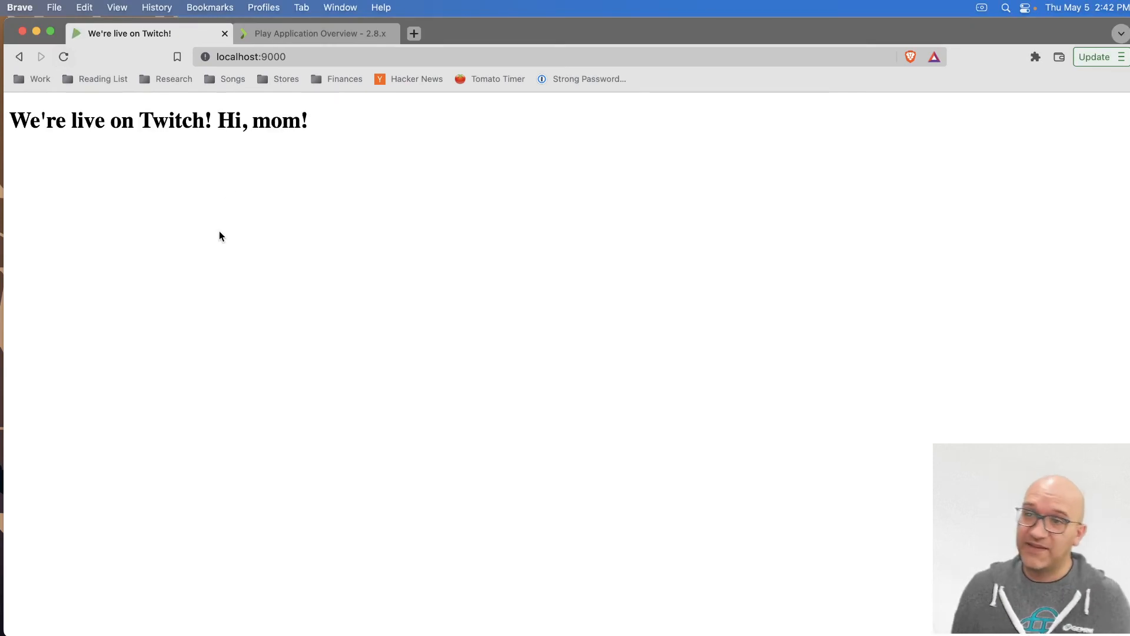
{"action": "mouse_move", "coordinate": [353, 380]}
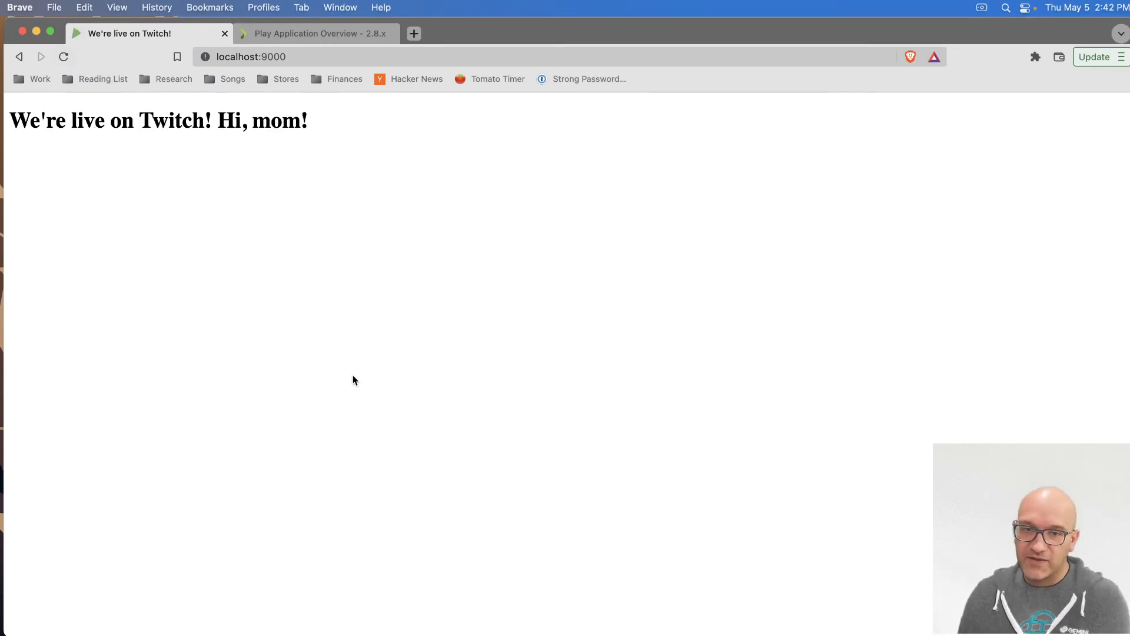
{"action": "mouse_move", "coordinate": [447, 414]}
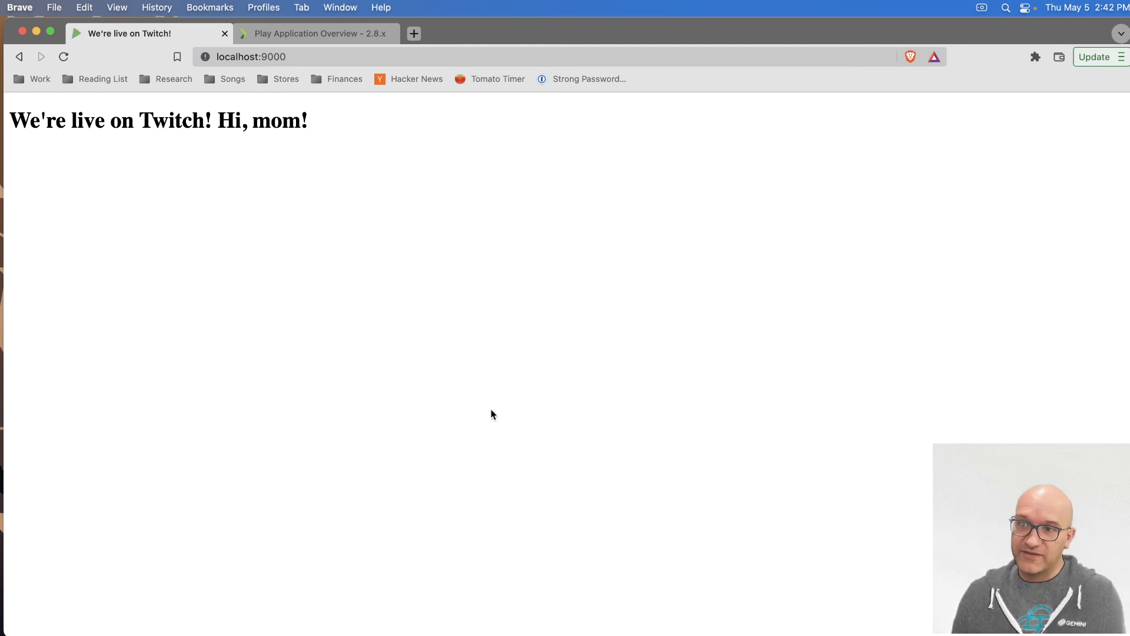
{"action": "mouse_move", "coordinate": [457, 422]}
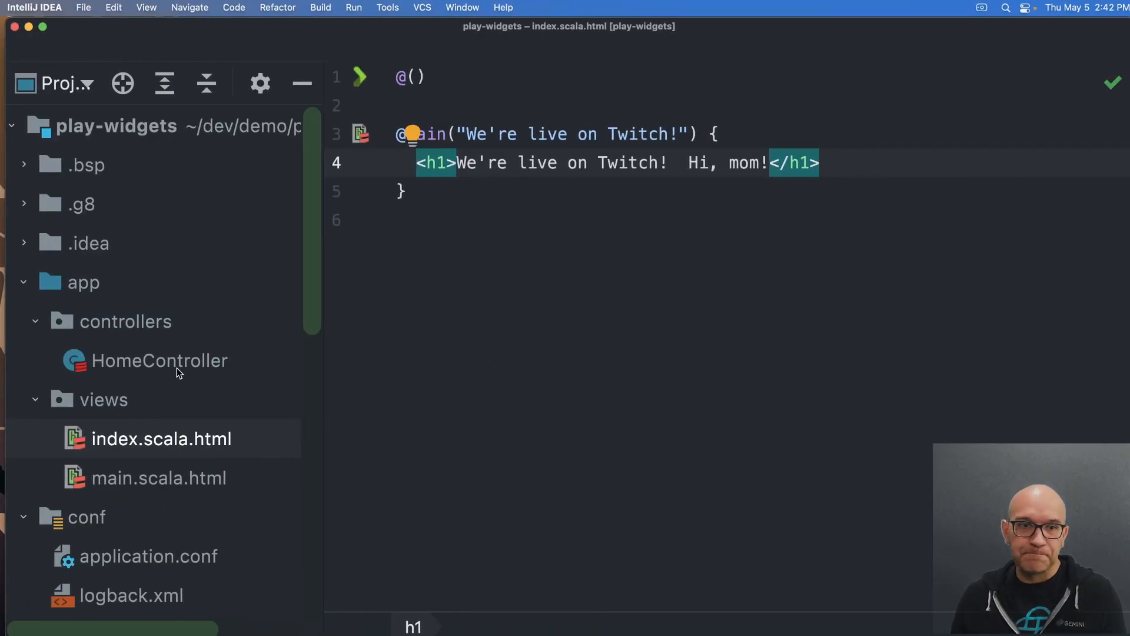
Open HomeController.scala from the Project tree.
{"action": "left_click", "coordinate": [160, 360]}
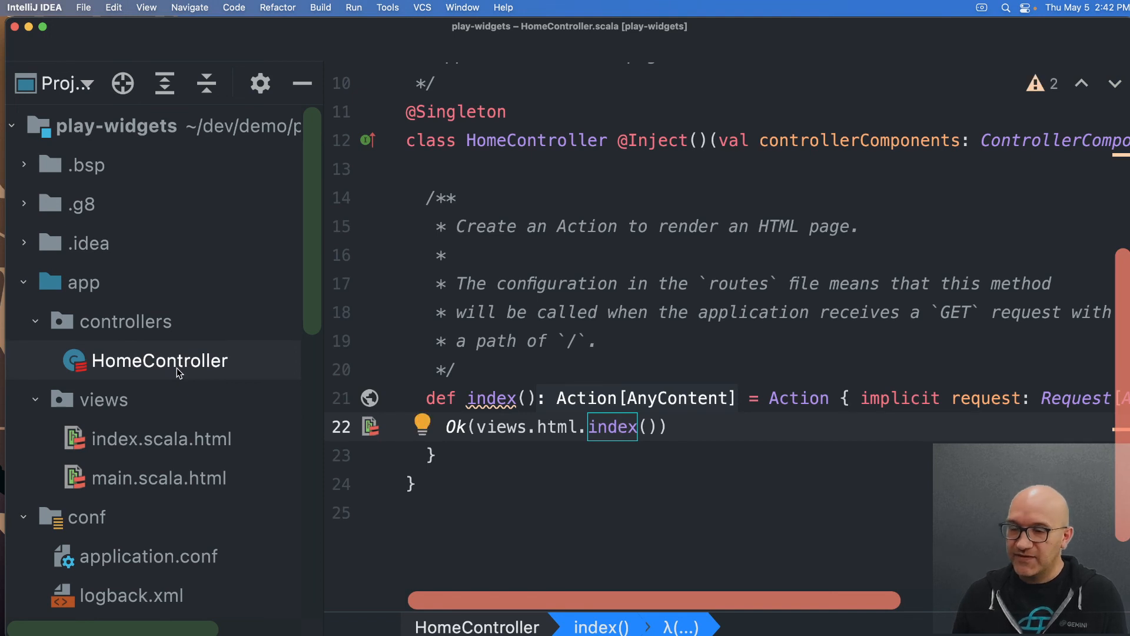